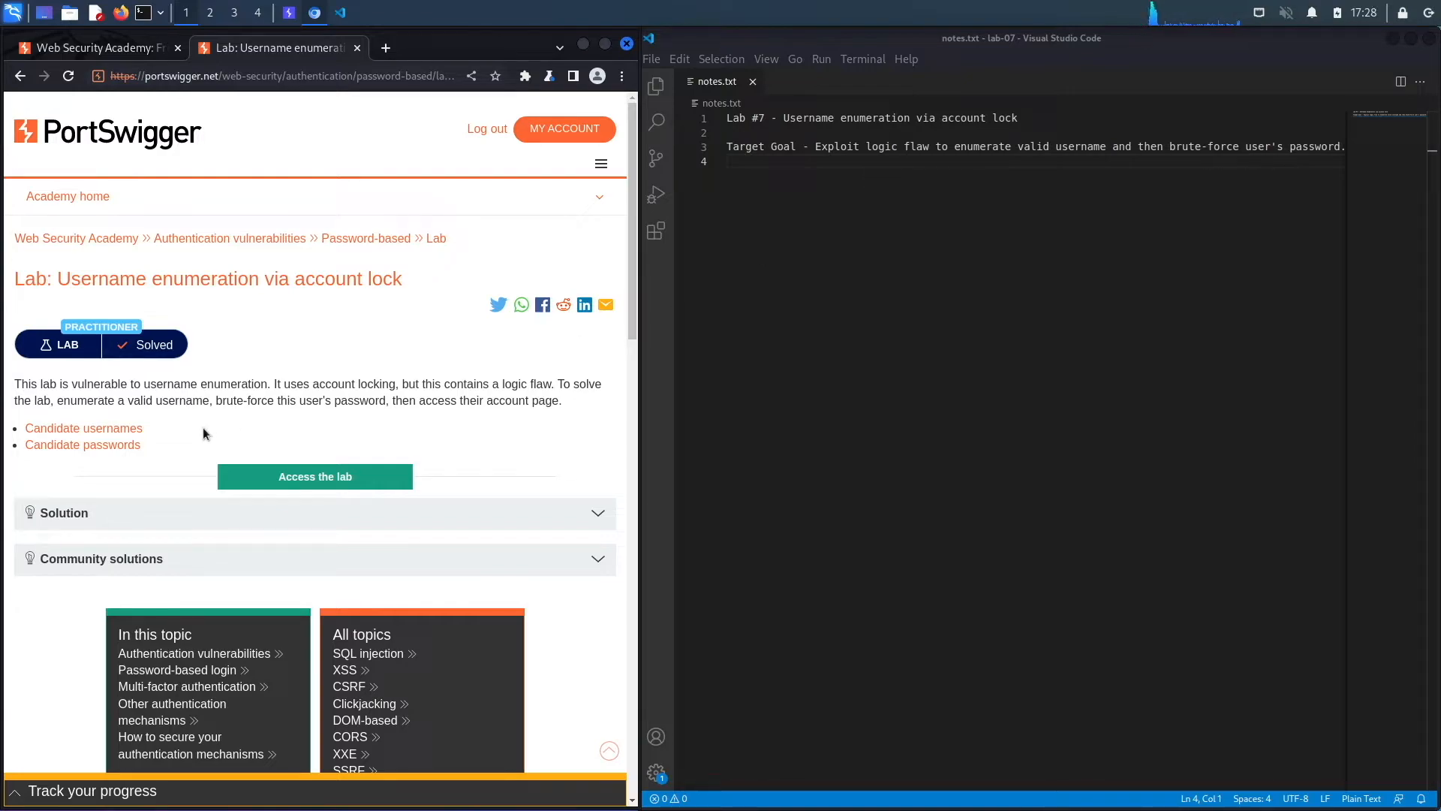
pyautogui.moveTo(277, 340)
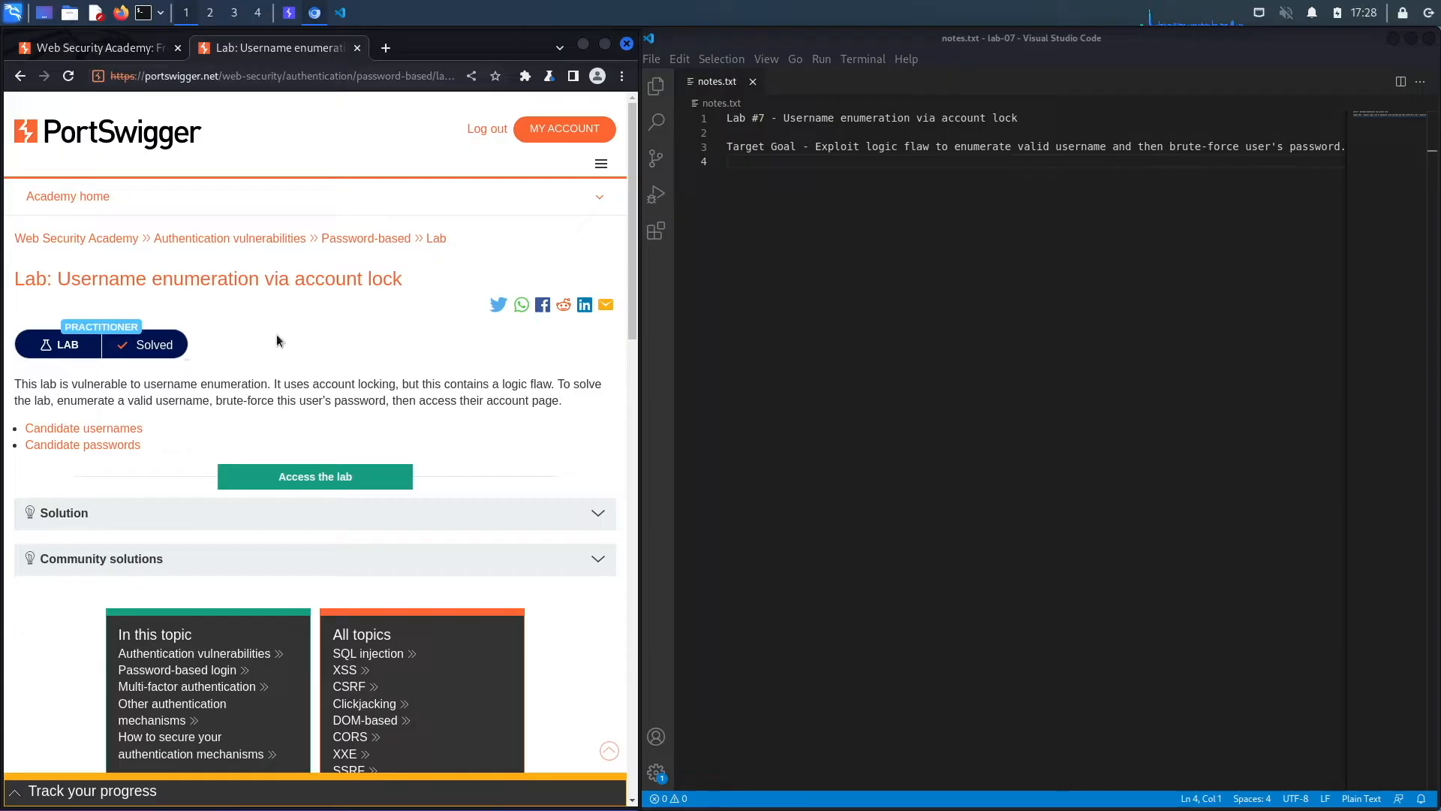
pyautogui.moveTo(347, 432)
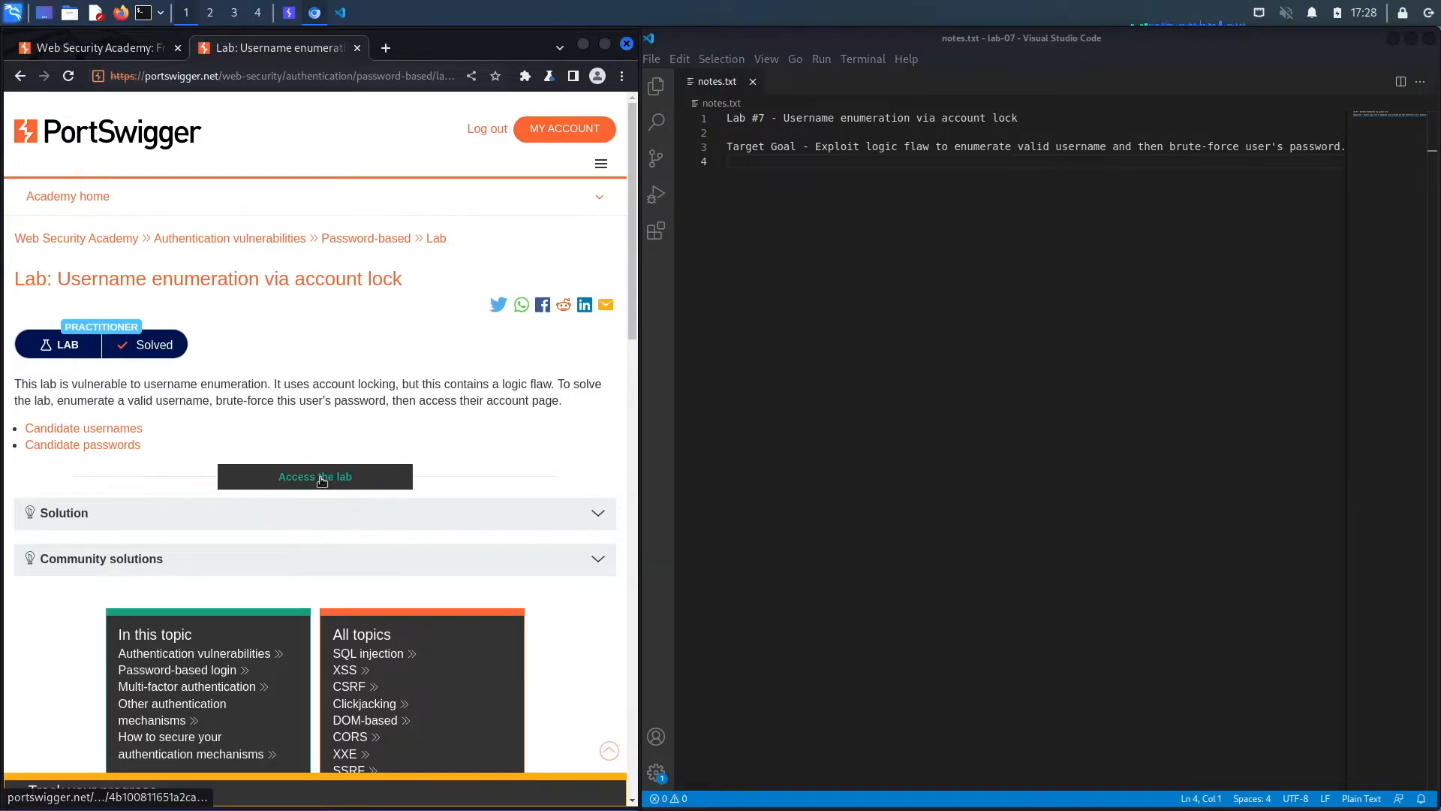
# - Launch the 'Username enumeration via account lock' lab instance in a new tab
pyautogui.click(315, 475)
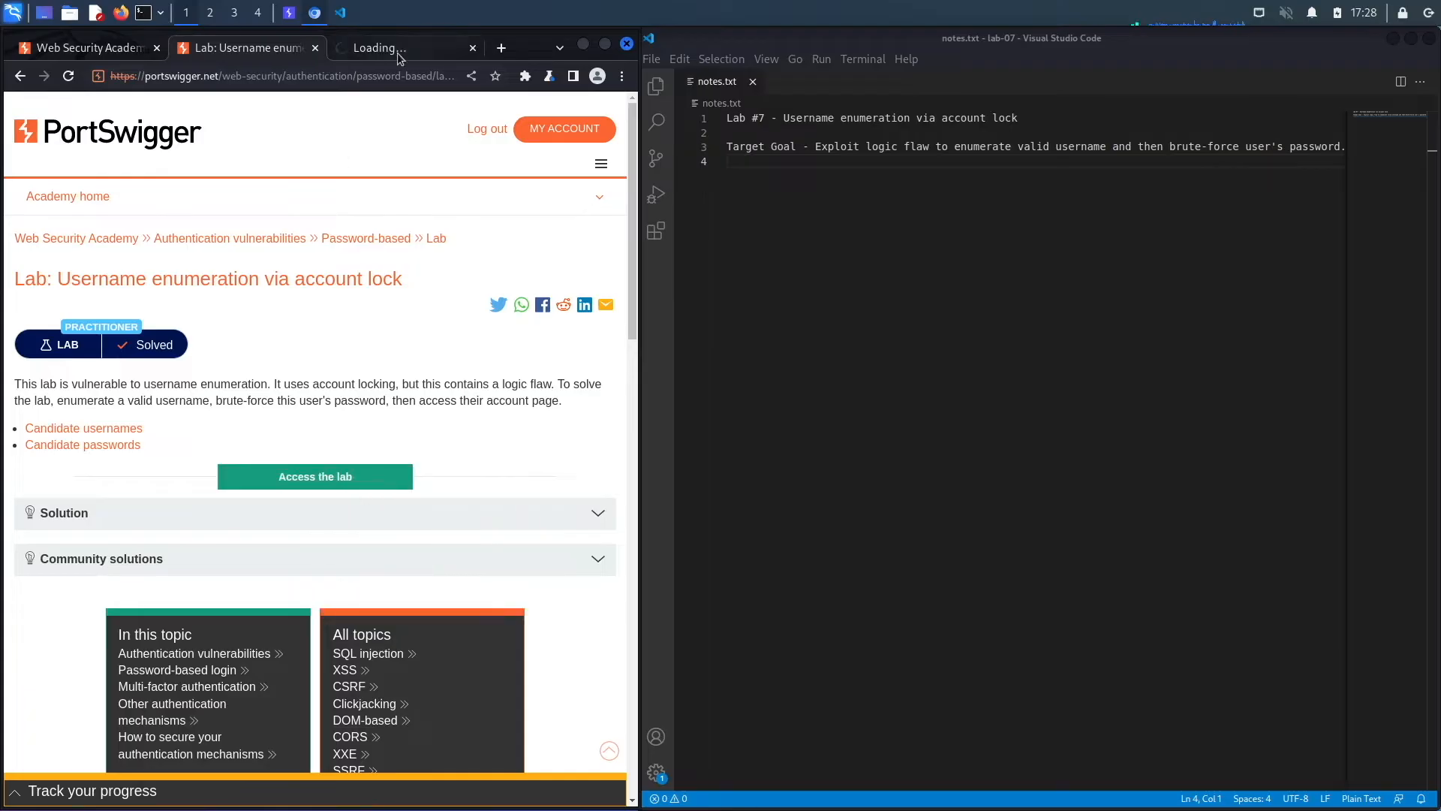
# - Bring Burp's Proxy HTTP history of the lab's captured requests into view
pyautogui.click(315, 476)
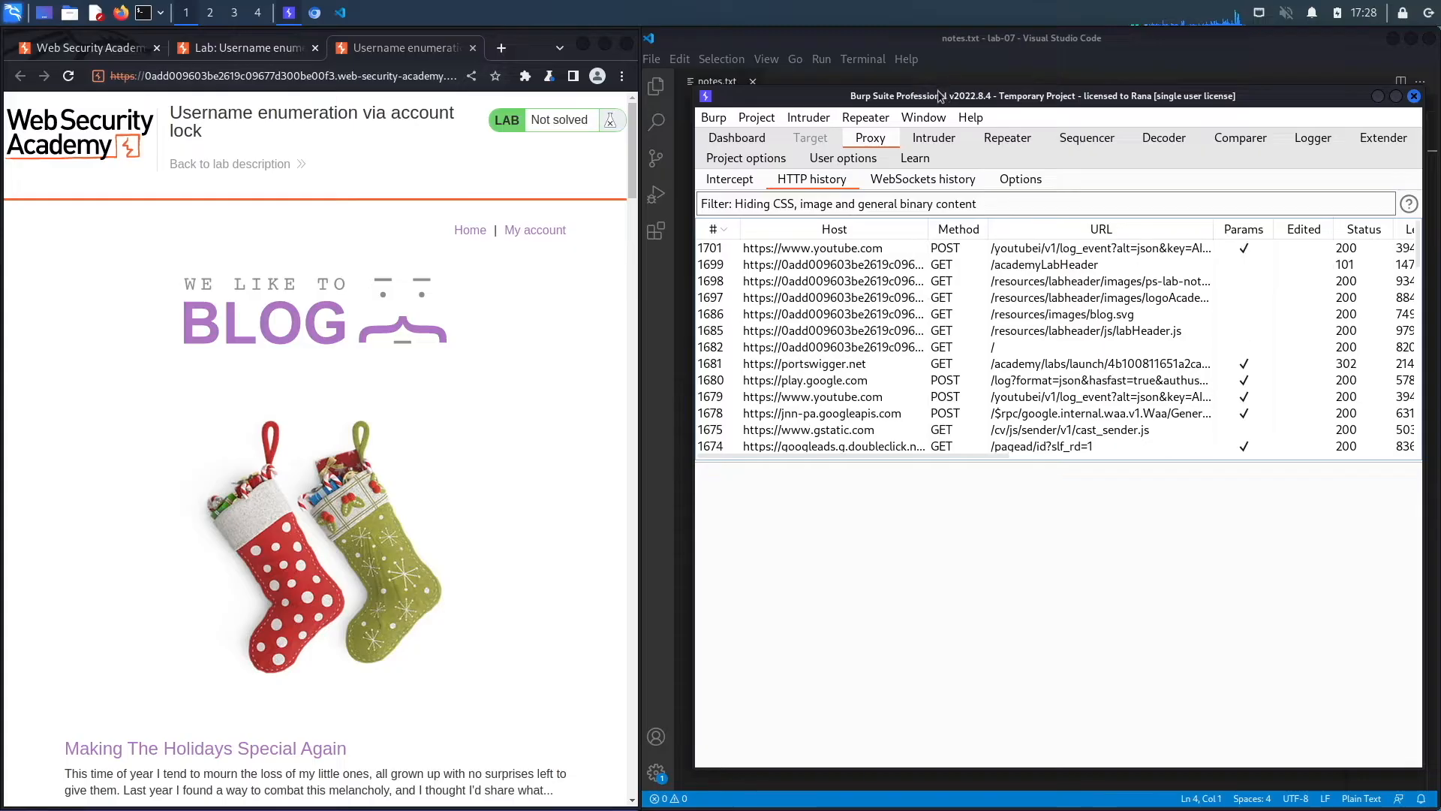
pyautogui.moveTo(933, 138)
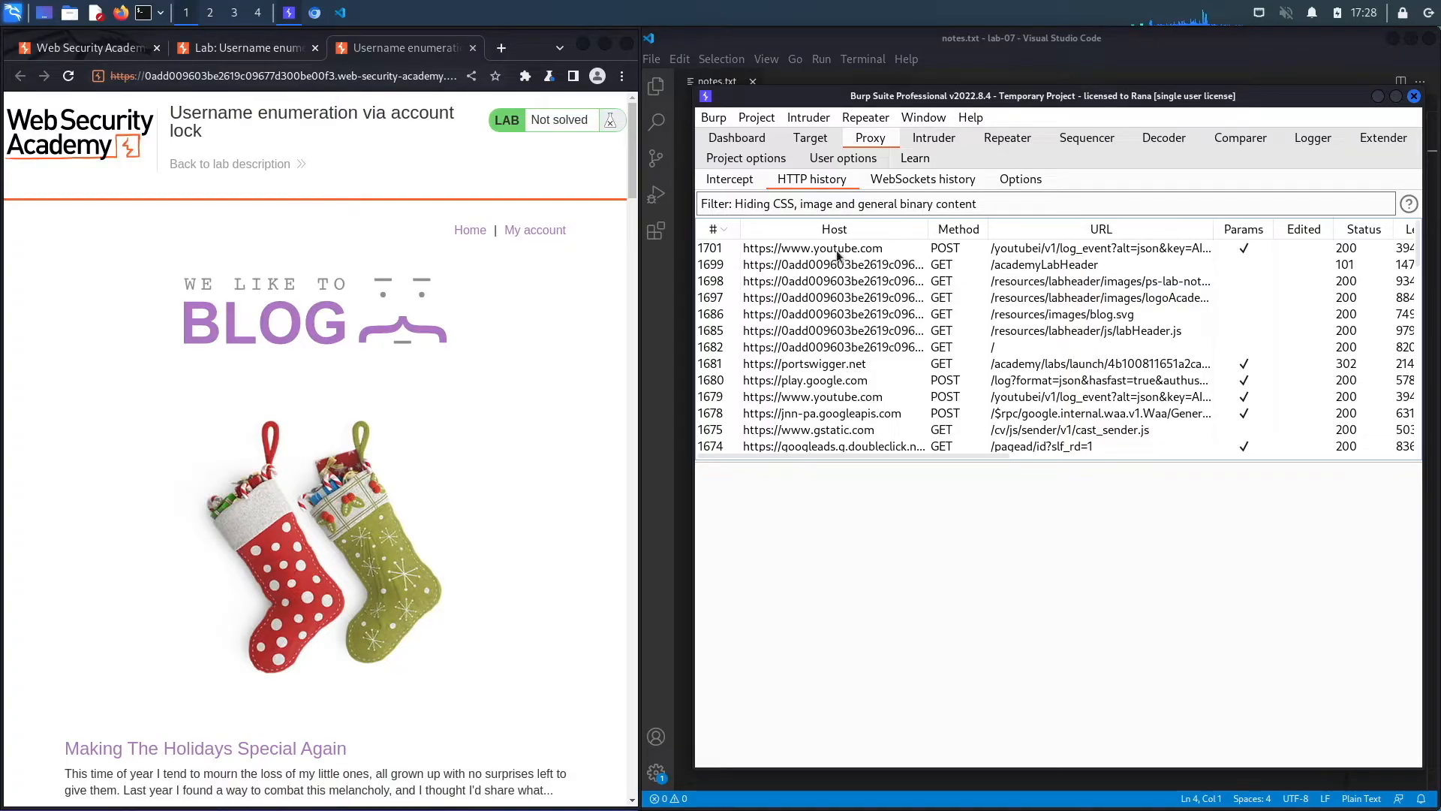
# - Submit a test login as username carlos on the lab's login page
pyautogui.click(812, 249)
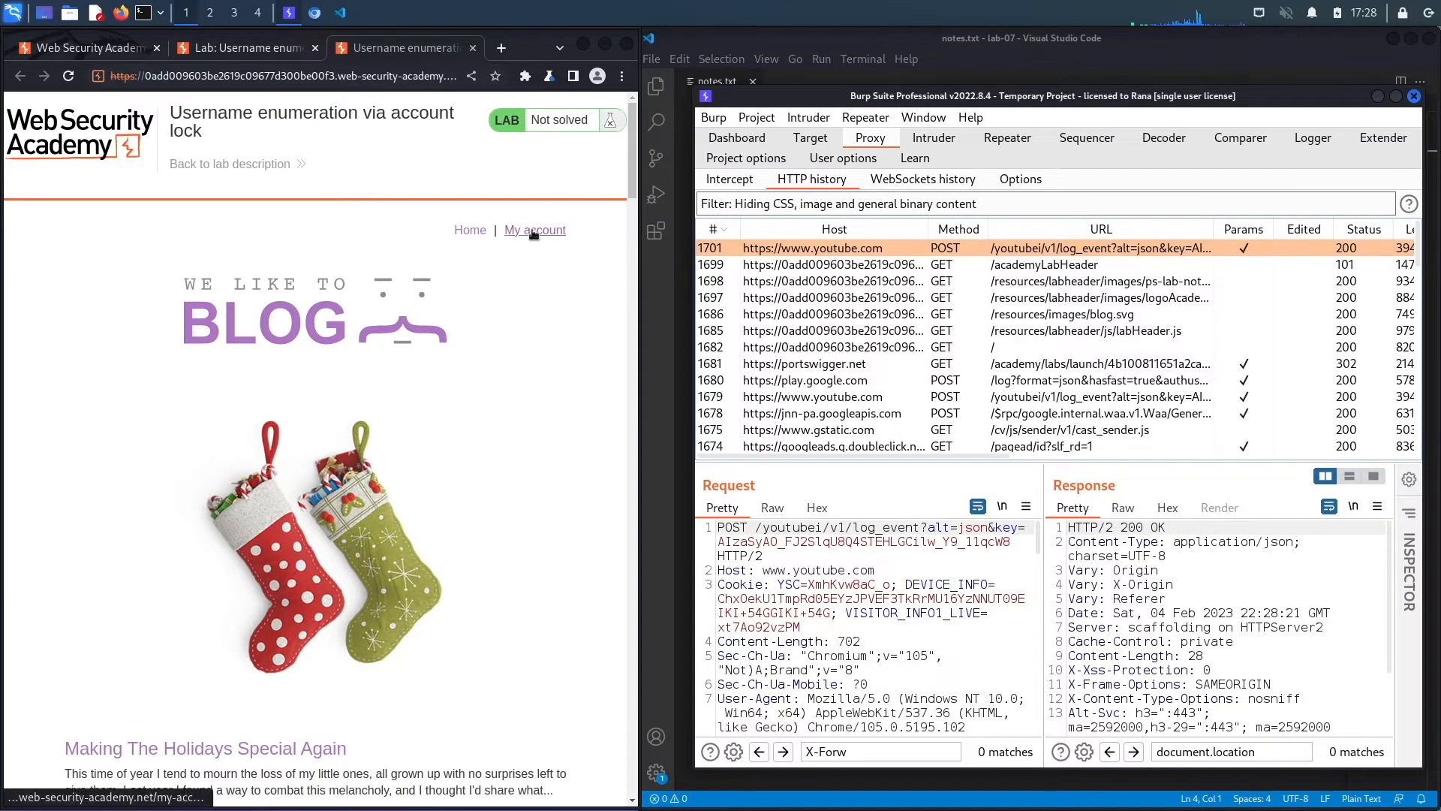
pyautogui.click(534, 230)
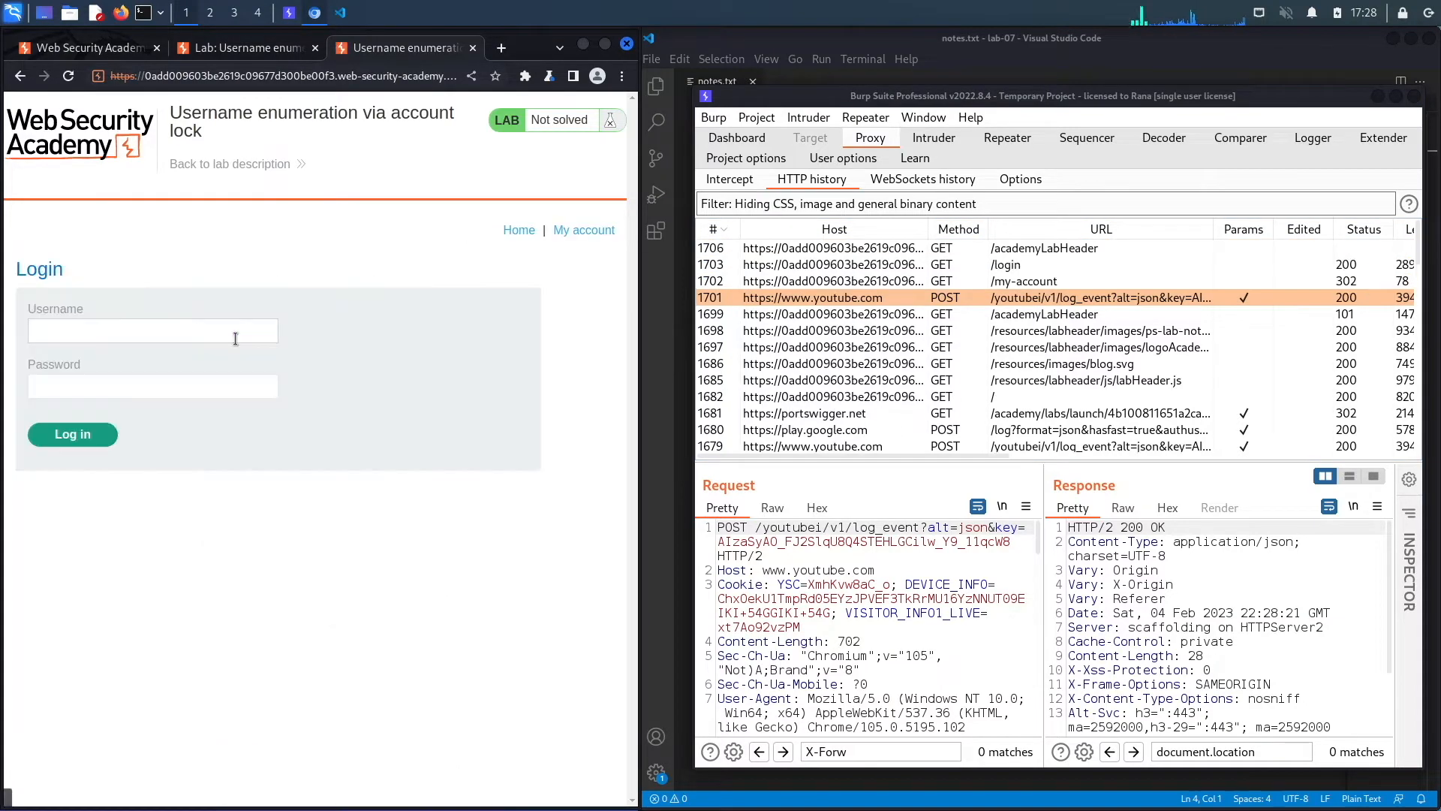
pyautogui.click(151, 331)
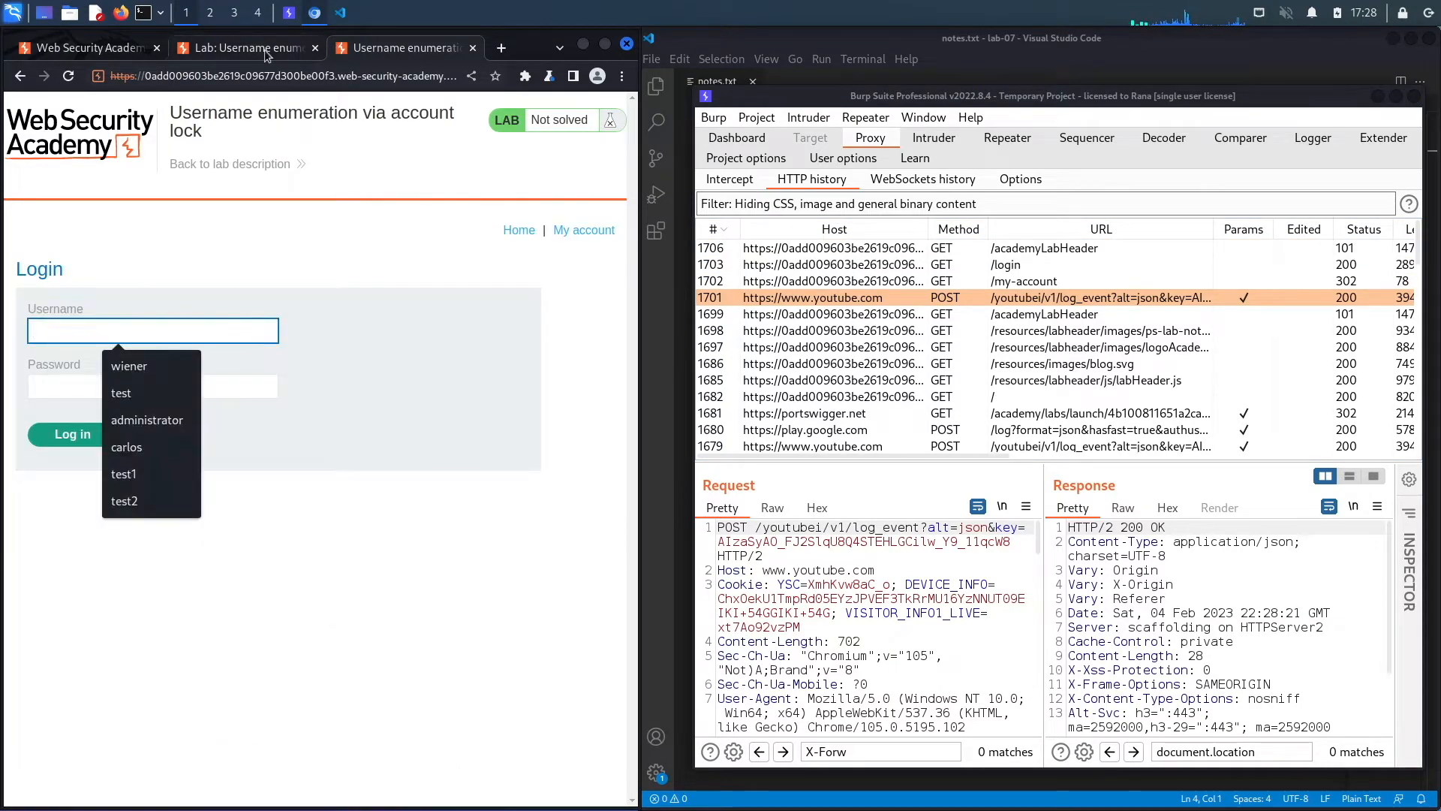
pyautogui.click(246, 47)
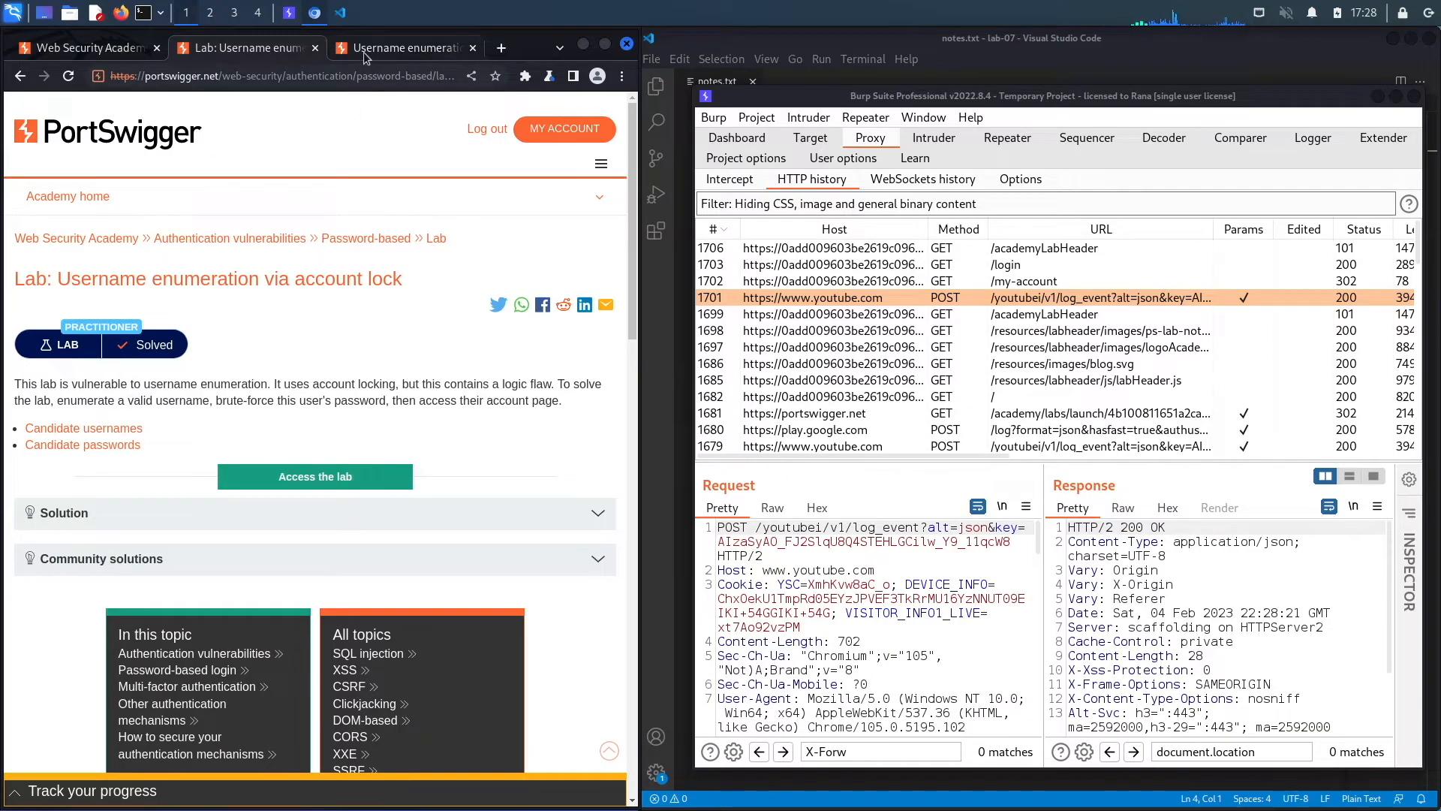
pyautogui.write('car')
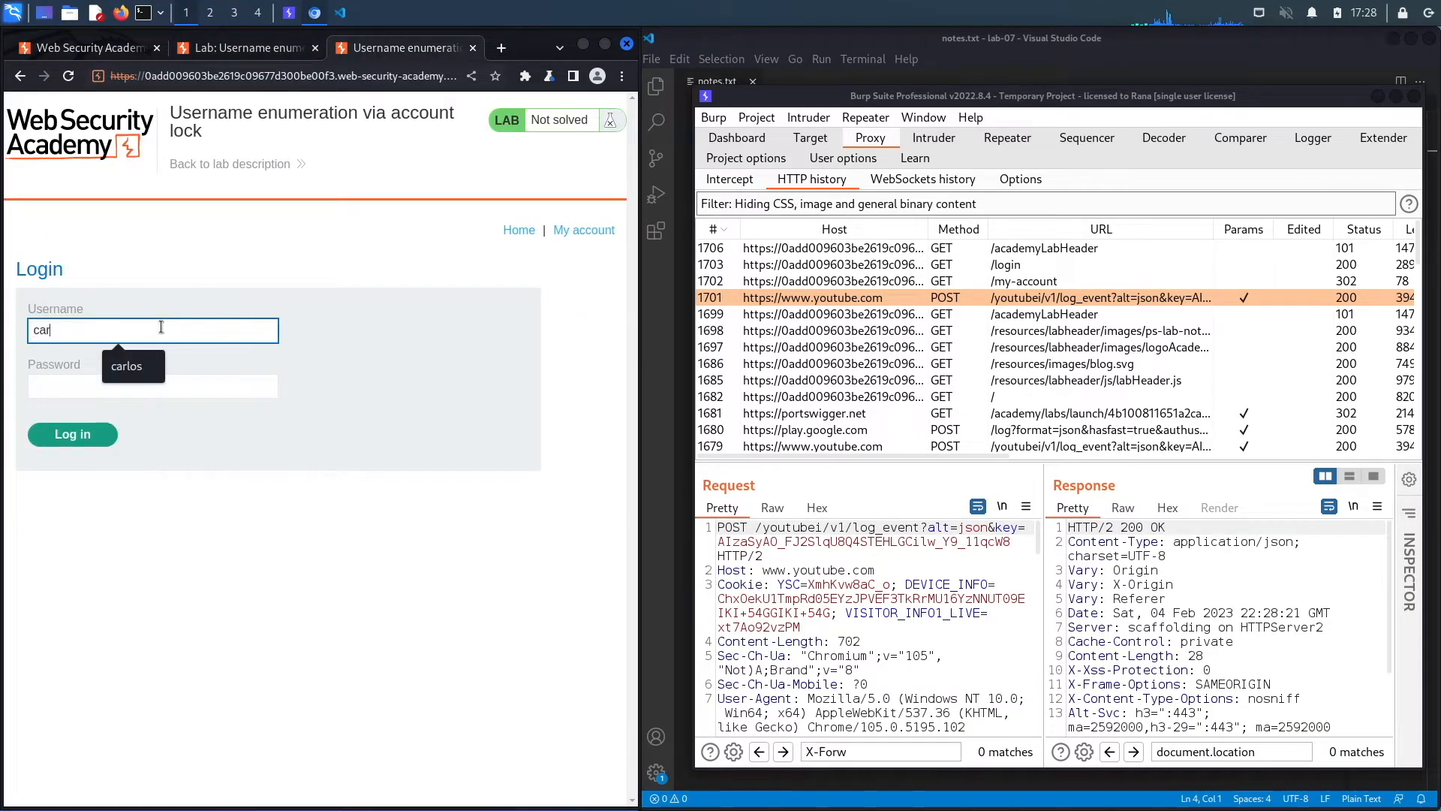
pyautogui.click(152, 385)
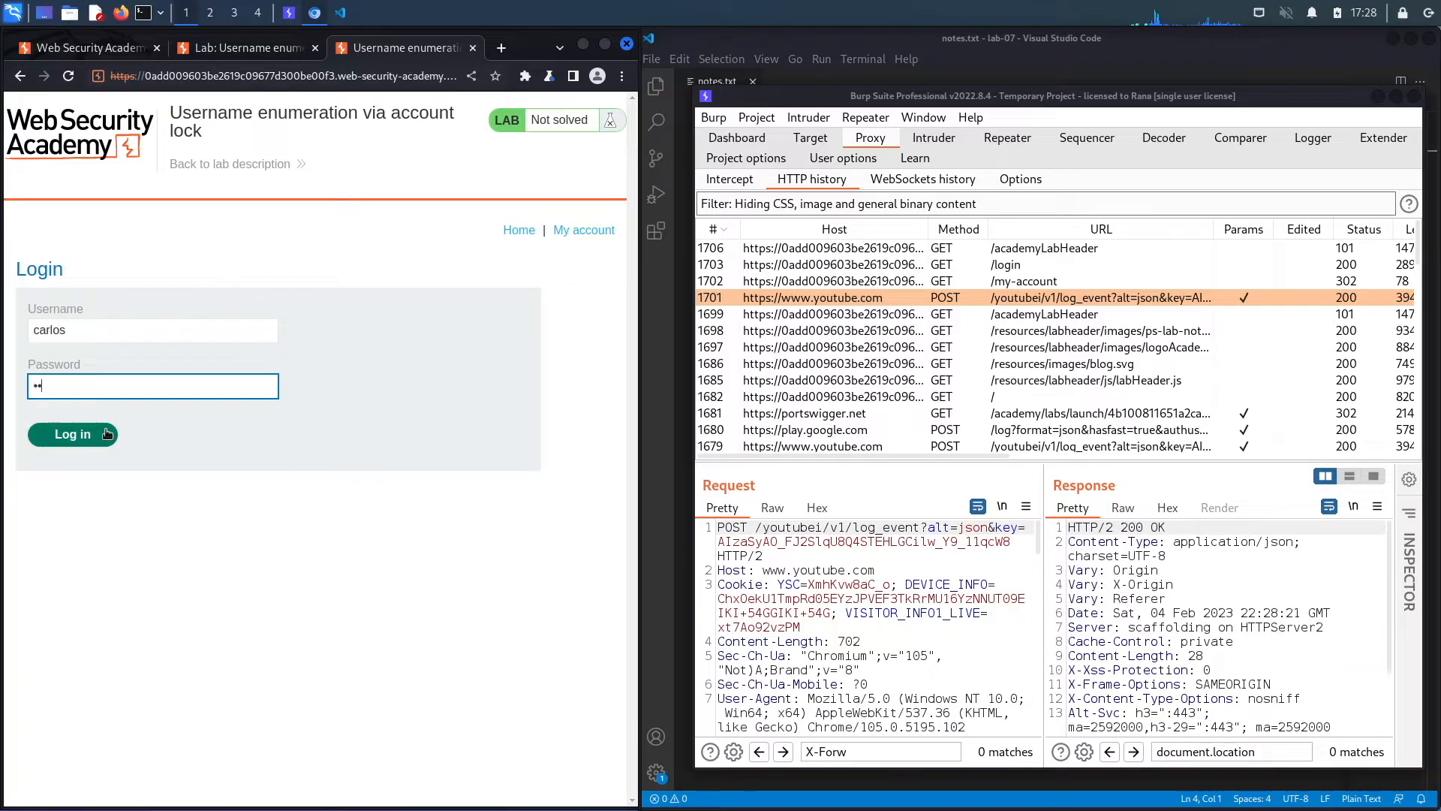
pyautogui.click(72, 434)
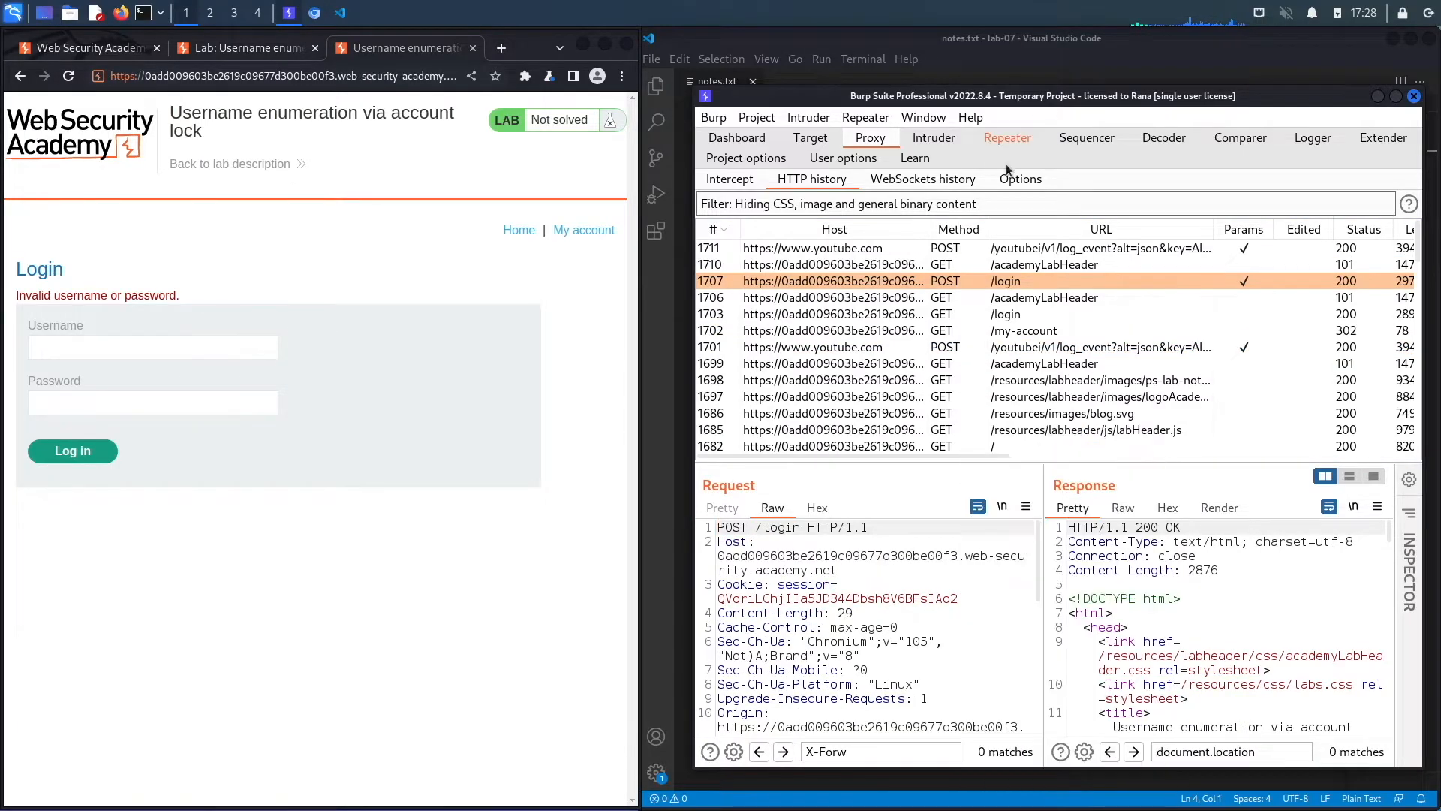
# - Resend the carlos POST /login seven times in Repeater, viewing the rendered 'Invalid username or password.' response
pyautogui.click(1007, 137)
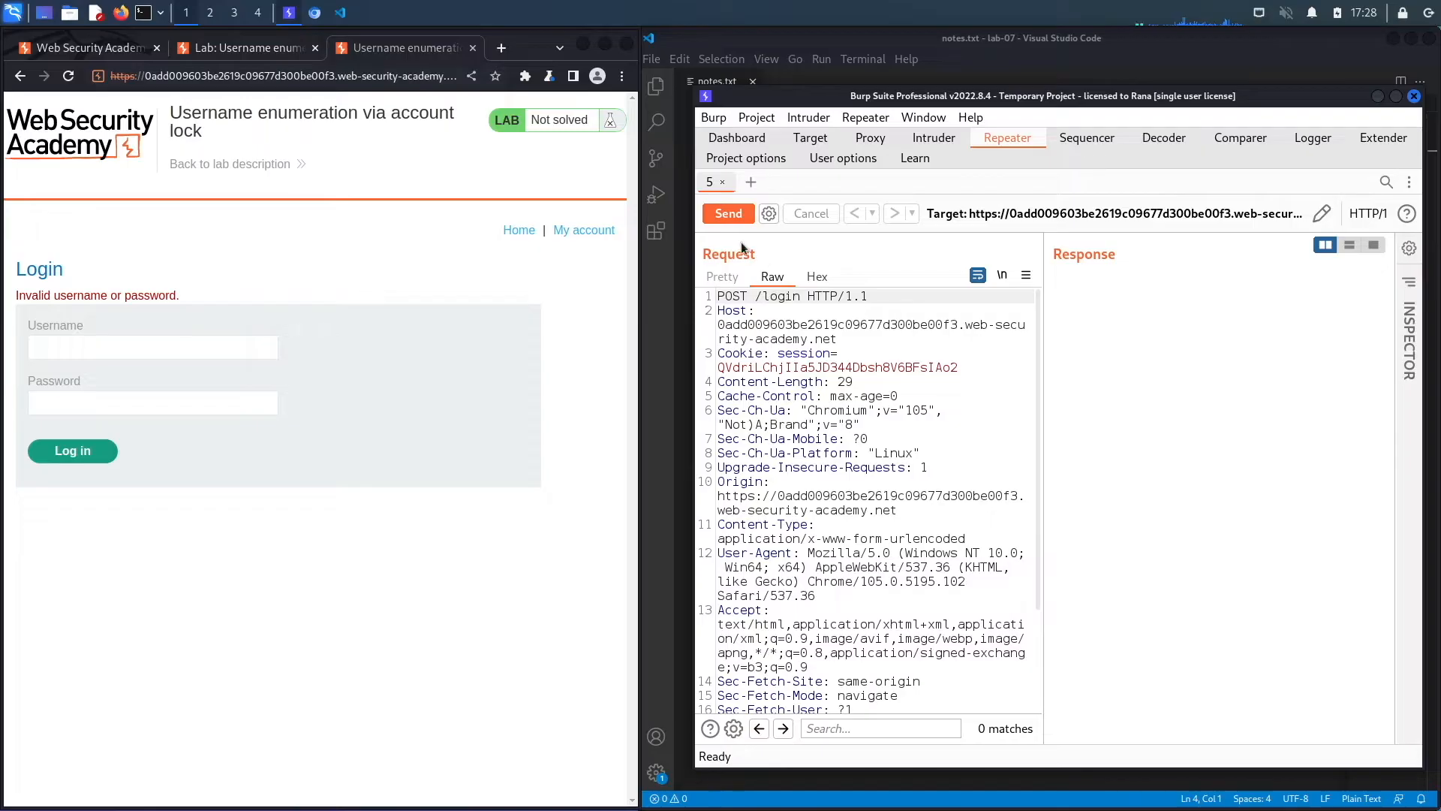
pyautogui.click(727, 213)
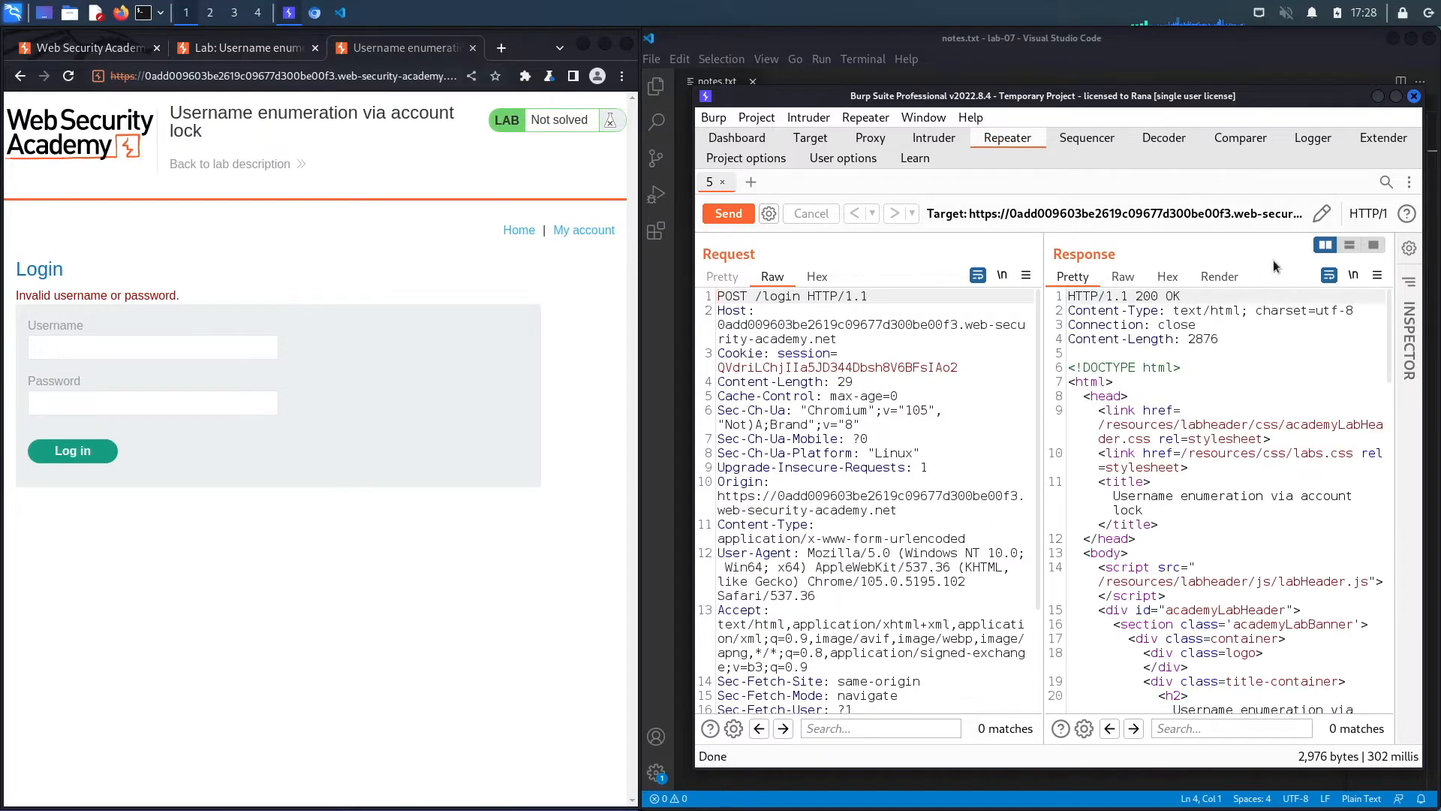
pyautogui.click(1219, 275)
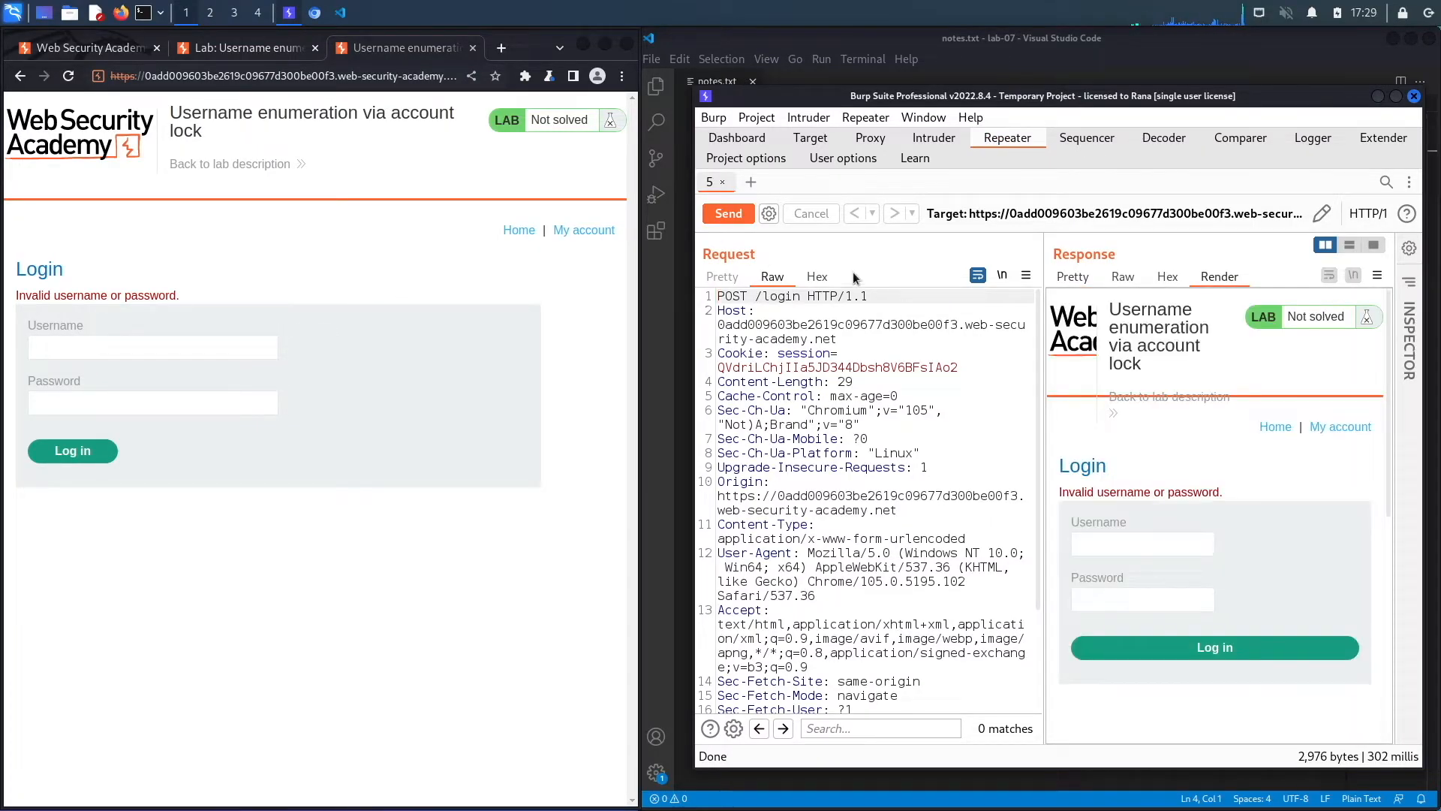
pyautogui.click(728, 213)
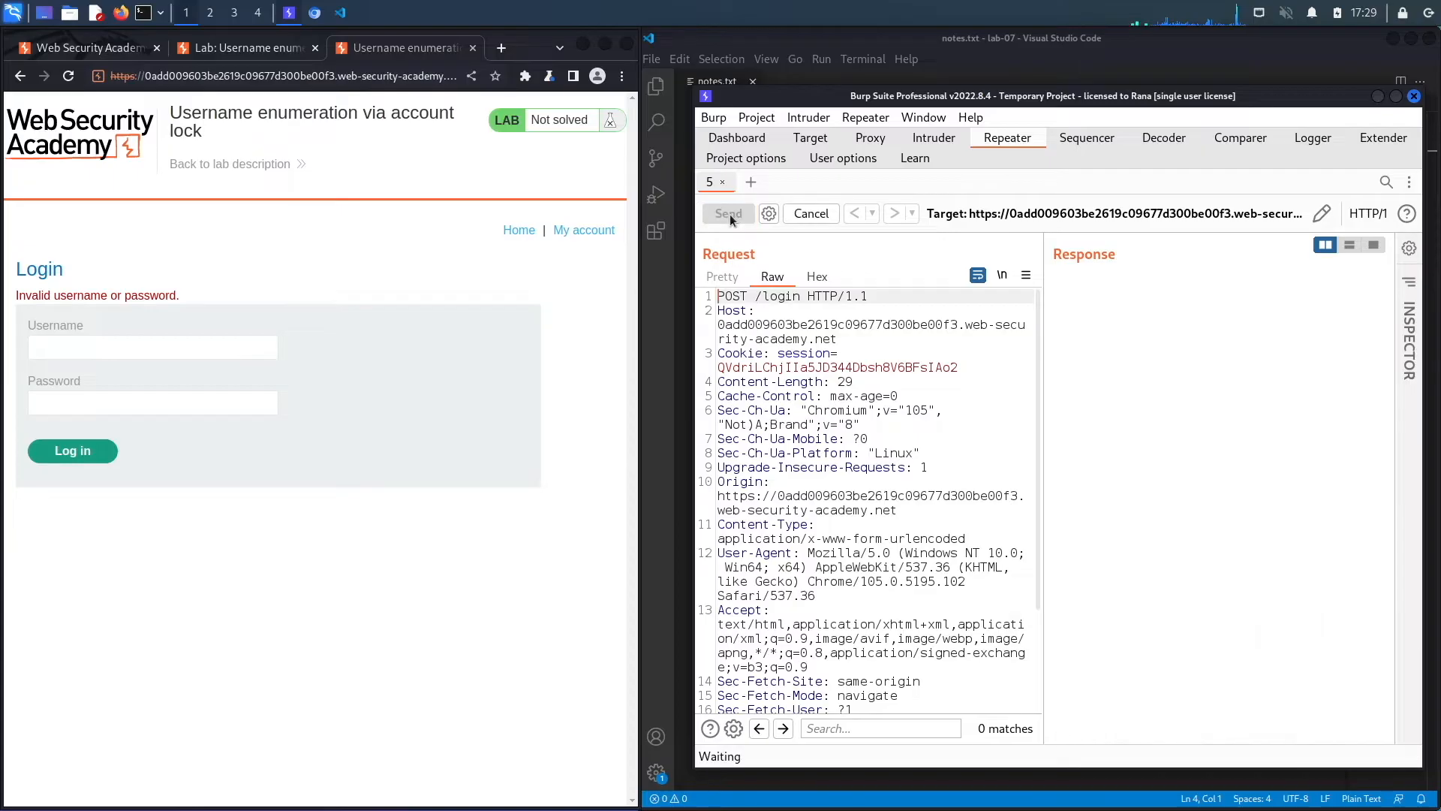
pyautogui.click(728, 213)
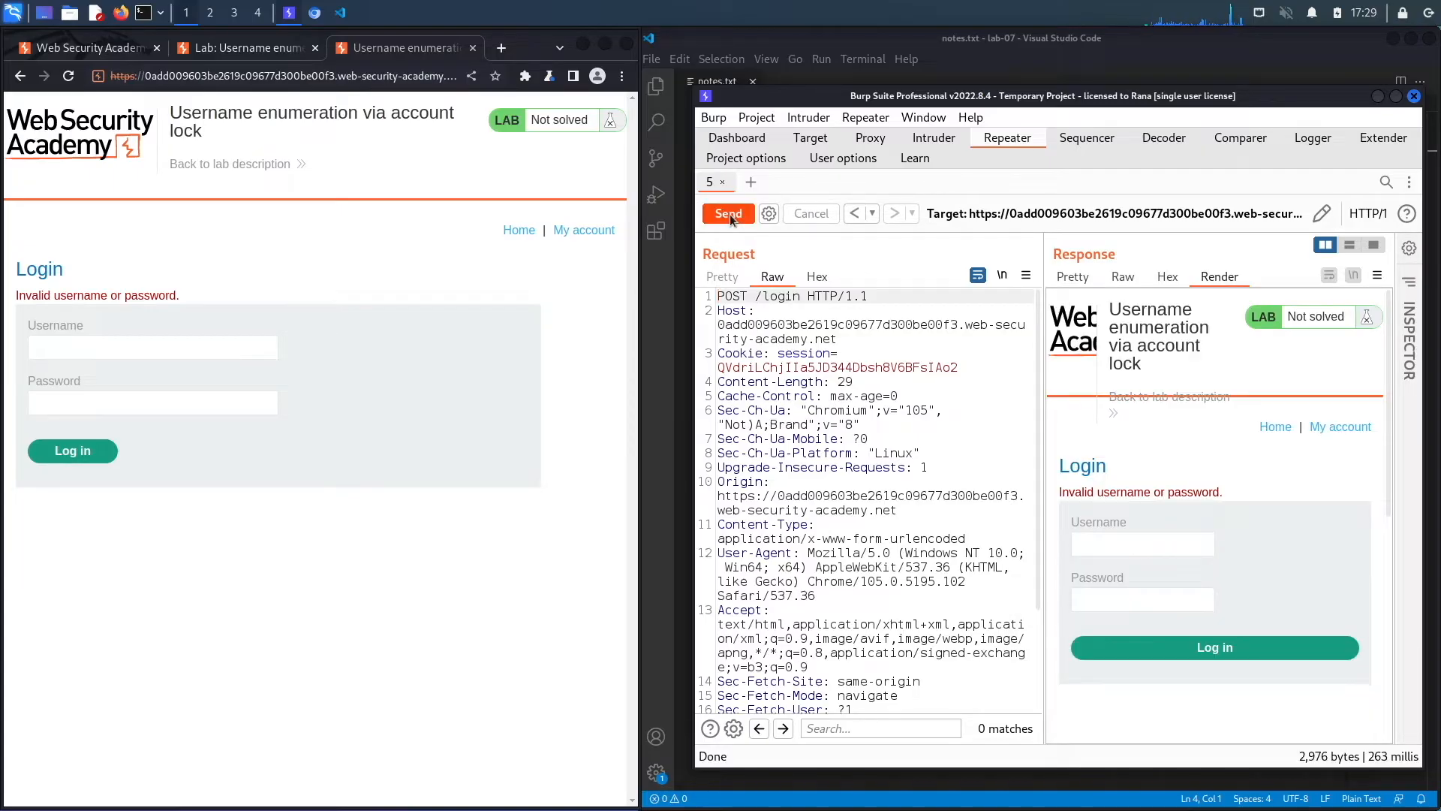
pyautogui.click(728, 213)
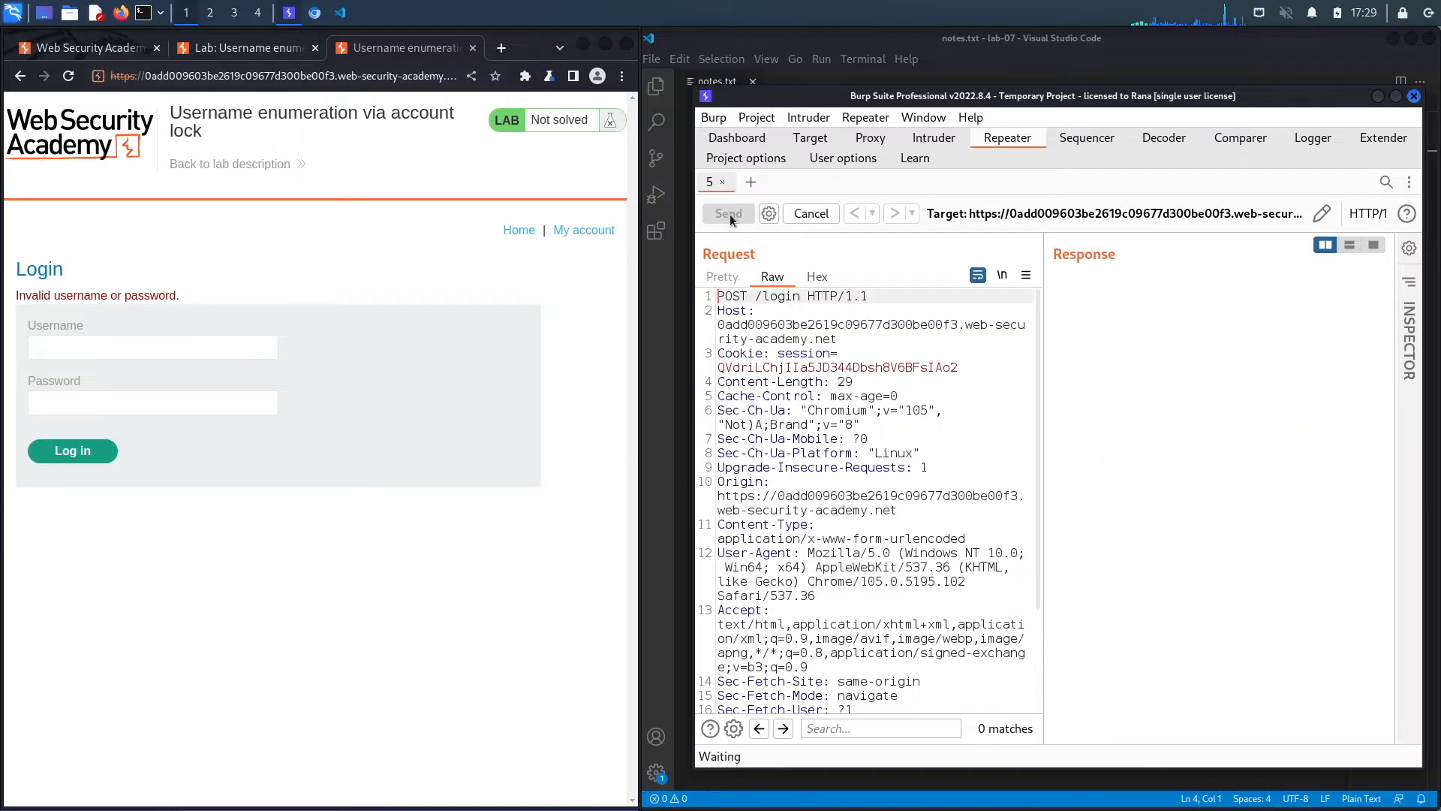
pyautogui.click(728, 213)
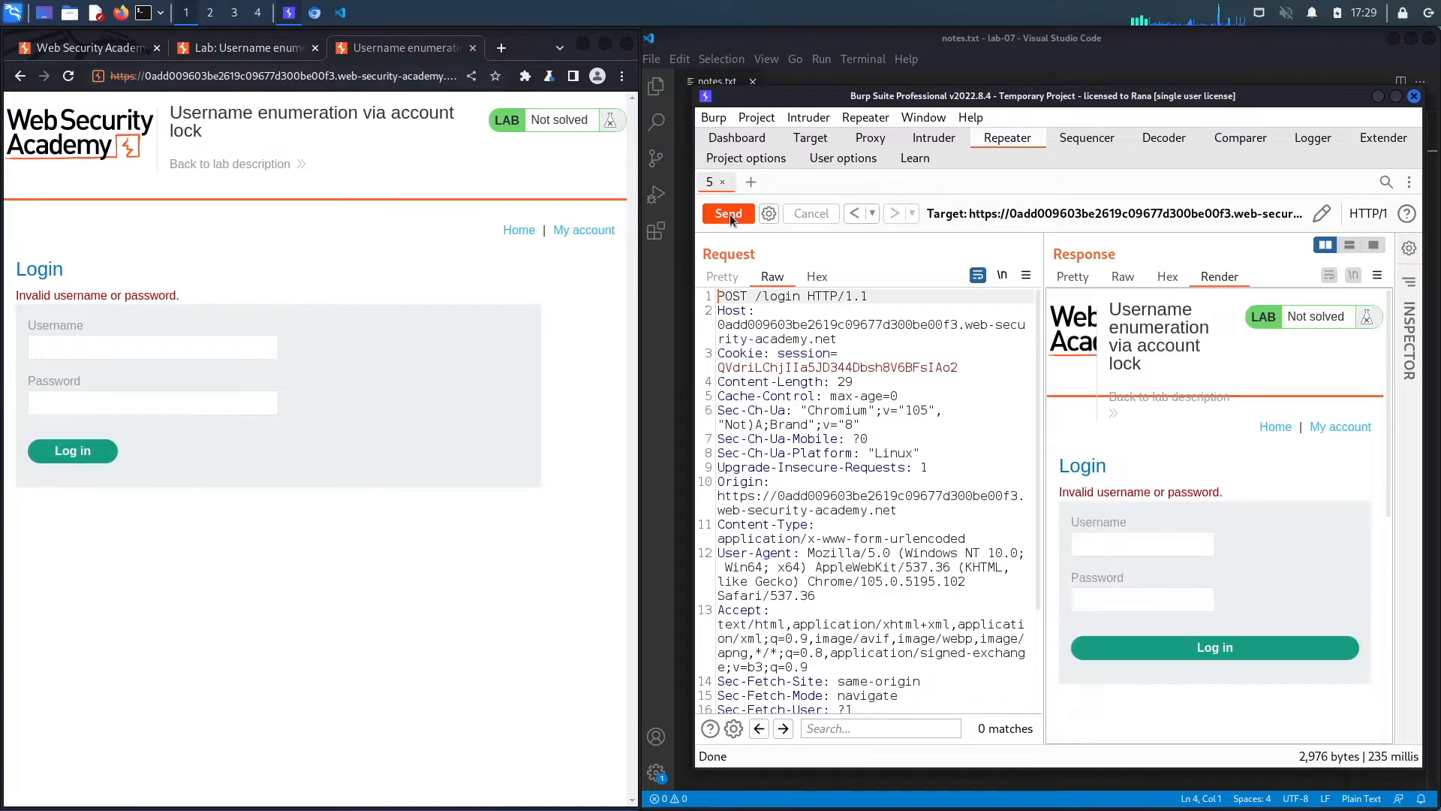
pyautogui.click(728, 213)
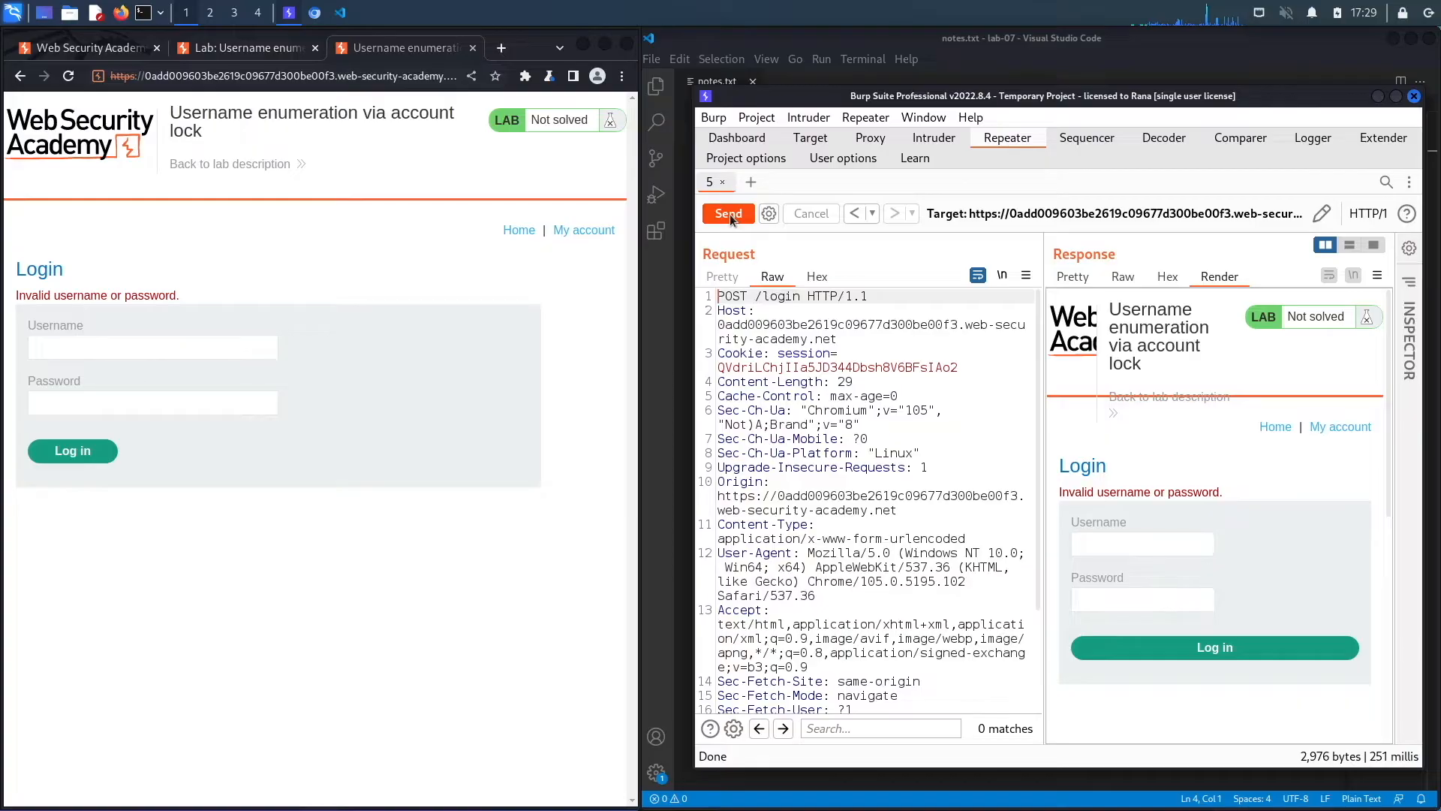
pyautogui.click(728, 213)
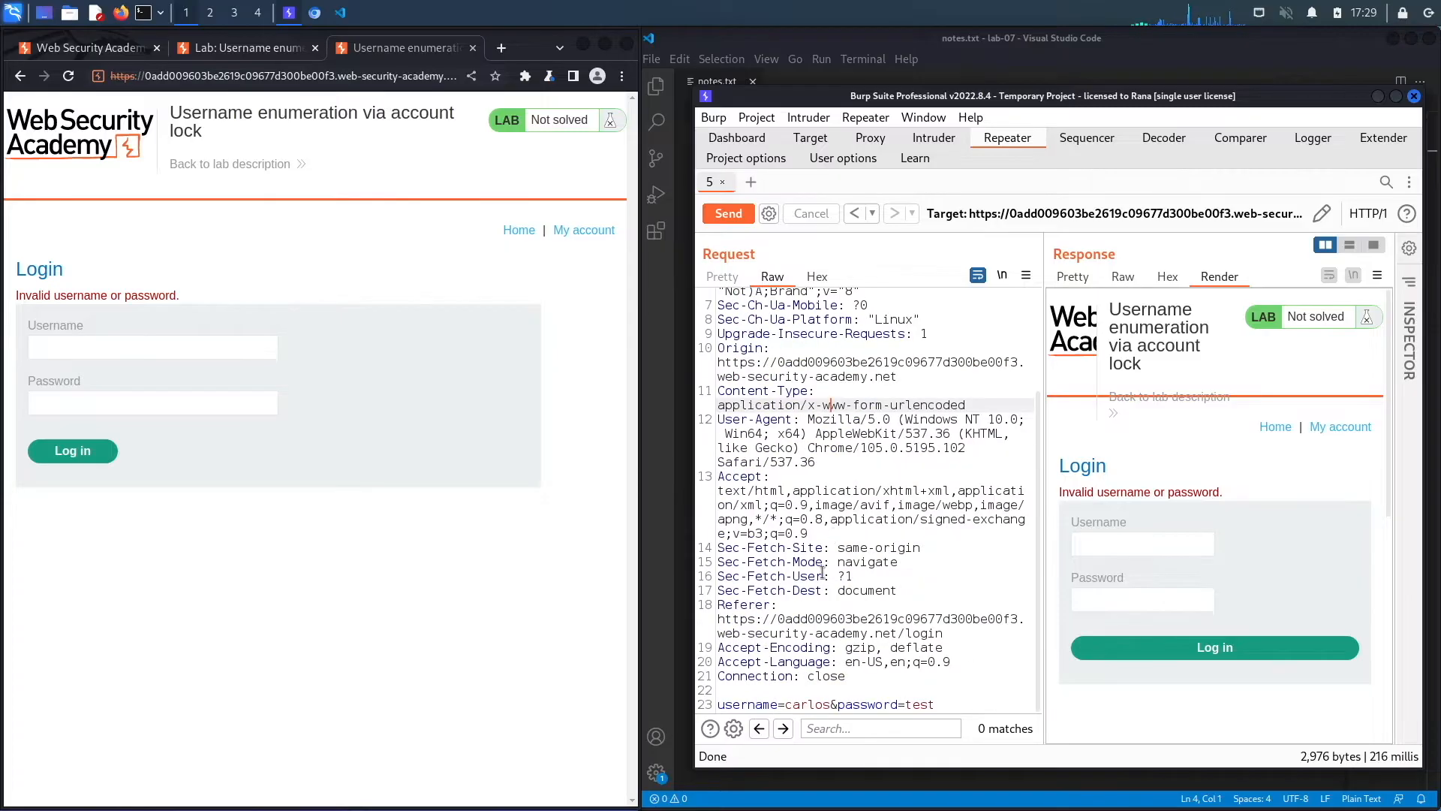
pyautogui.doubleClick(803, 704)
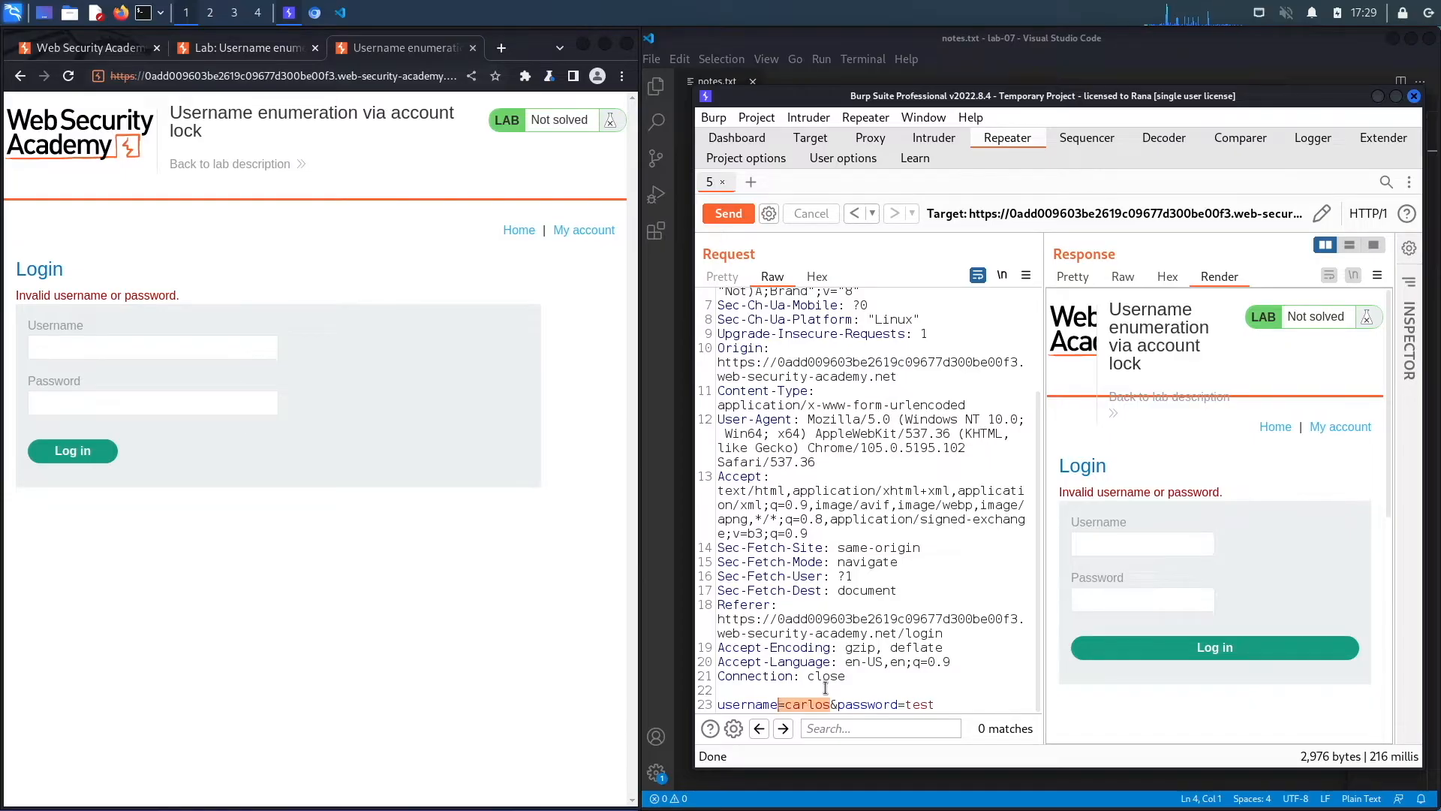
pyautogui.moveTo(1094, 494)
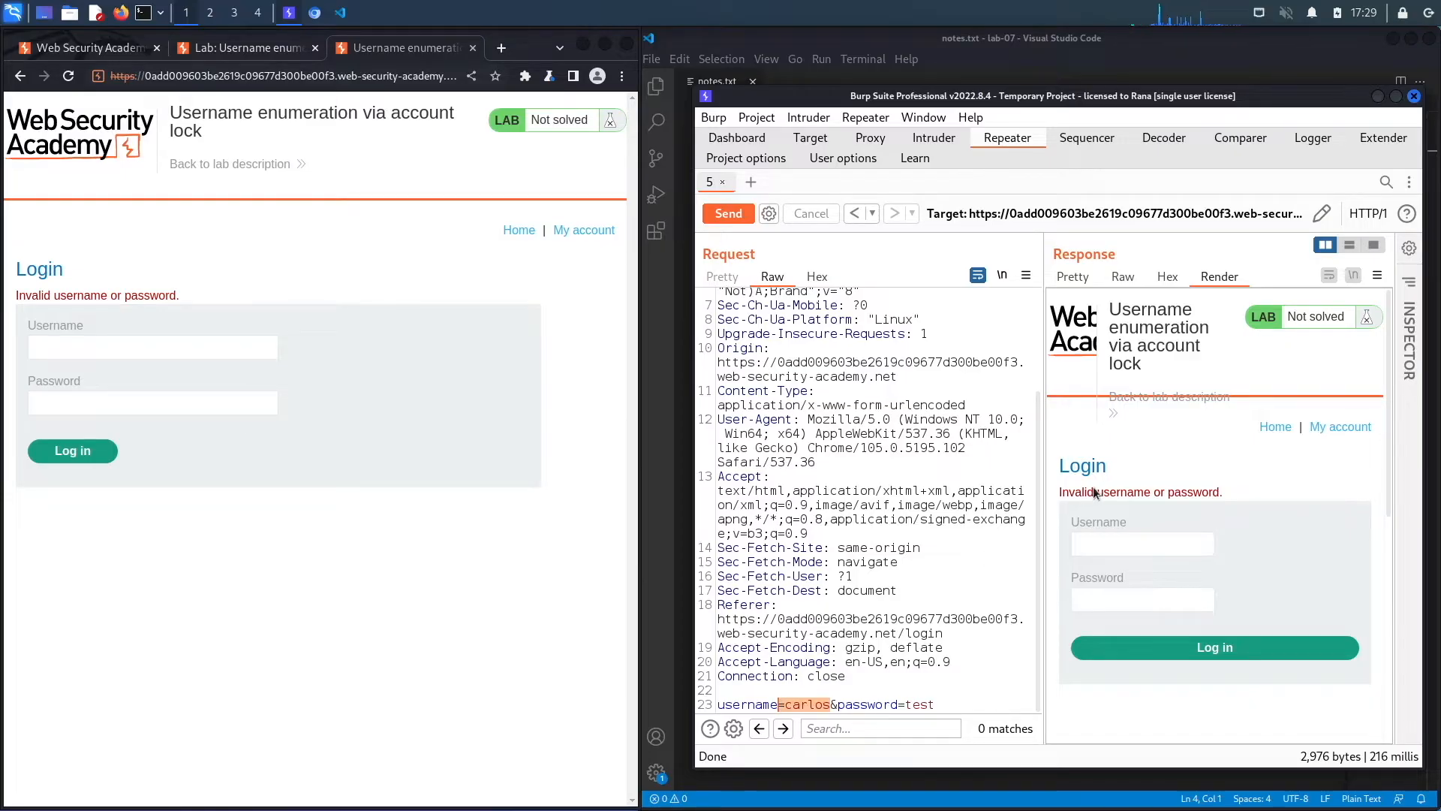
pyautogui.moveTo(1207, 462)
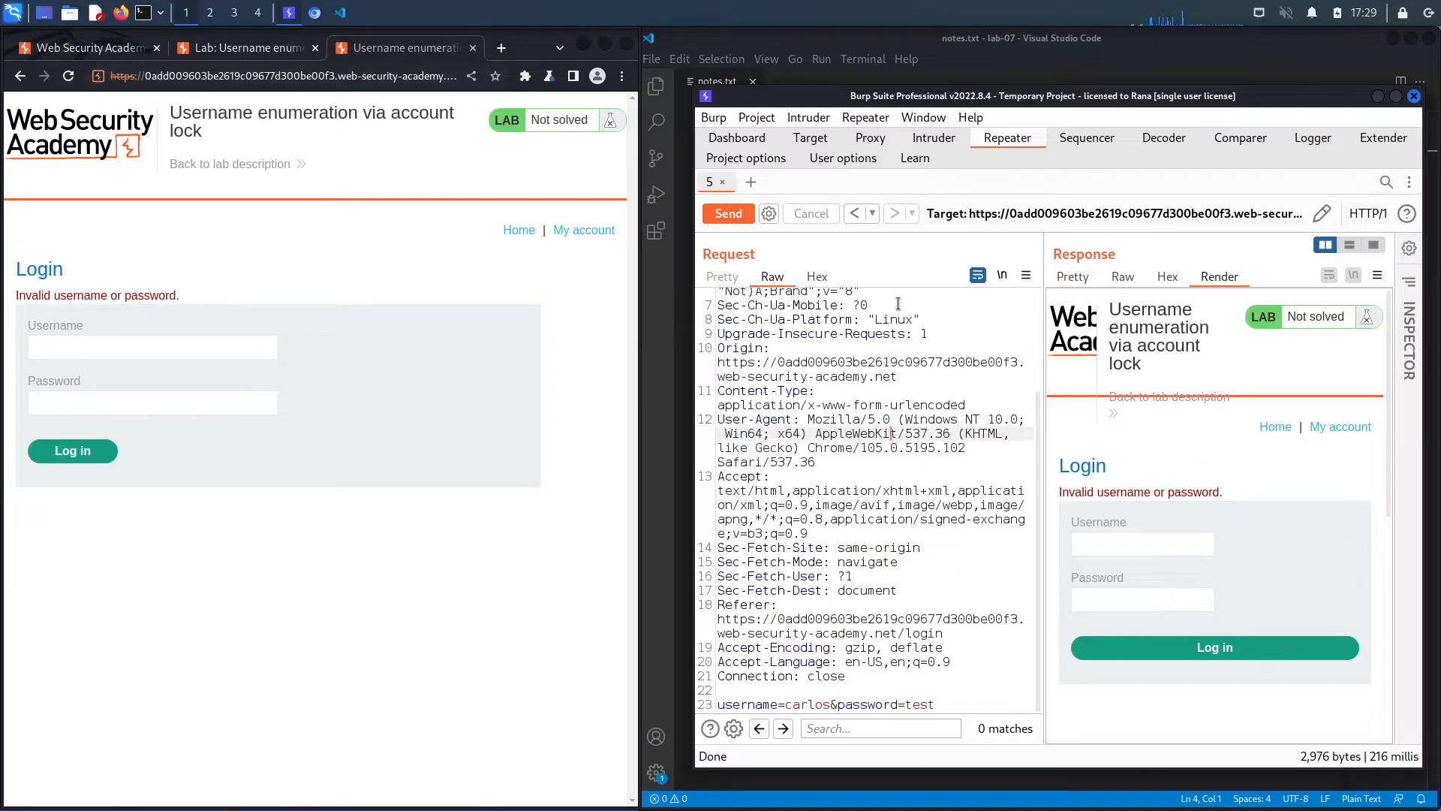
# - Send the login request to Intruder and mark carlos as a payload position
pyautogui.rightClick(898, 303)
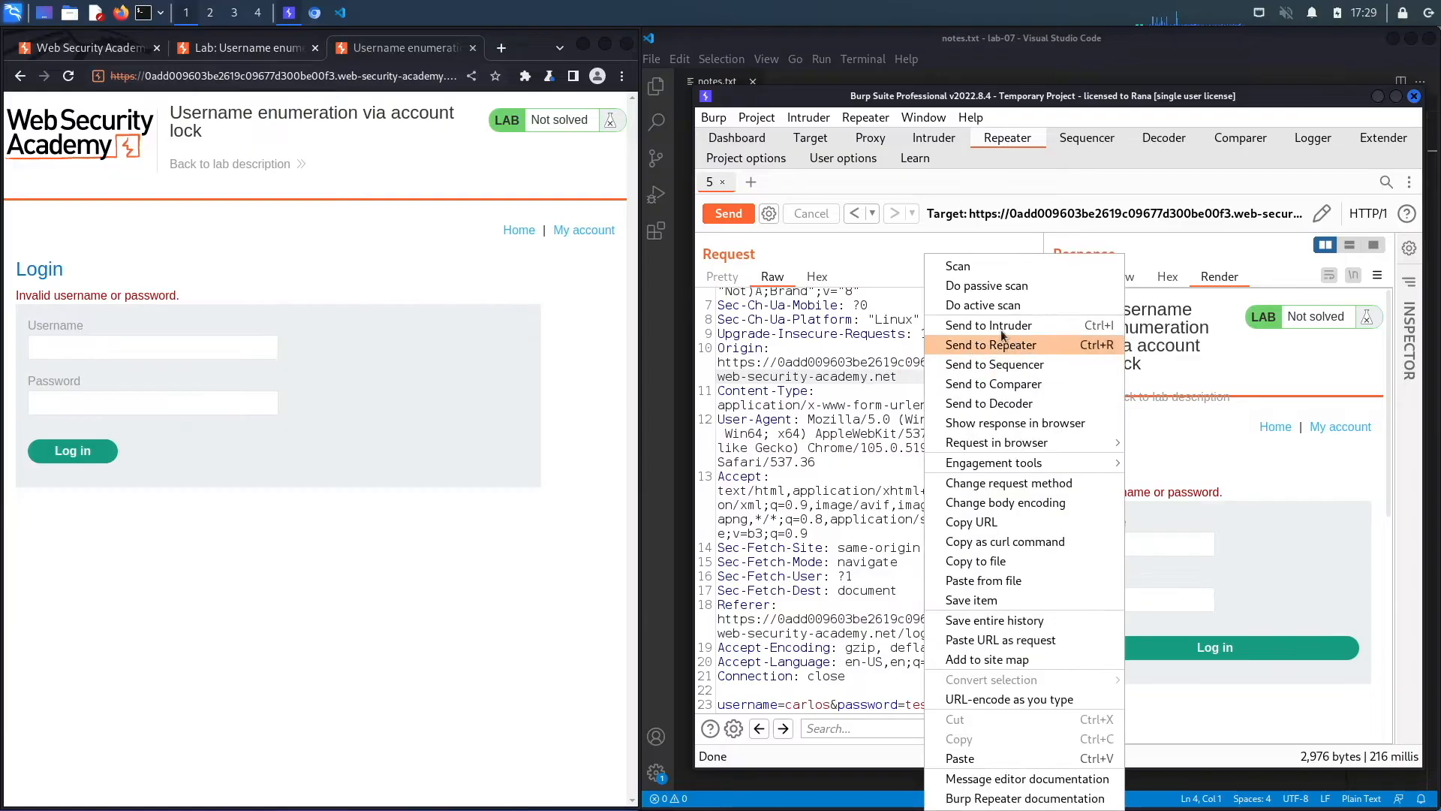
pyautogui.click(990, 324)
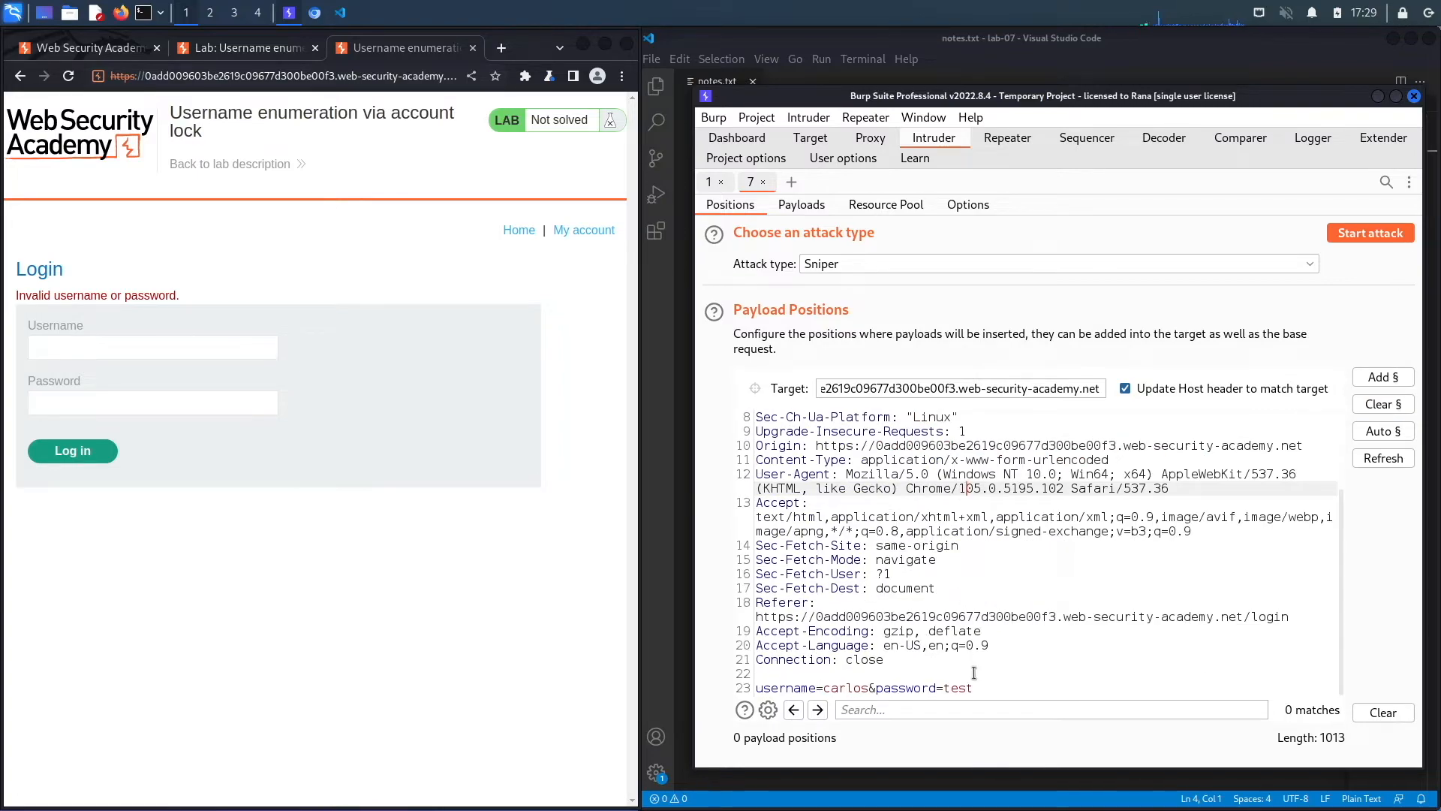
pyautogui.doubleClick(855, 687)
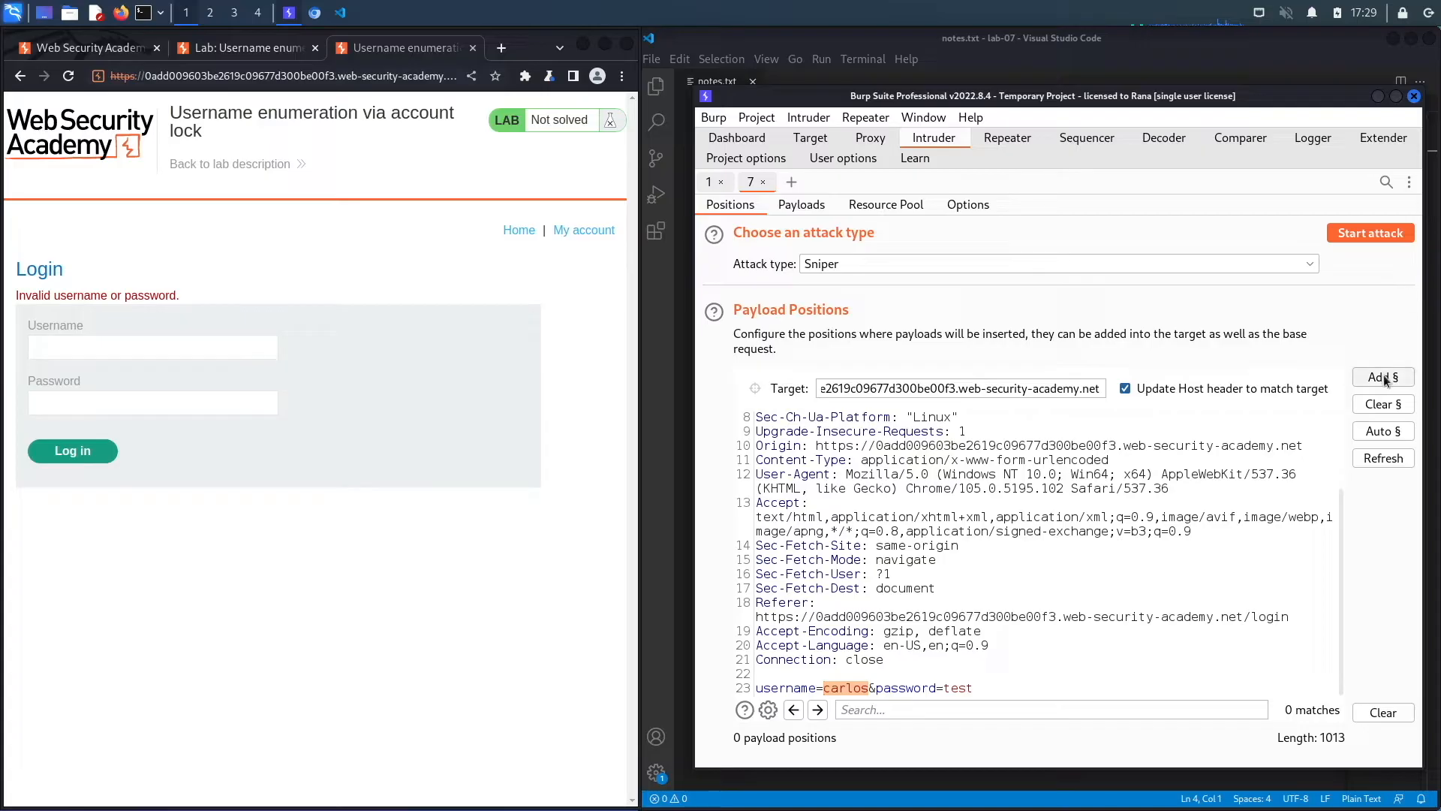
pyautogui.click(1381, 377)
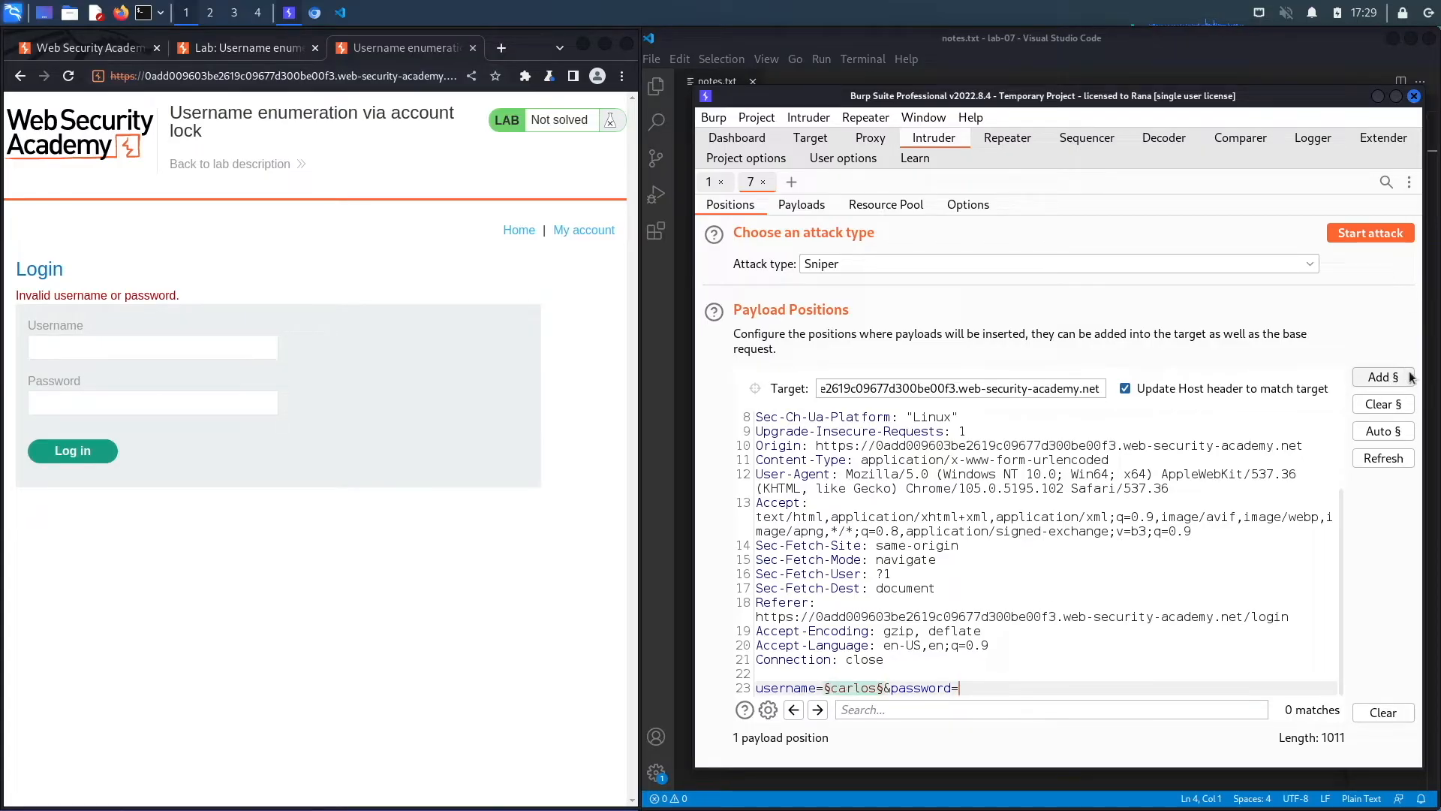
pyautogui.click(1381, 376)
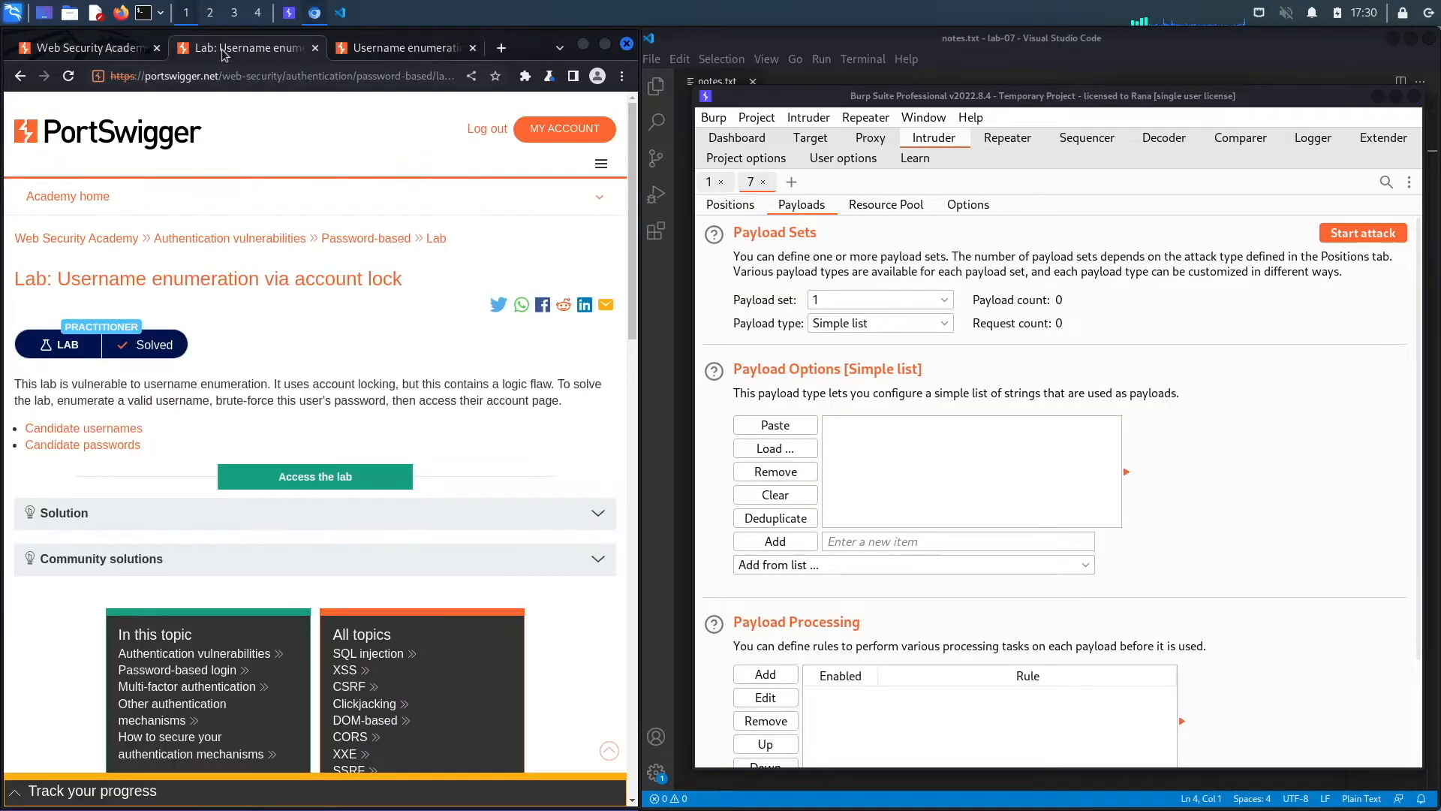
# - Open the candidate usernames list in a new tab and paste the names into payload set 1
pyautogui.rightClick(84, 427)
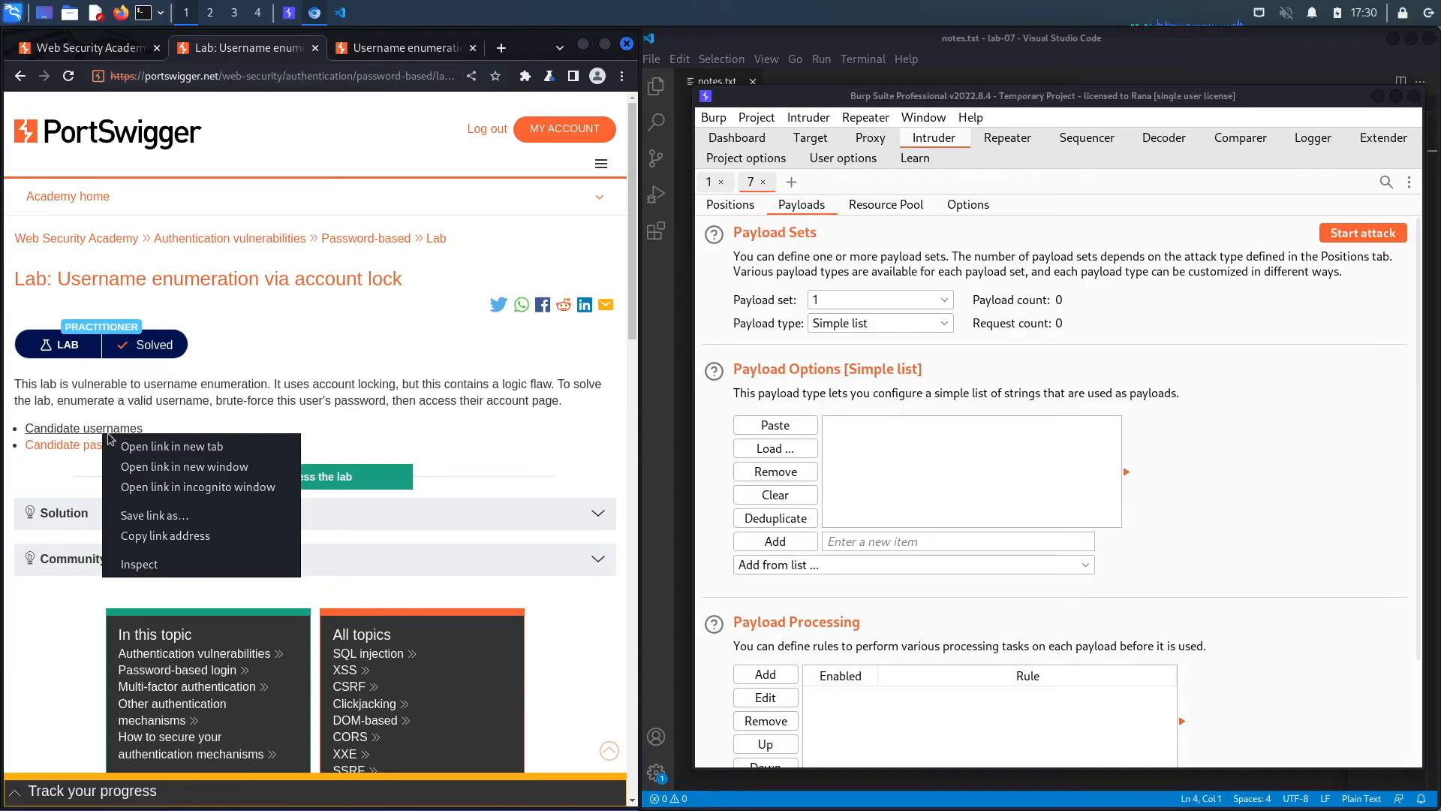
pyautogui.click(171, 446)
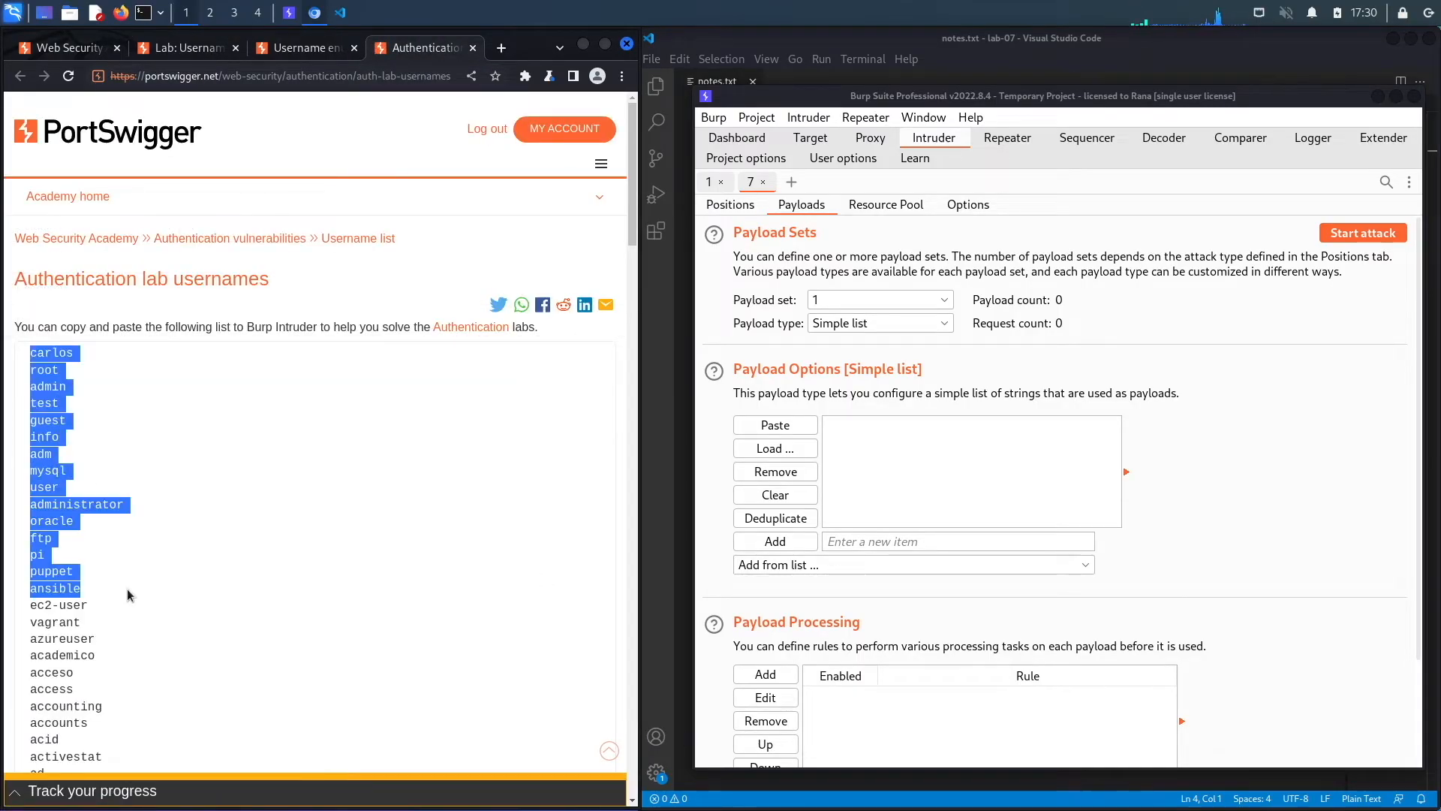
pyautogui.scroll(-3)
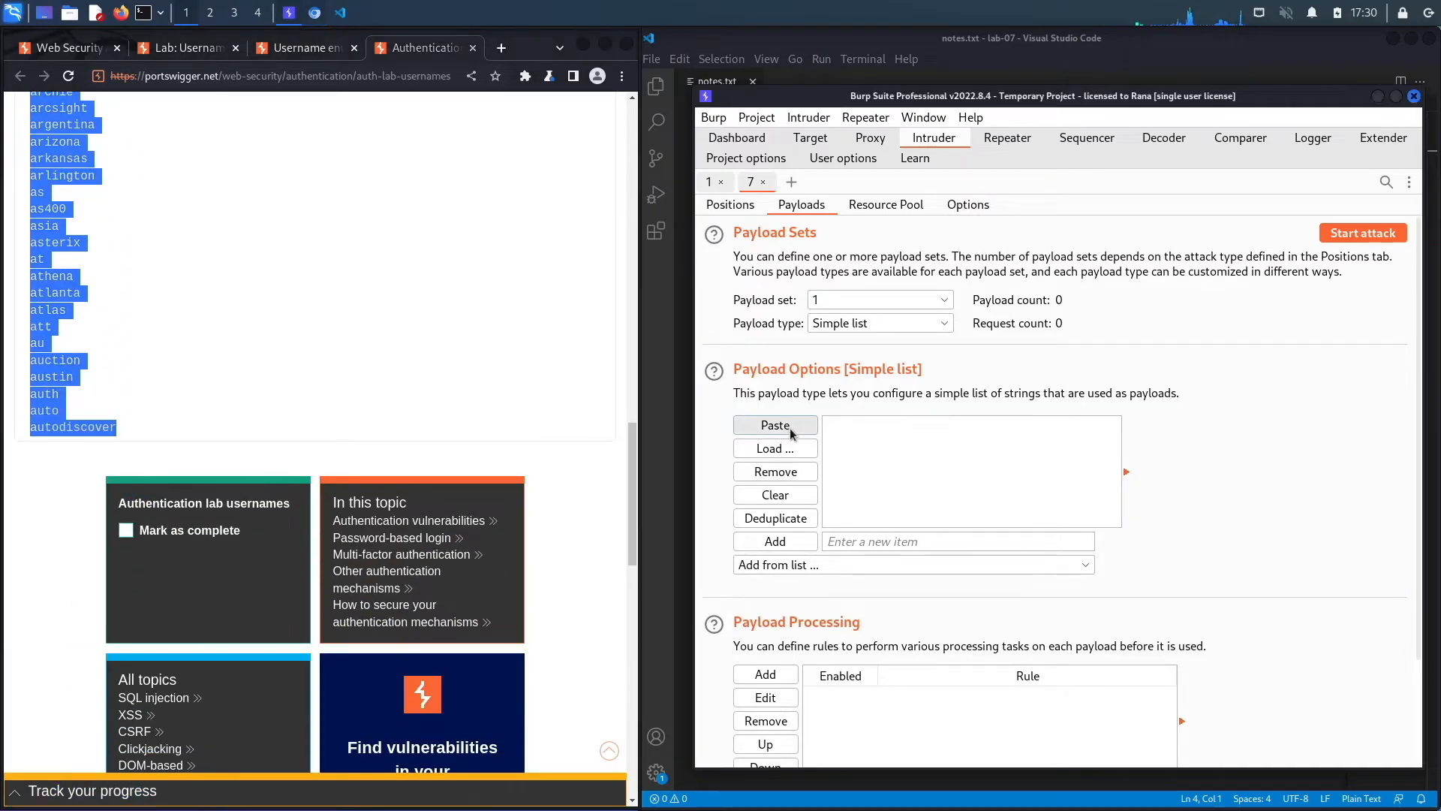
pyautogui.click(730, 204)
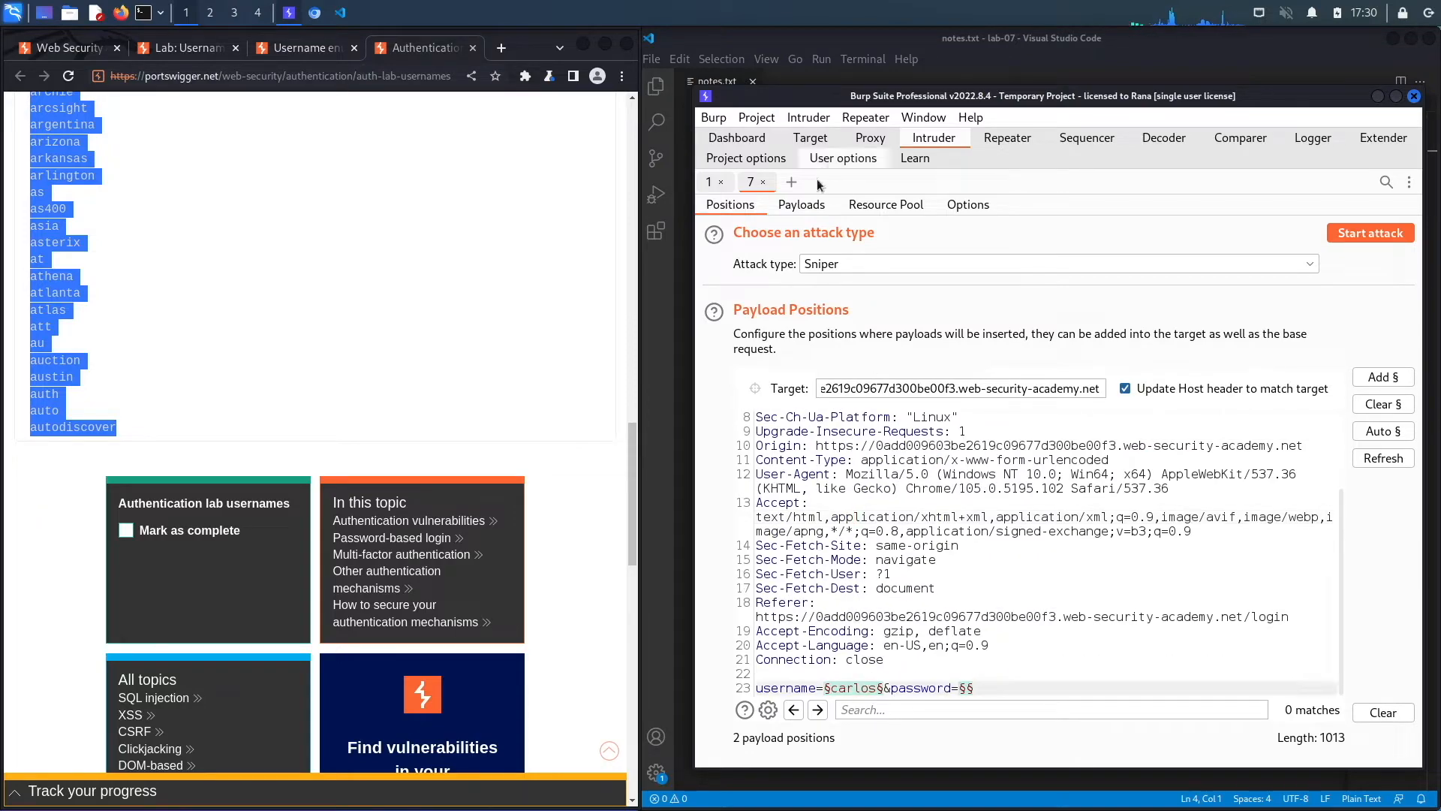
# - Set the Intruder attack type to Pitchfork
pyautogui.click(800, 204)
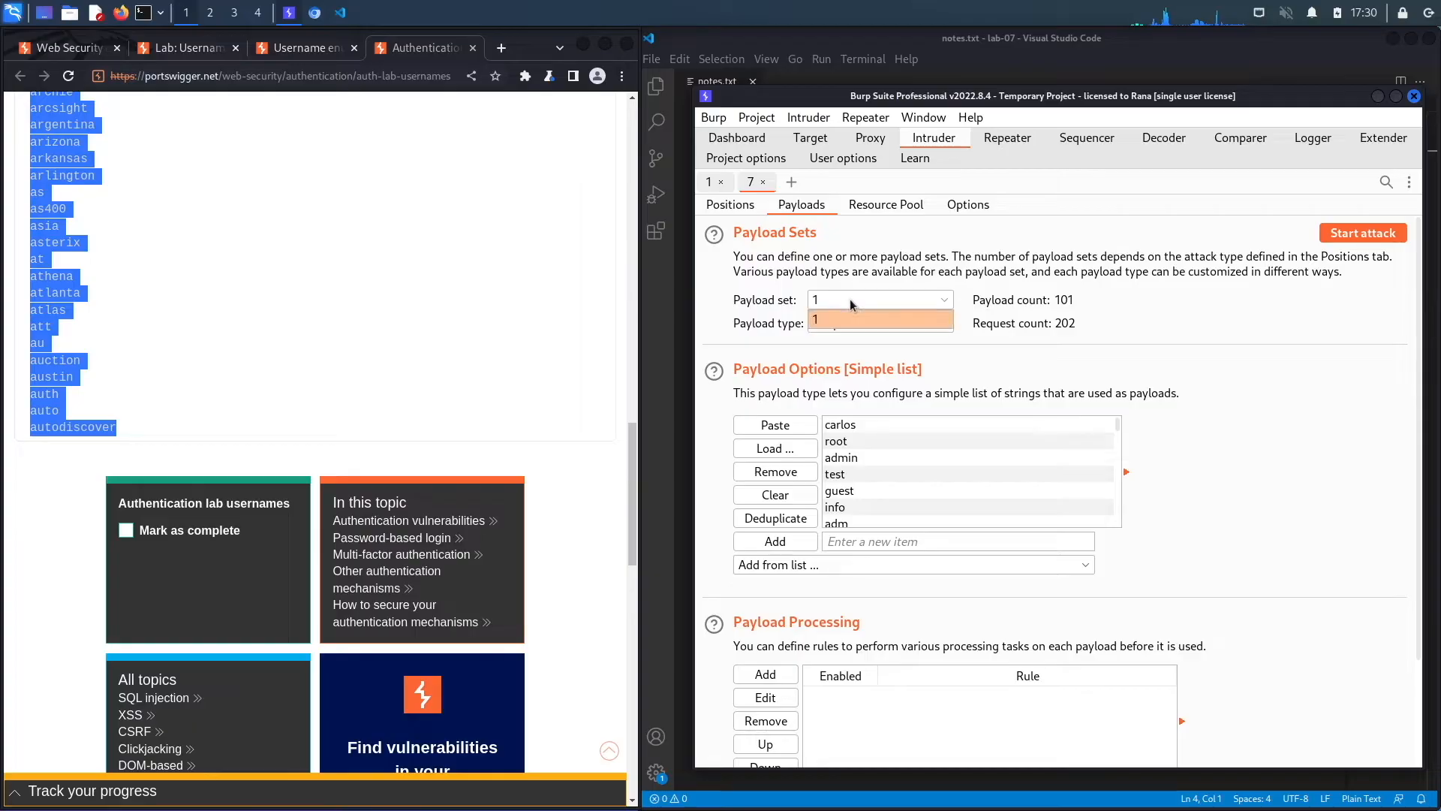
pyautogui.click(729, 205)
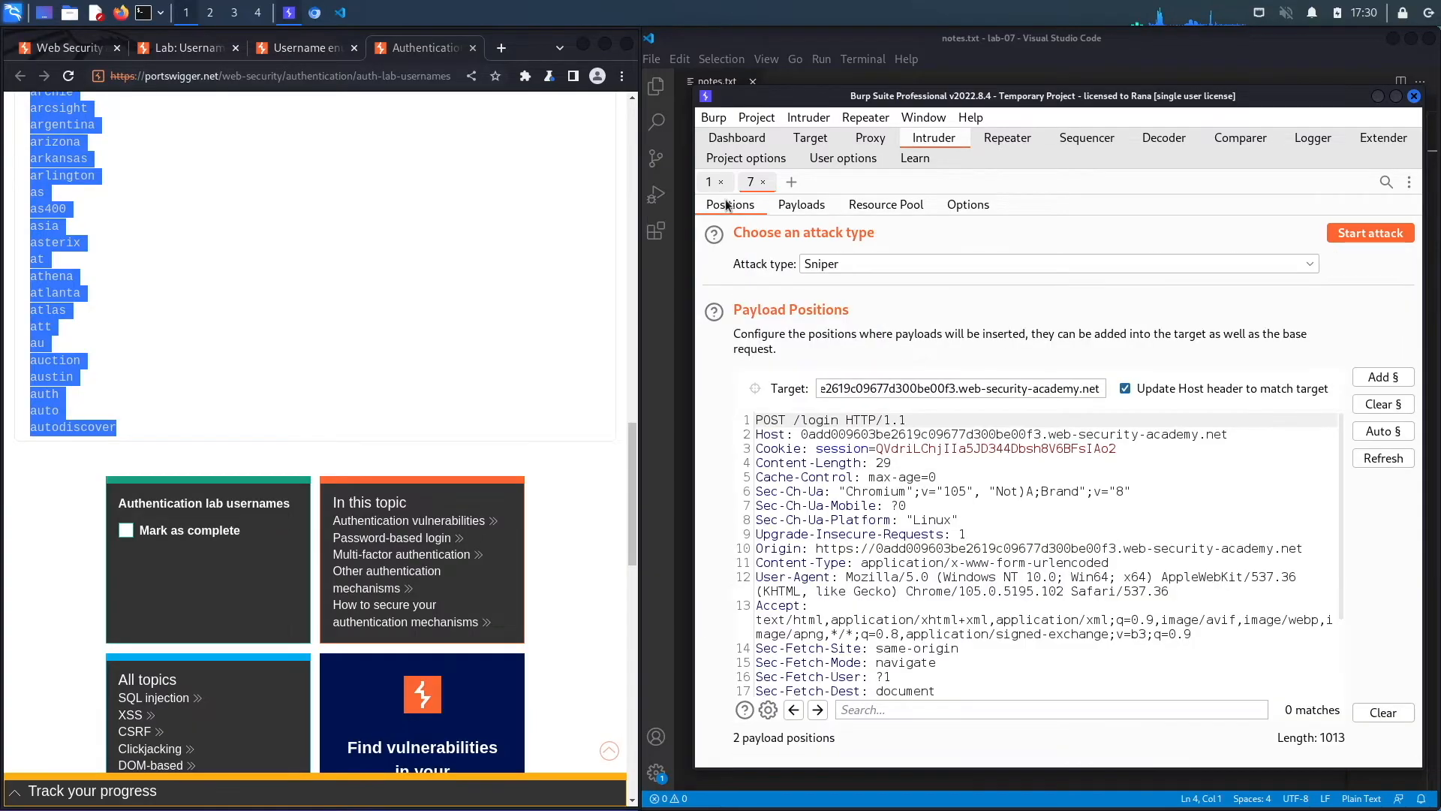
pyautogui.click(1057, 264)
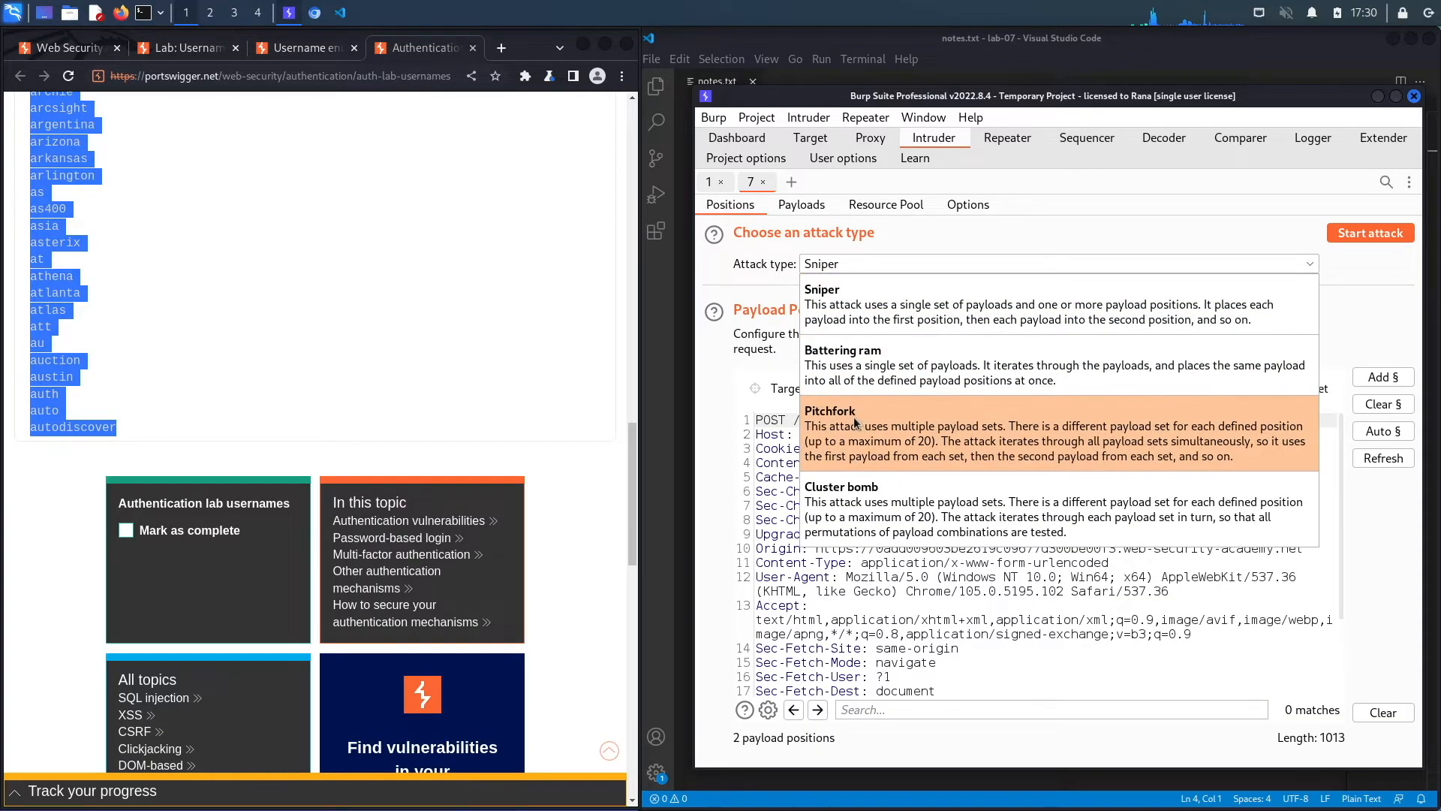
pyautogui.click(801, 204)
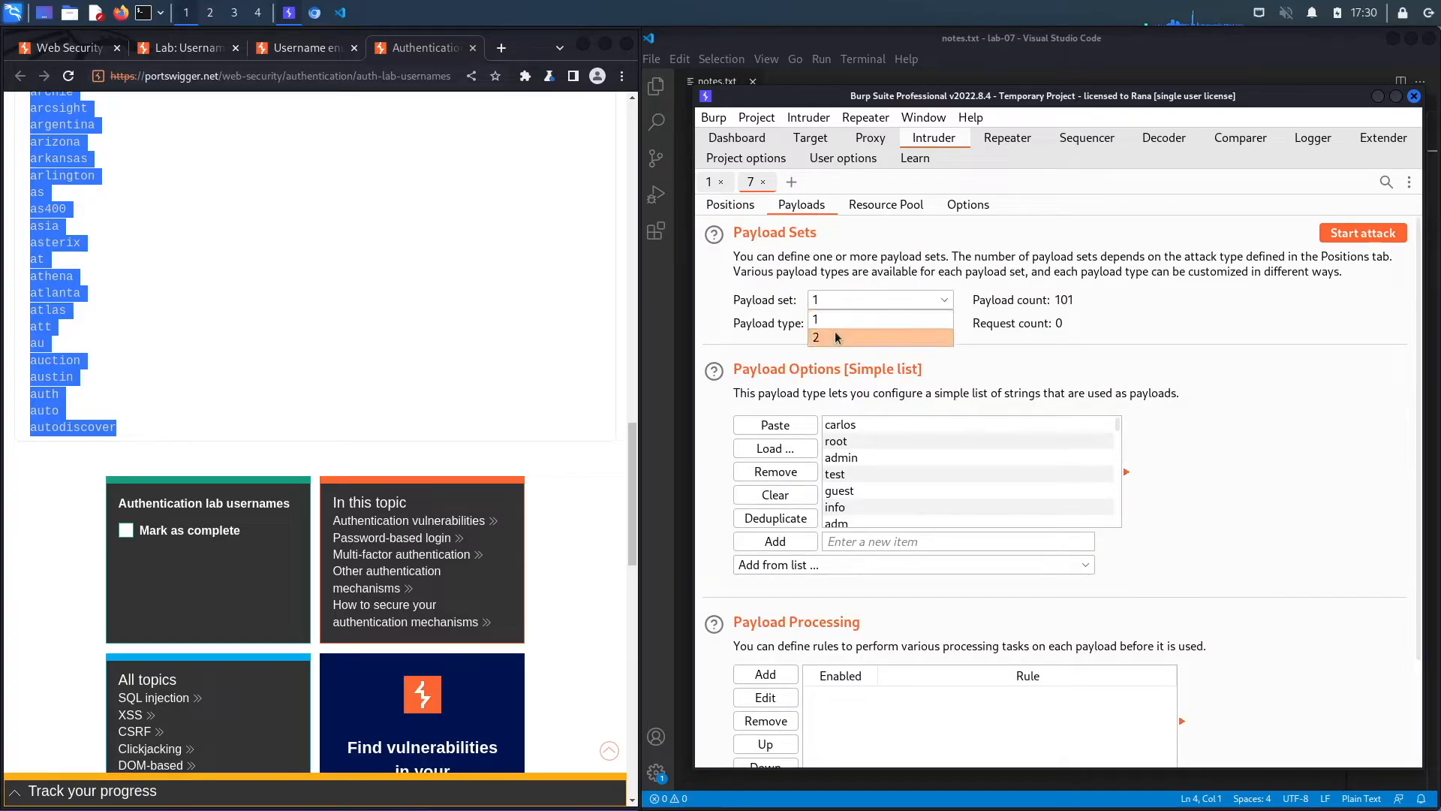
# - Make payload set 2 generate 5 null payloads
pyautogui.click(877, 323)
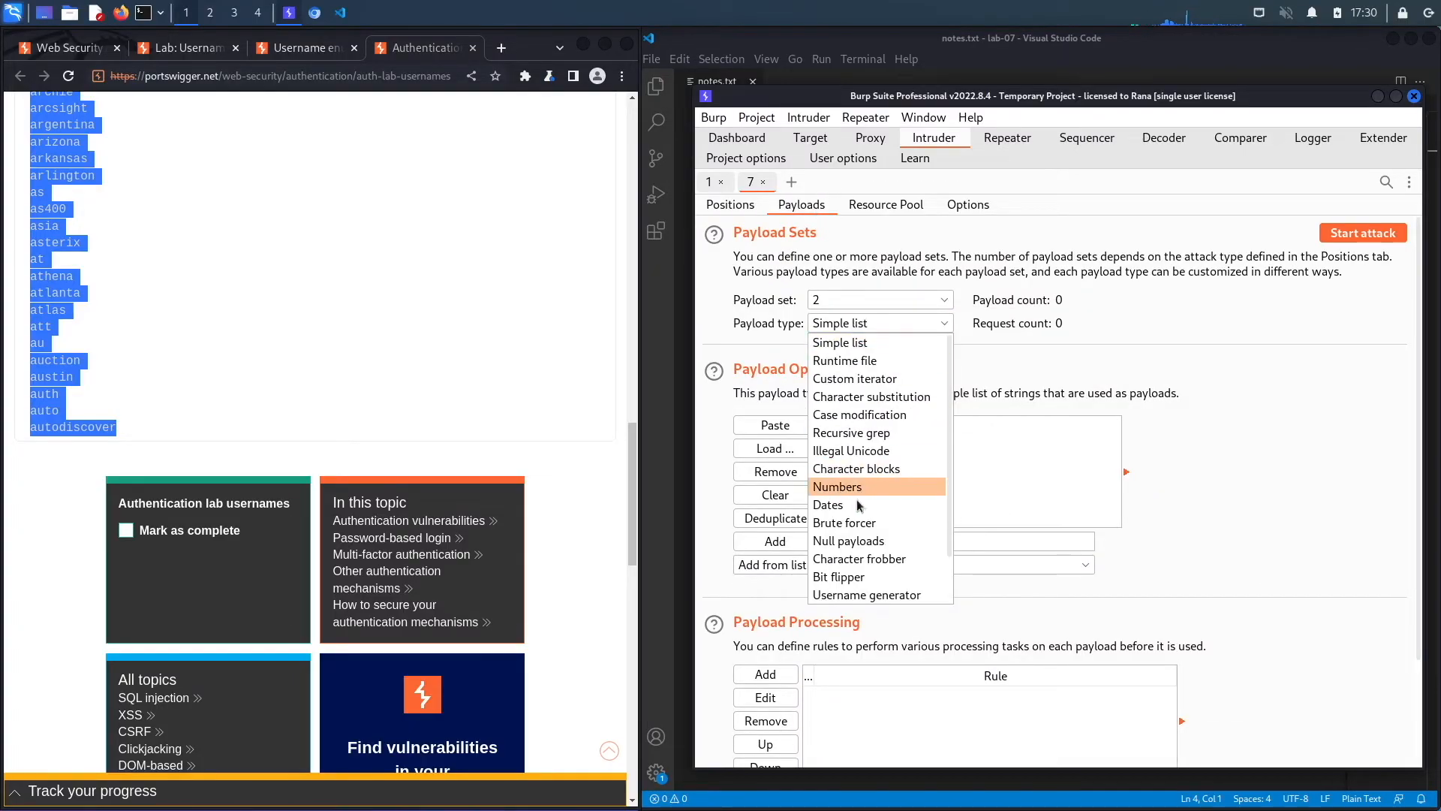
pyautogui.click(847, 541)
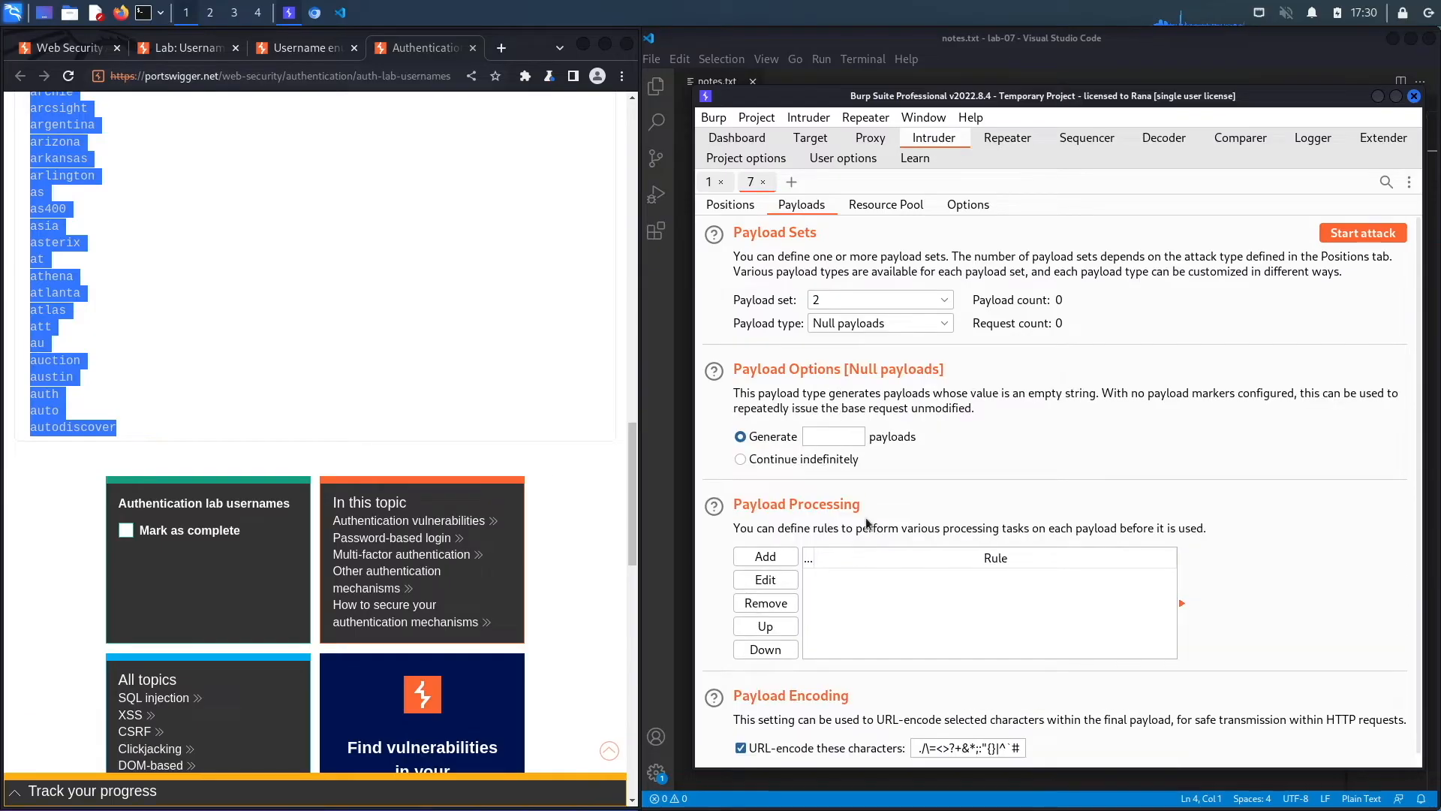
pyautogui.click(832, 435)
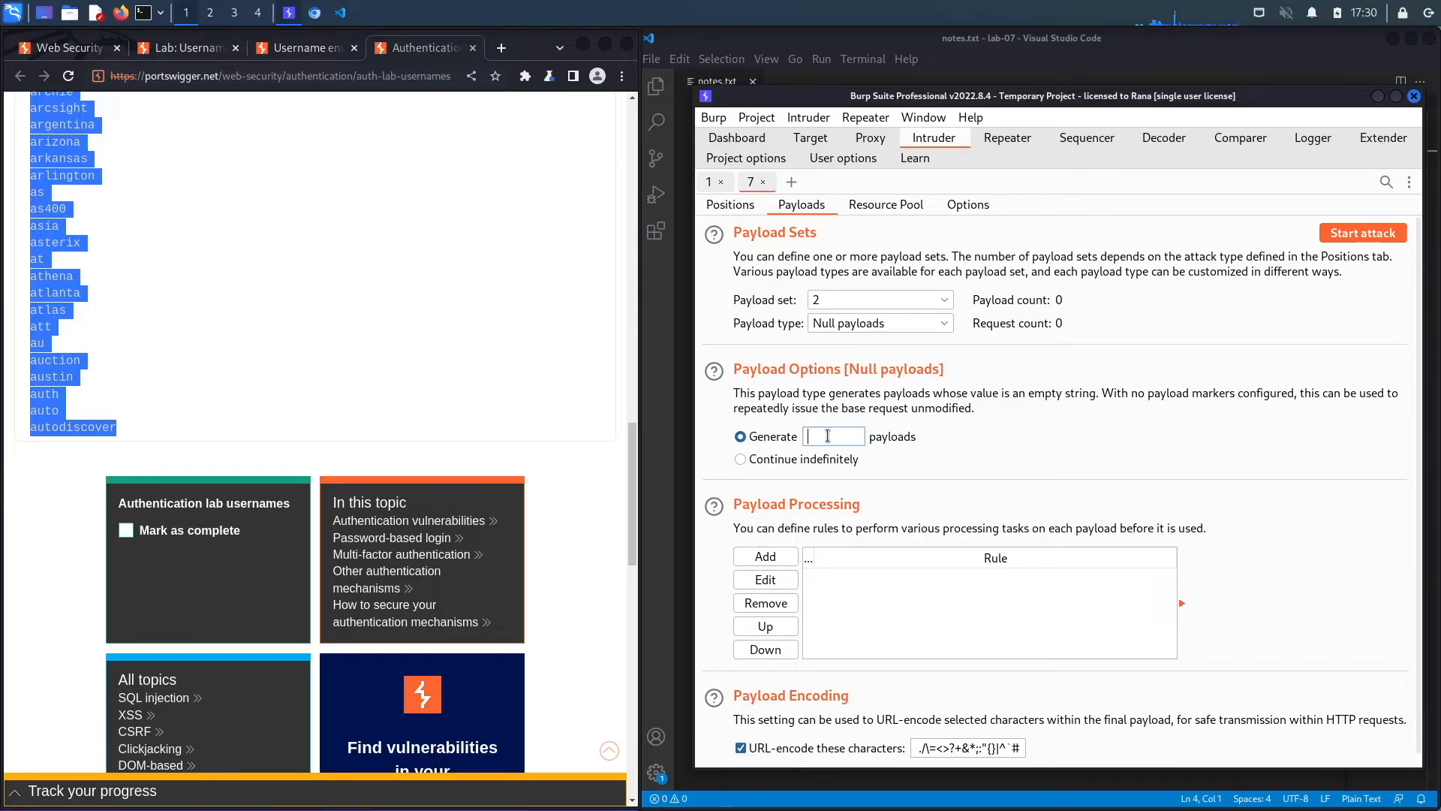
pyautogui.write('5')
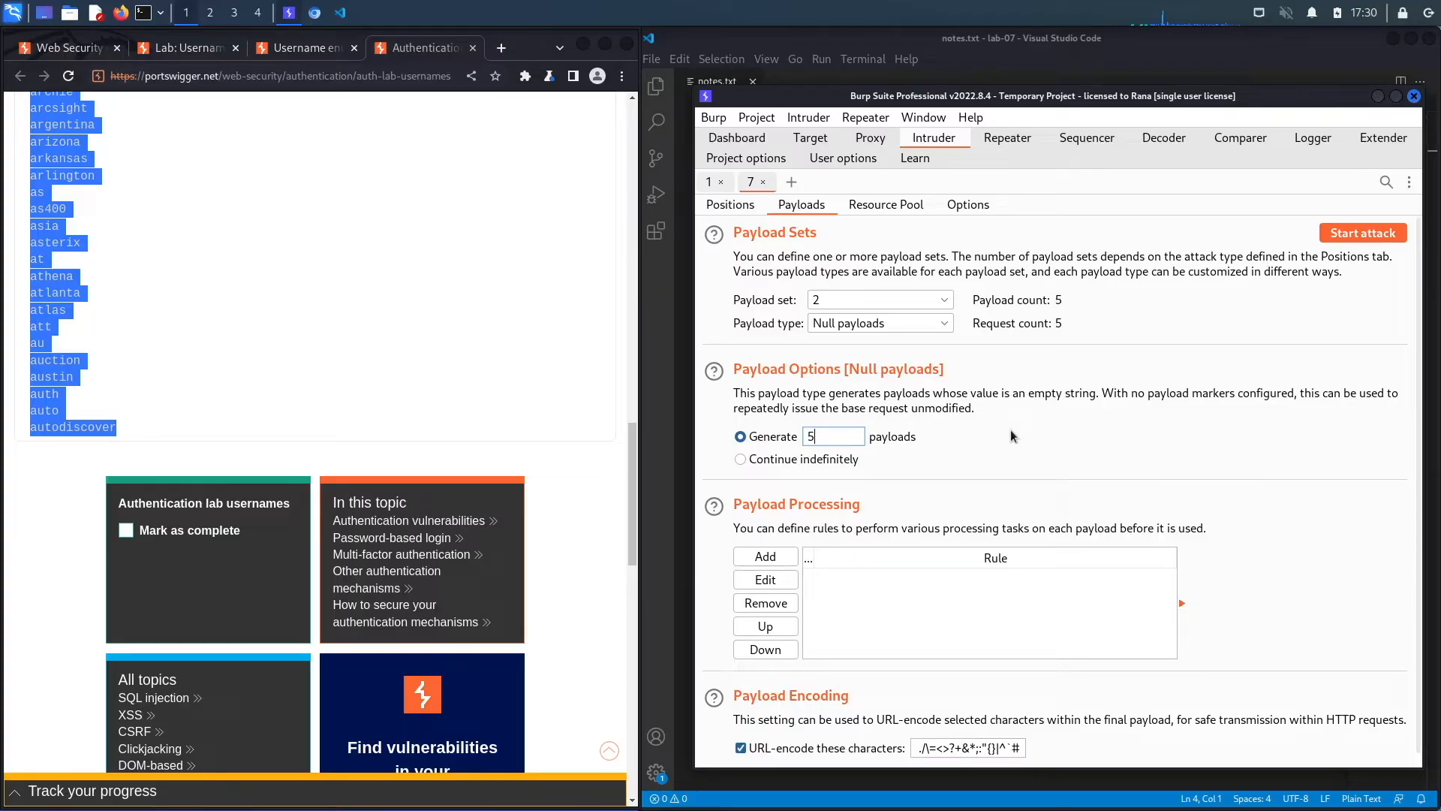
pyautogui.click(729, 204)
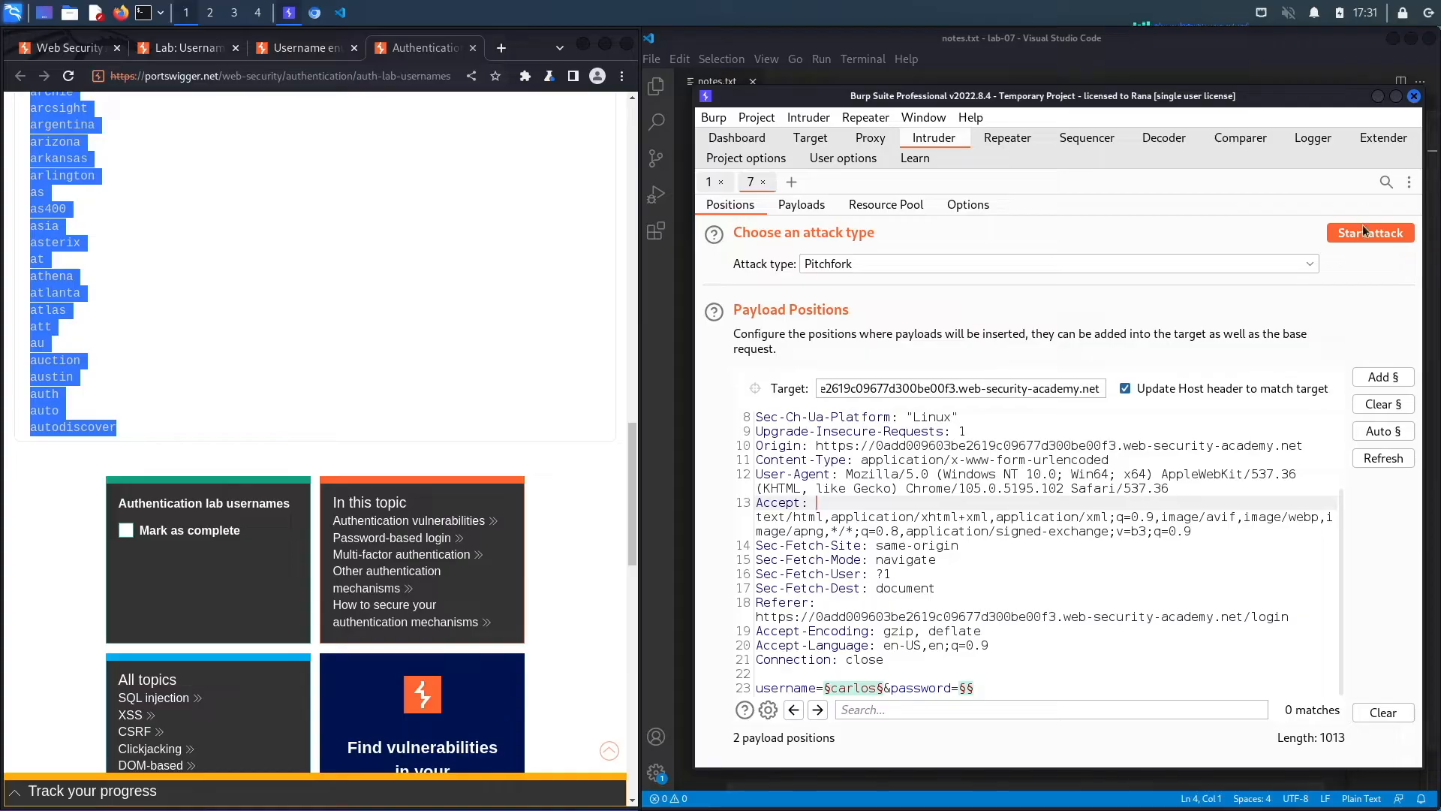
# - Run the Pitchfork attack, getting five status-400 results, then close its window
pyautogui.click(1368, 232)
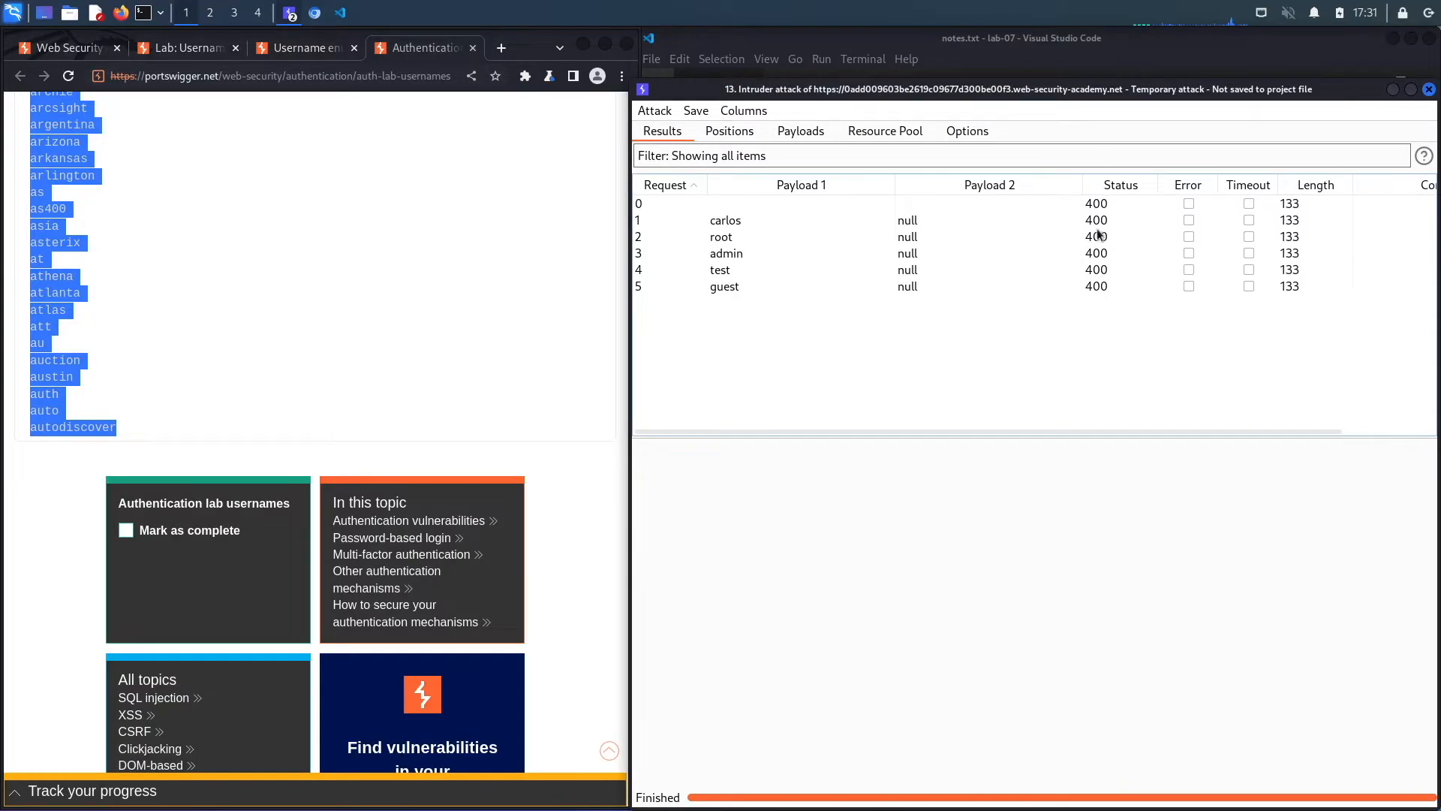
pyautogui.moveTo(933, 230)
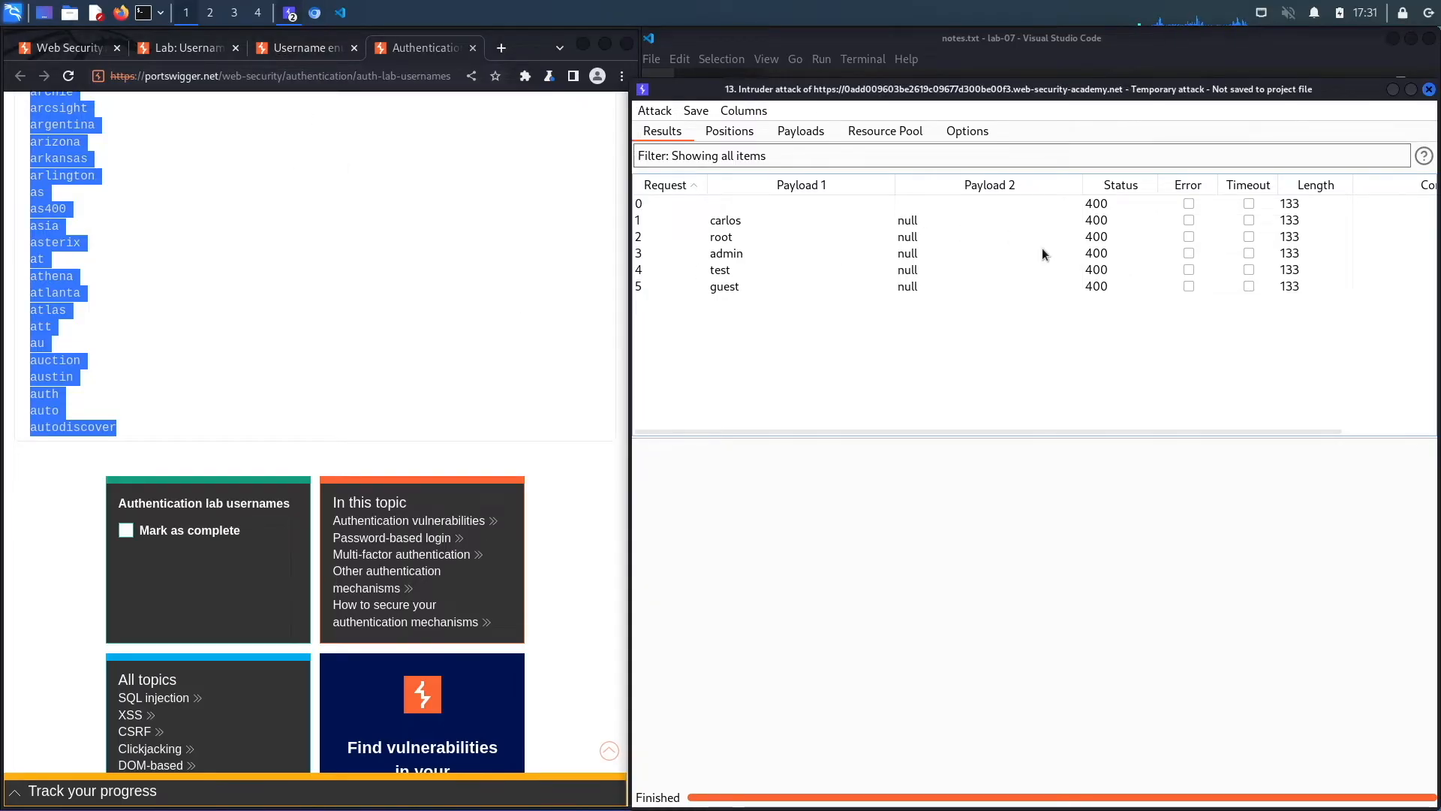
pyautogui.click(1430, 89)
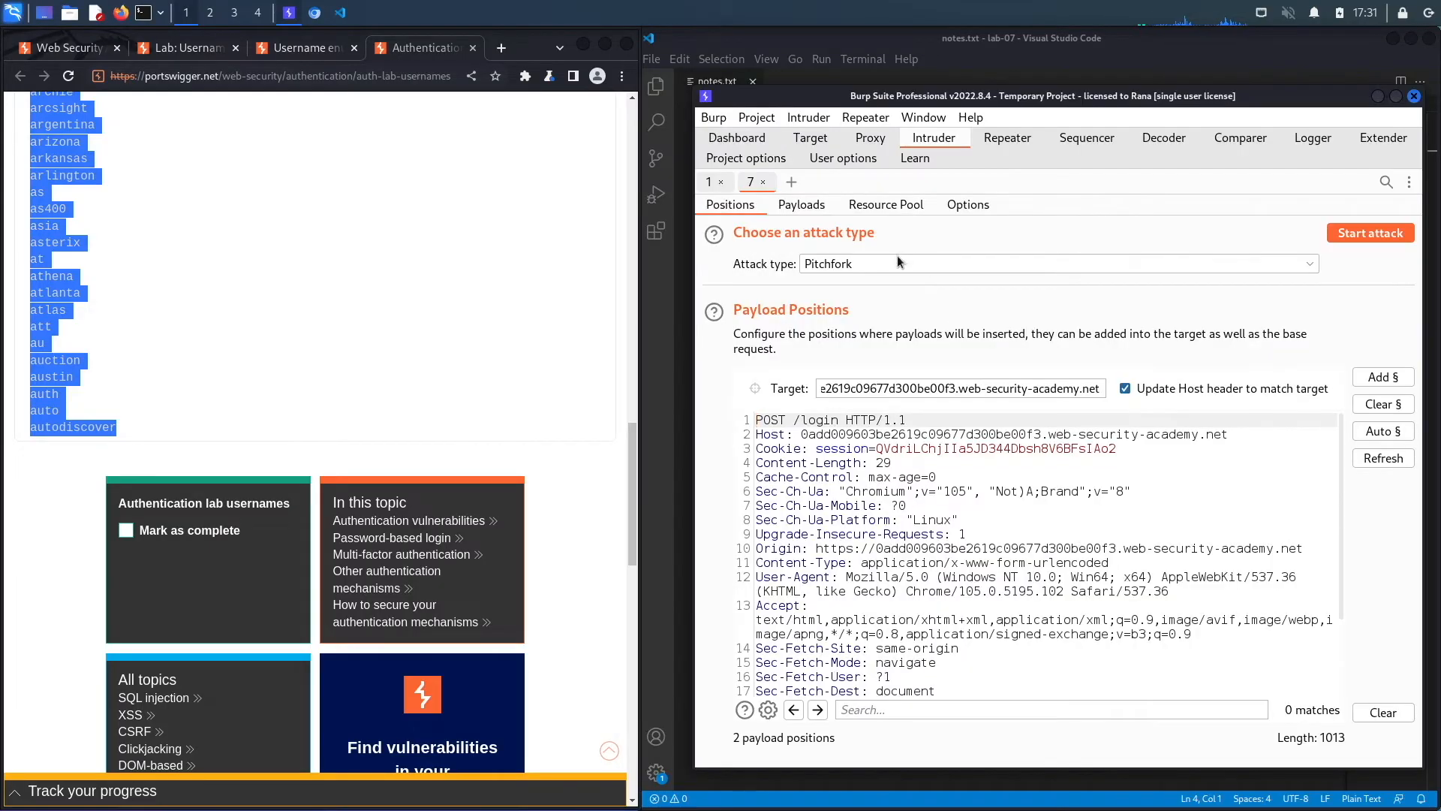
# - Change the Intruder attack type from Pitchfork to Cluster bomb
pyautogui.click(1057, 263)
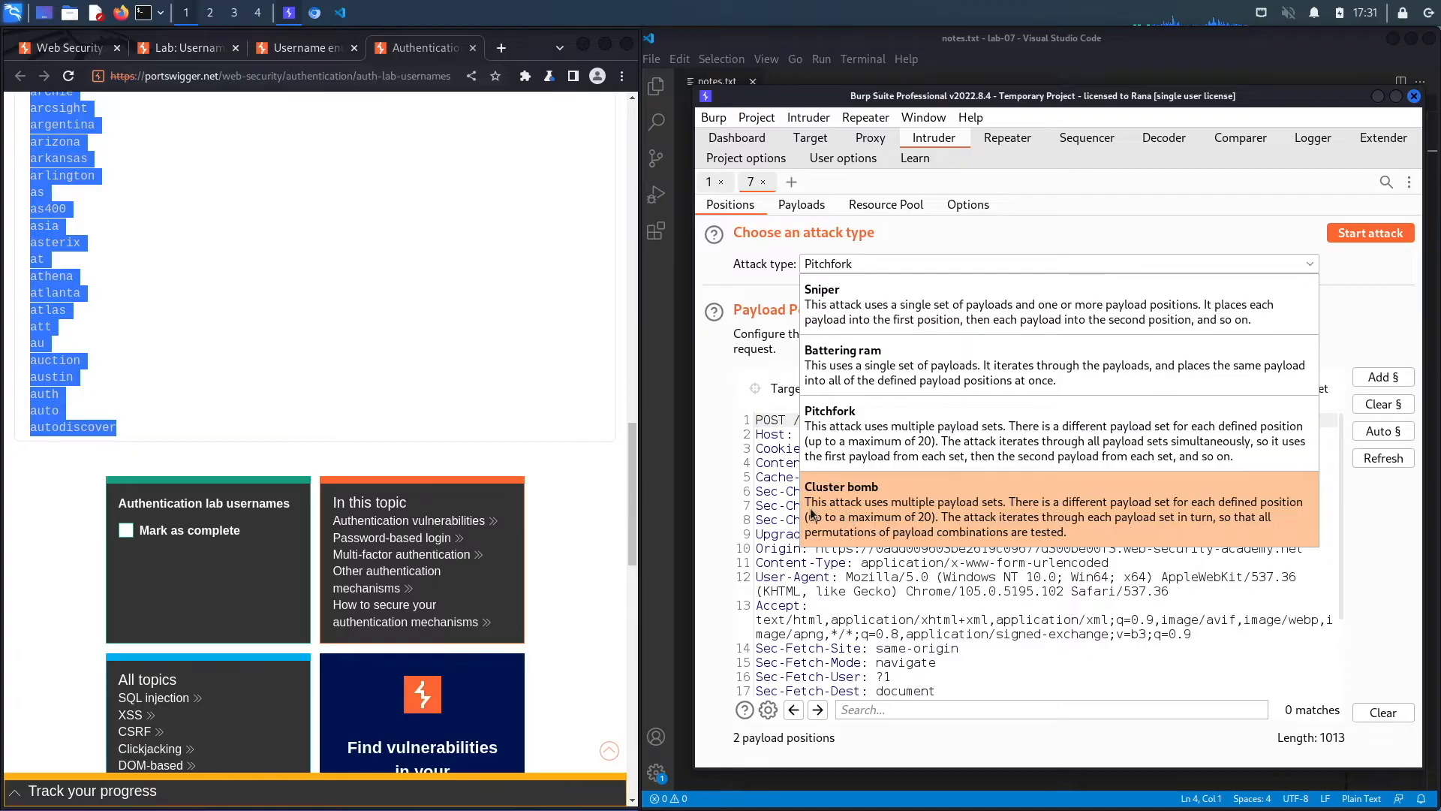
pyautogui.moveTo(890, 511)
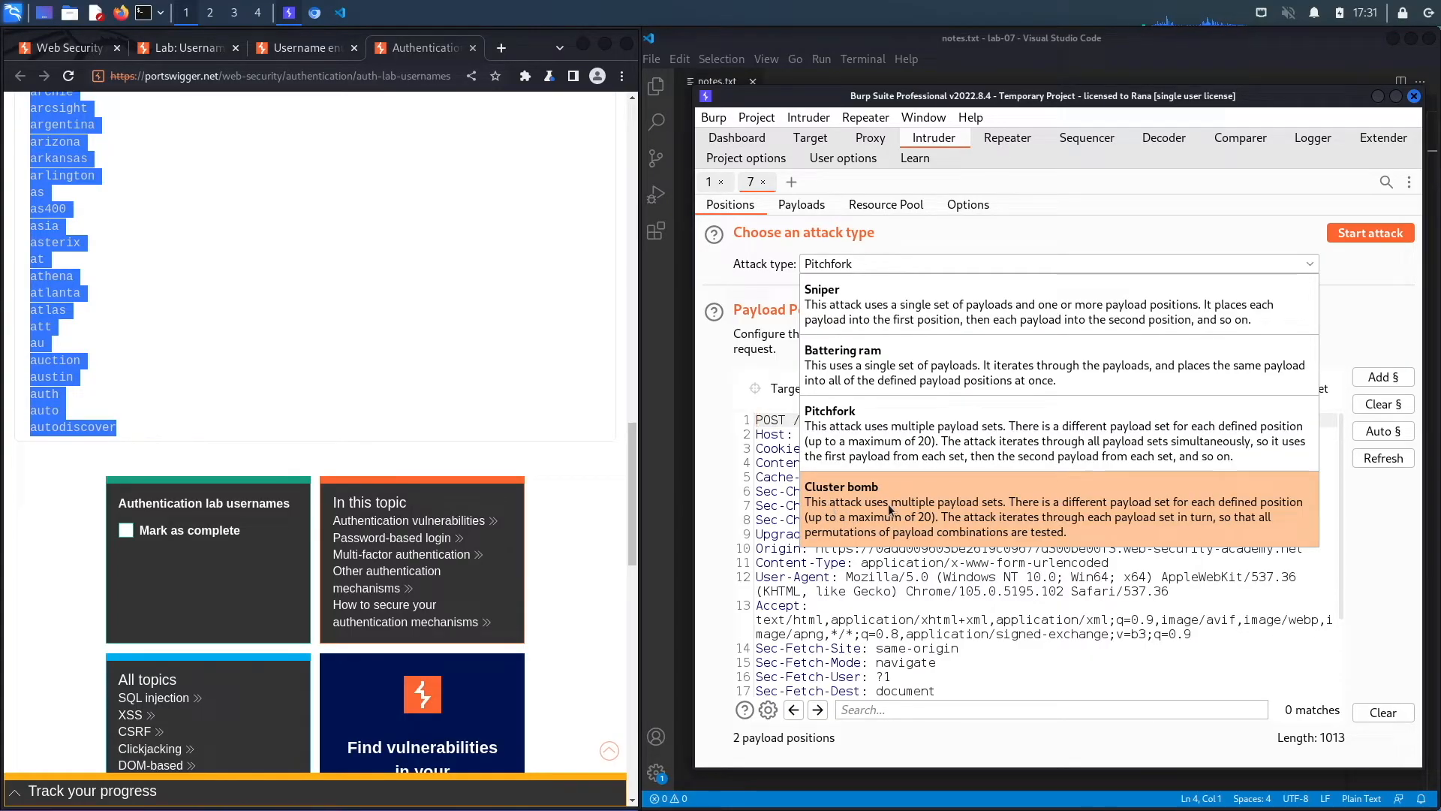
pyautogui.moveTo(1065, 505)
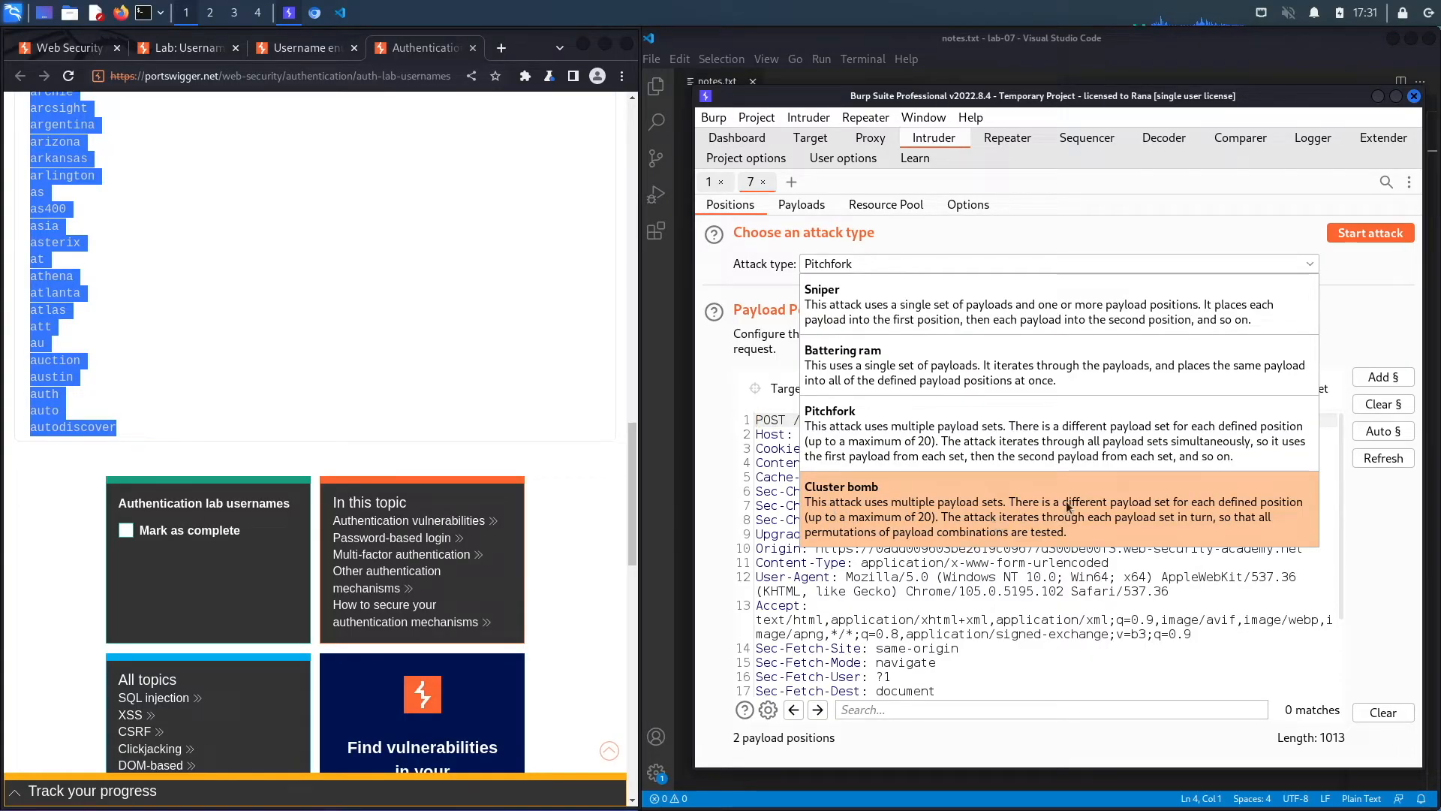
pyautogui.moveTo(1215, 512)
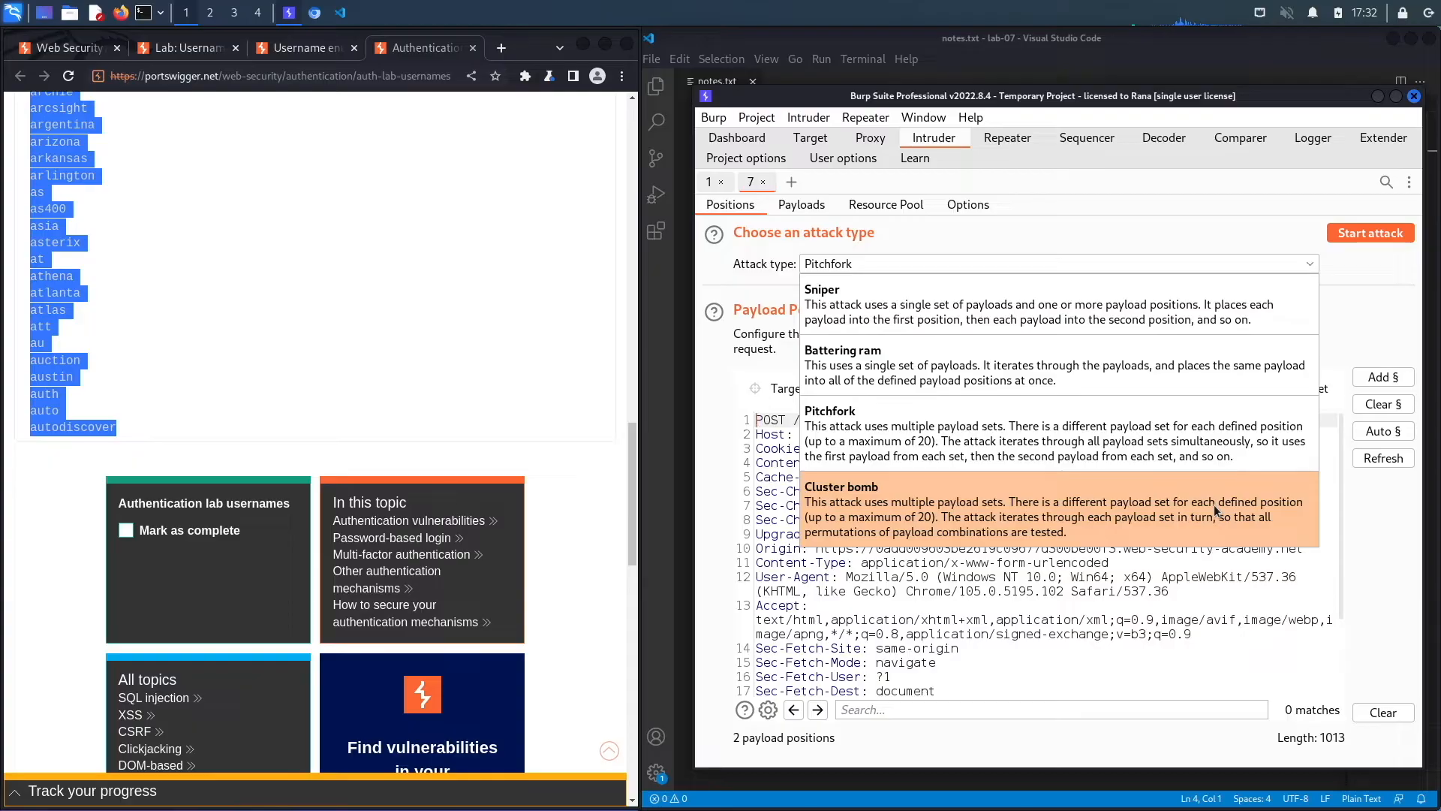
pyautogui.moveTo(1120, 521)
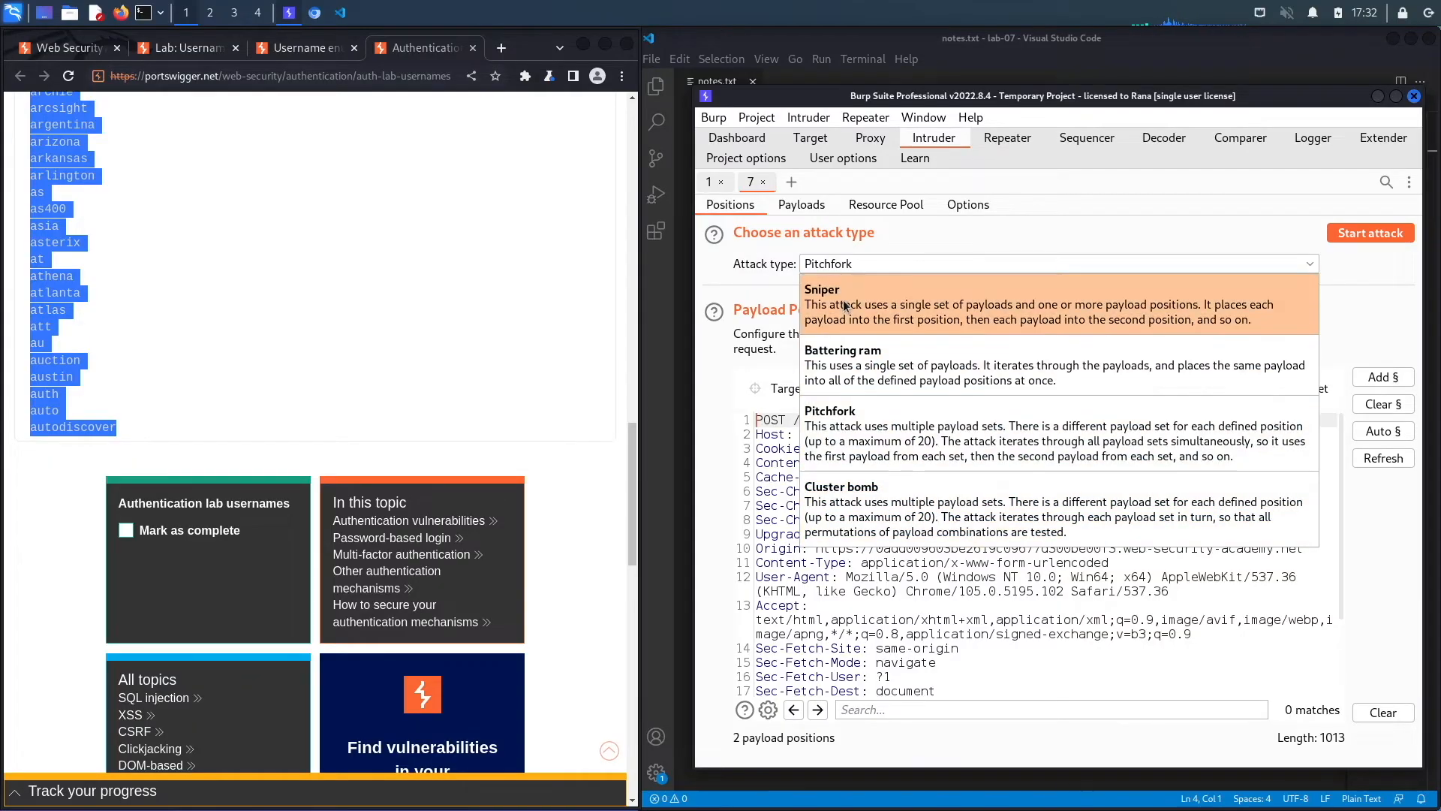
pyautogui.click(840, 496)
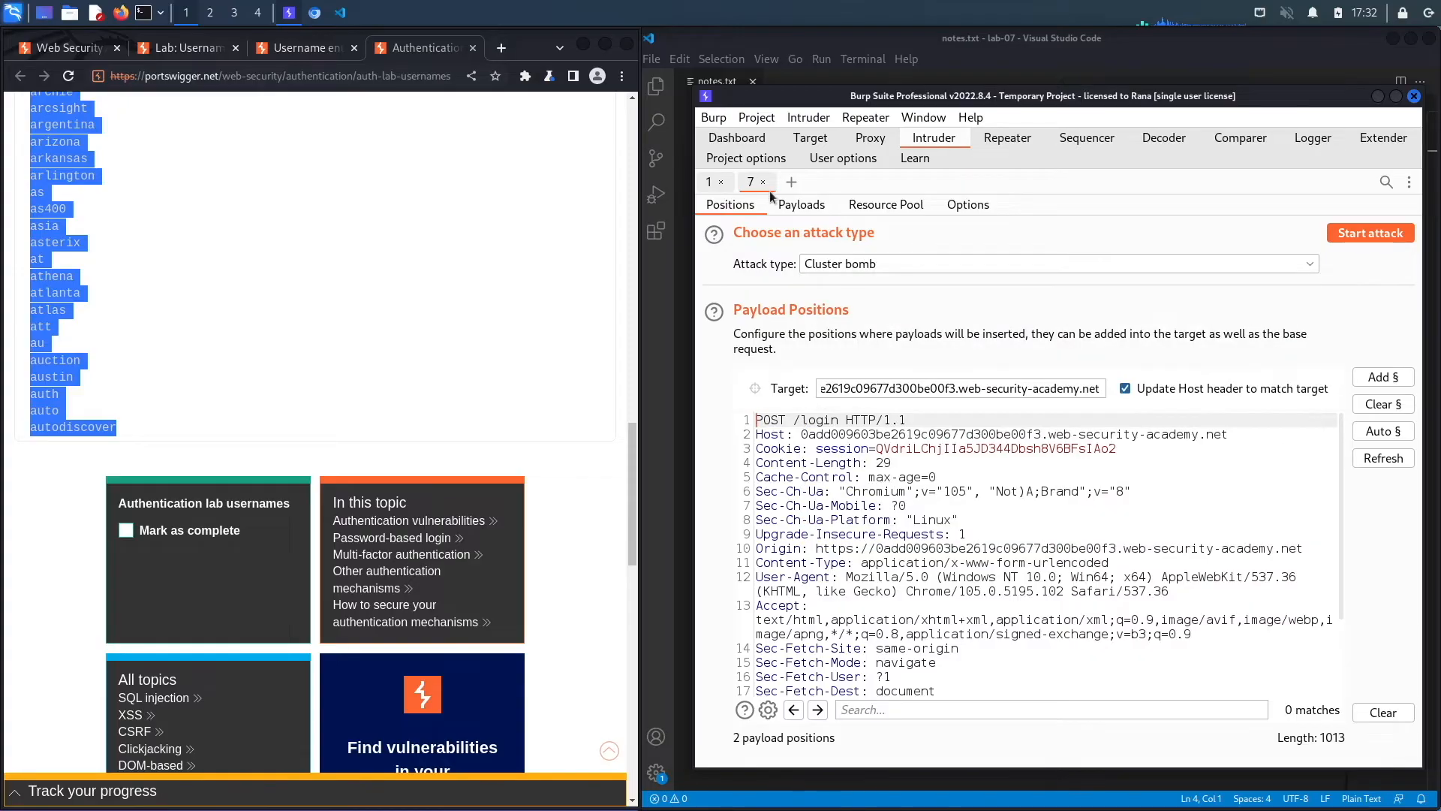
# - Review the payload sets and resource pool, then launch the 505-request Cluster bomb attack
pyautogui.click(800, 204)
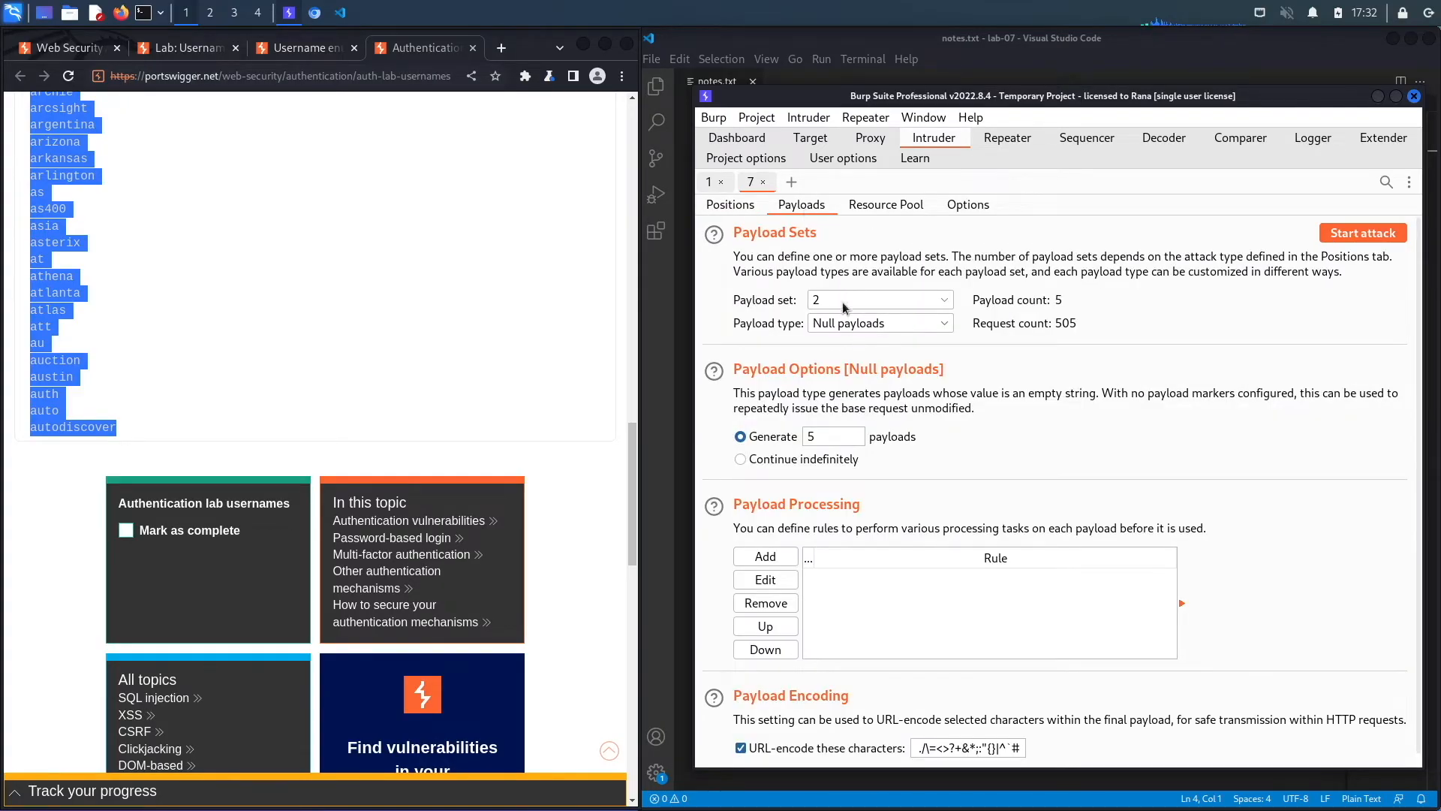
pyautogui.click(878, 299)
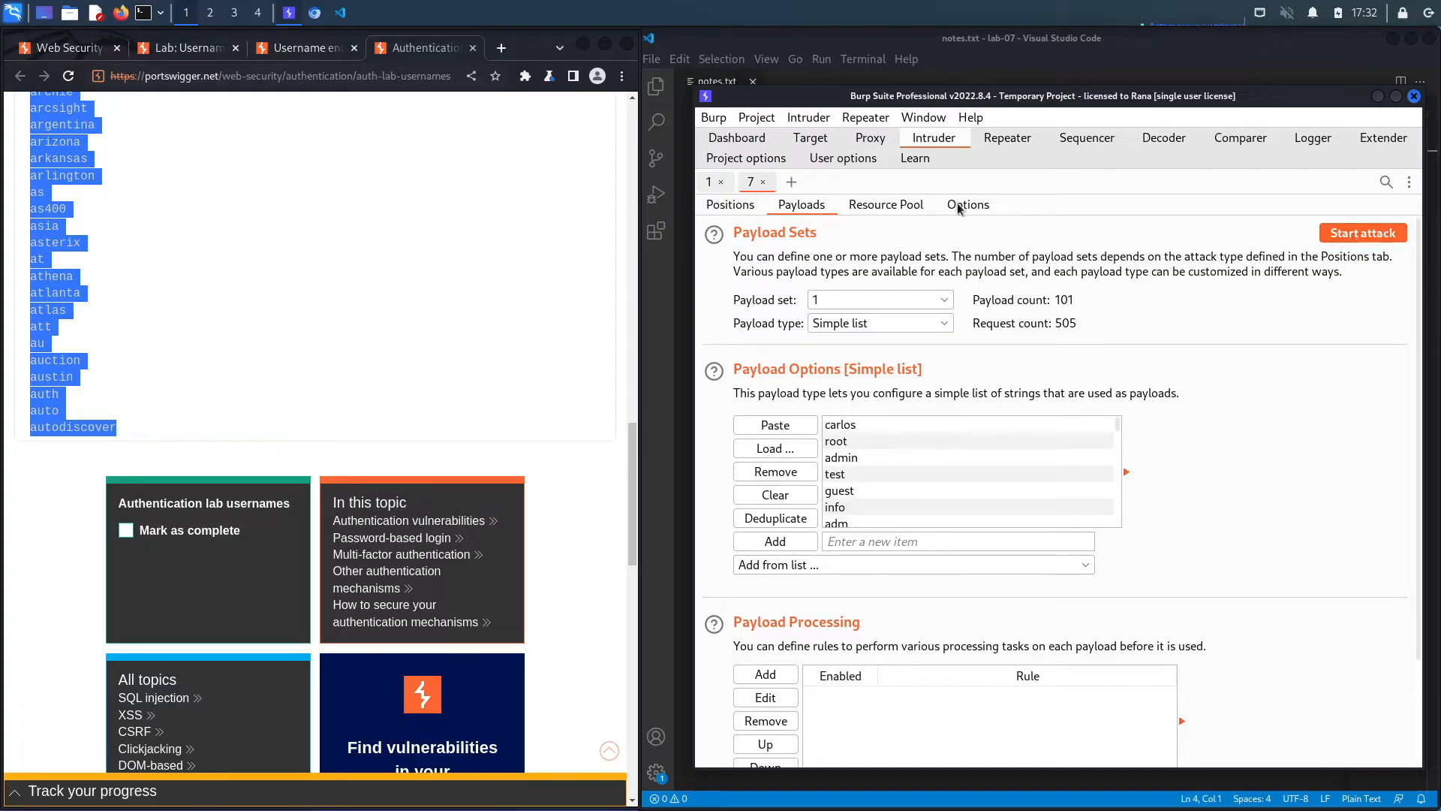
pyautogui.click(885, 204)
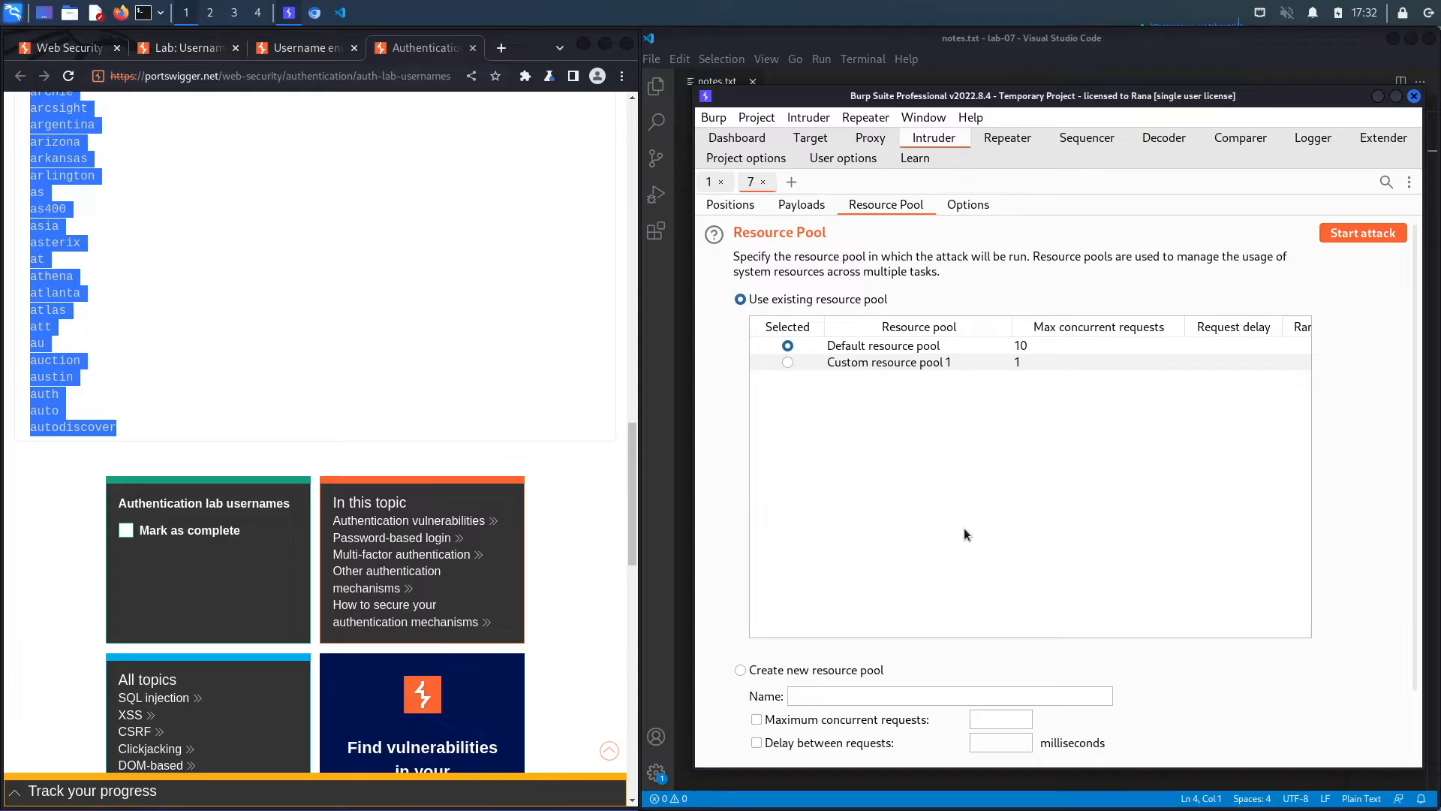
pyautogui.scroll(-3)
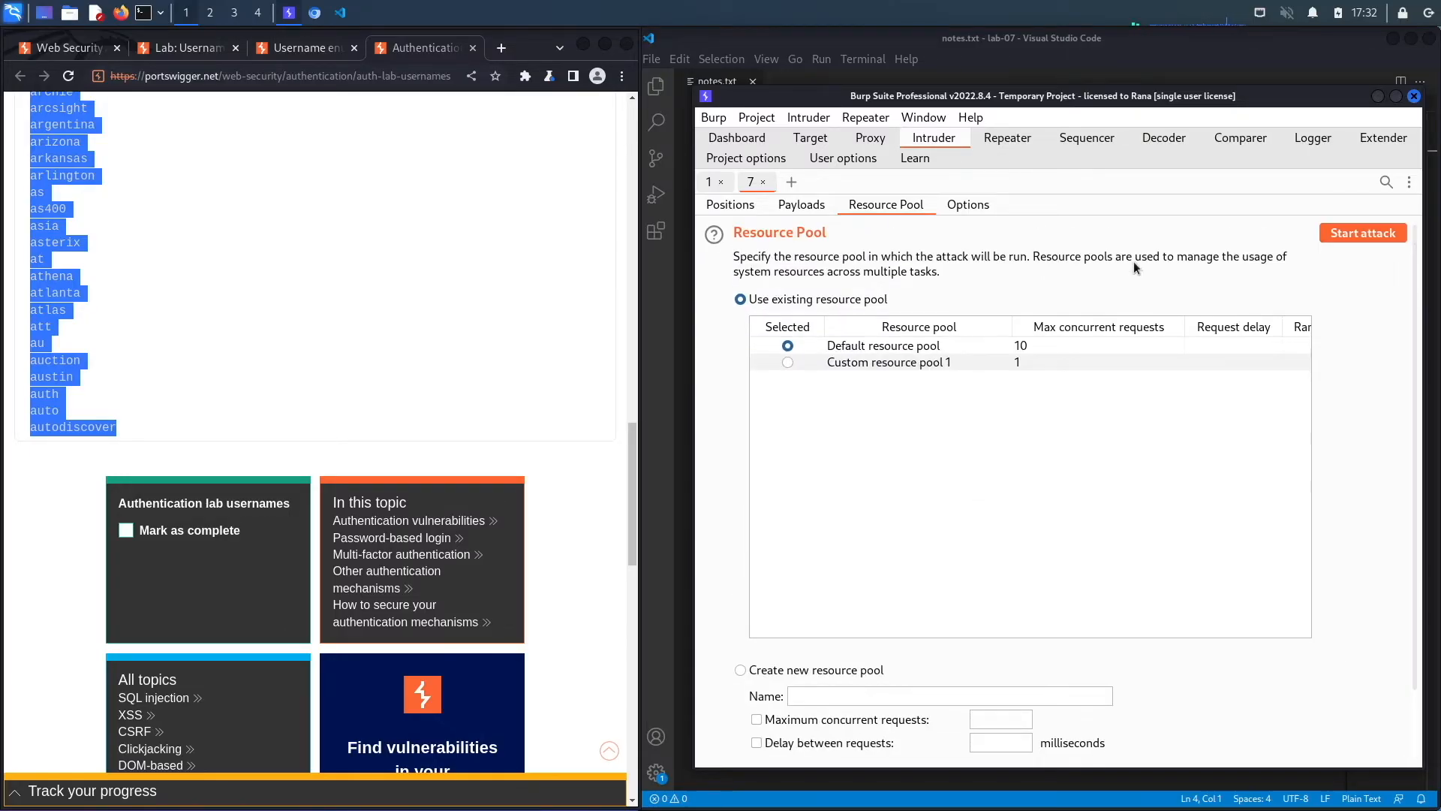
pyautogui.click(1362, 233)
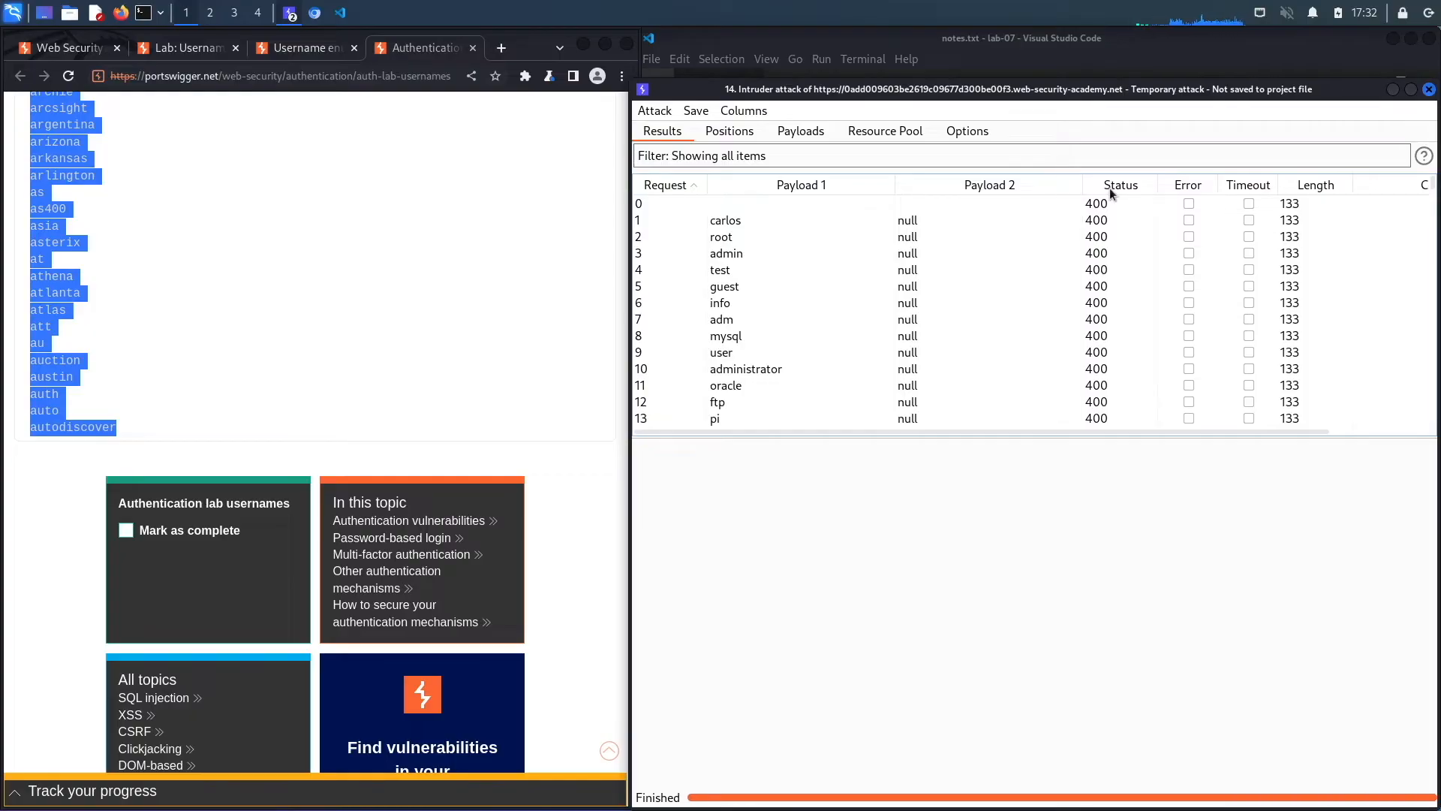
# - Check the guest request's 400 'Missing parameter' reply, then close attack 14's results
pyautogui.click(1119, 184)
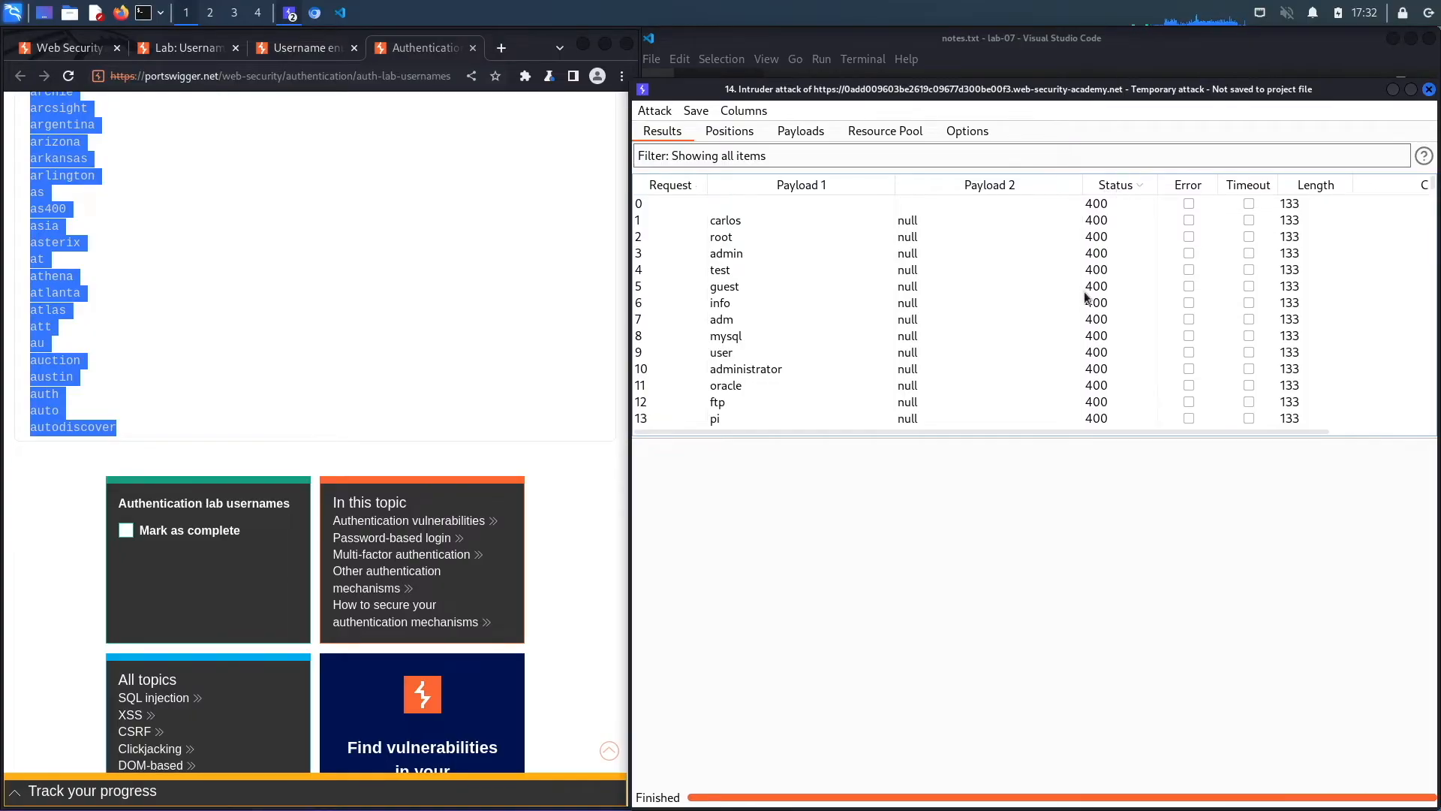
pyautogui.click(724, 286)
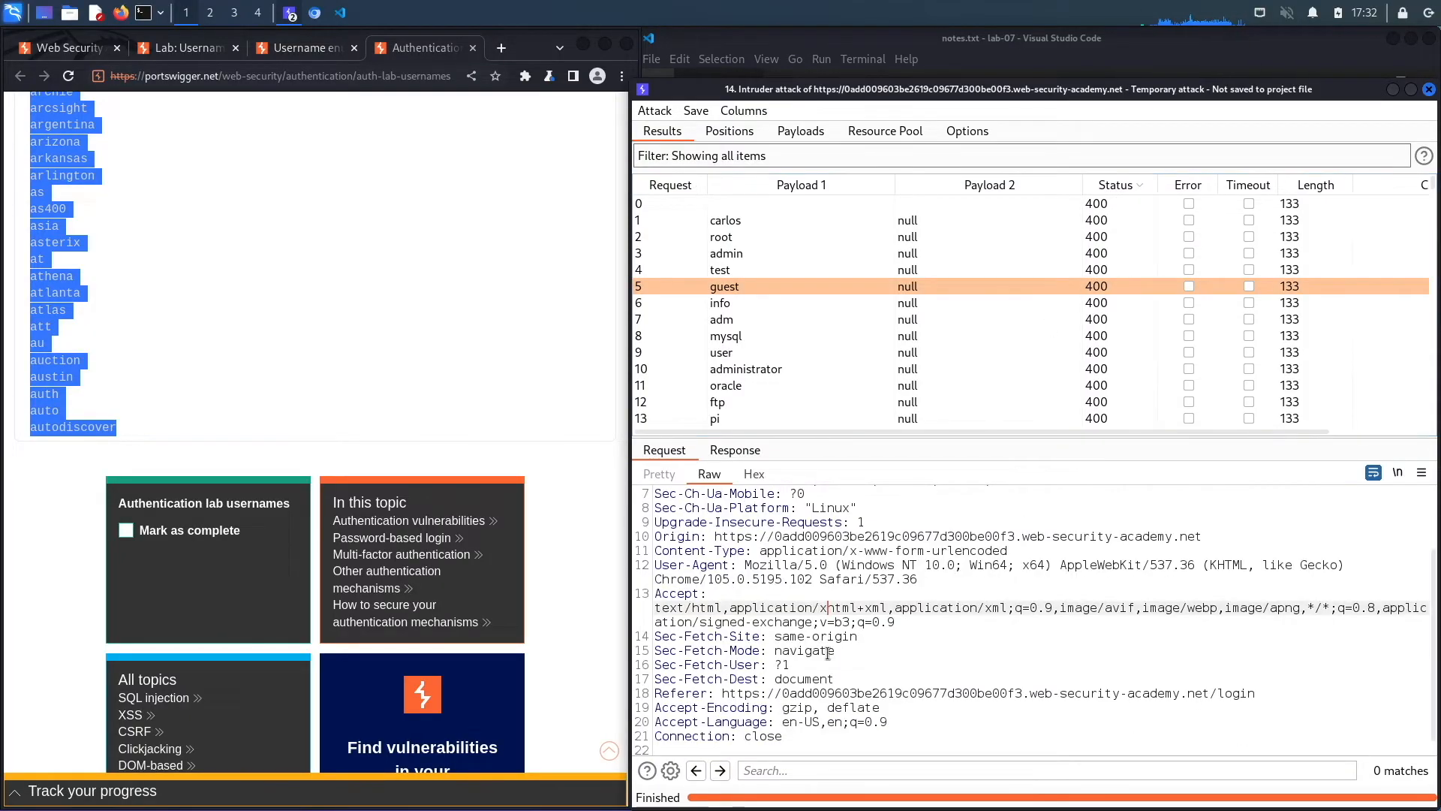
pyautogui.click(734, 449)
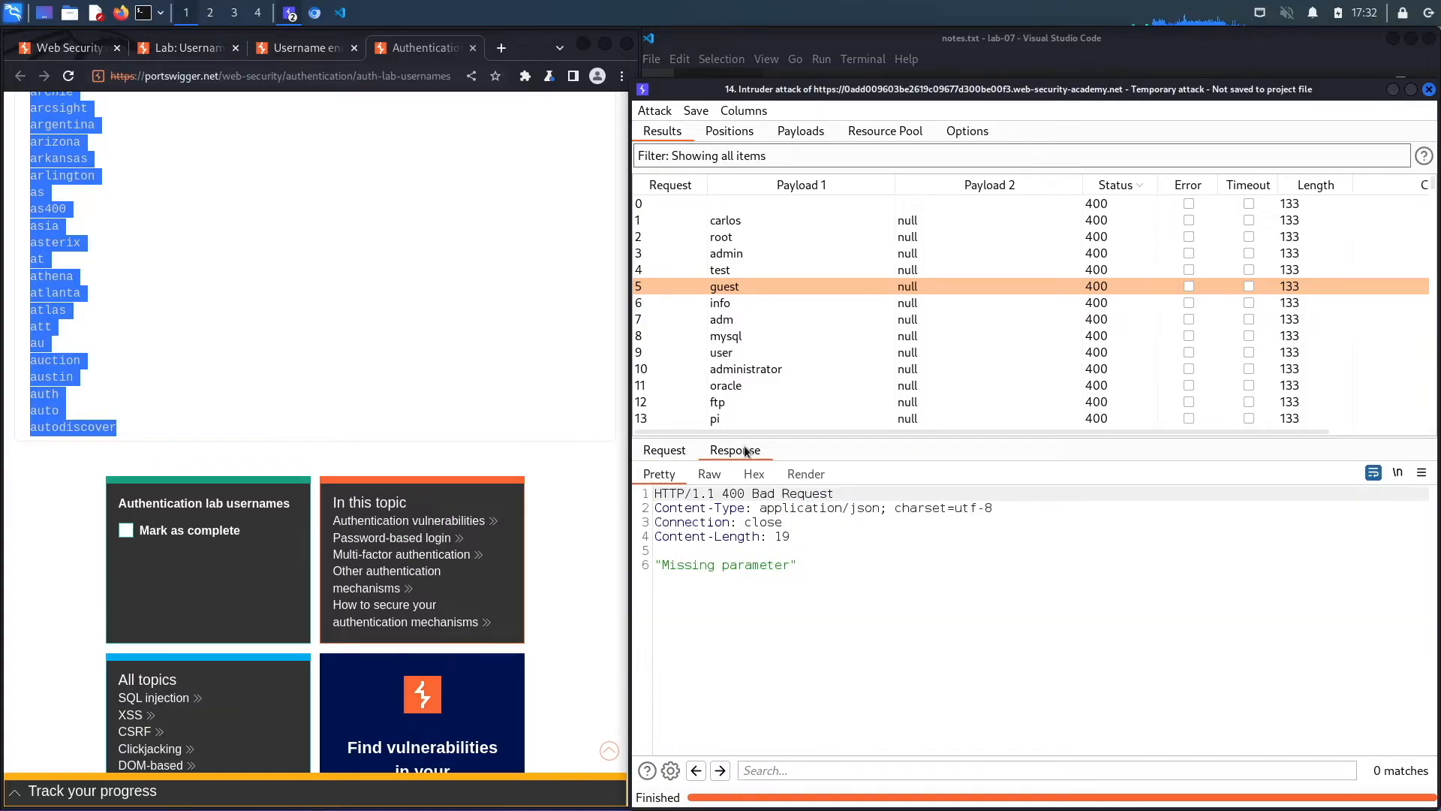
pyautogui.click(664, 450)
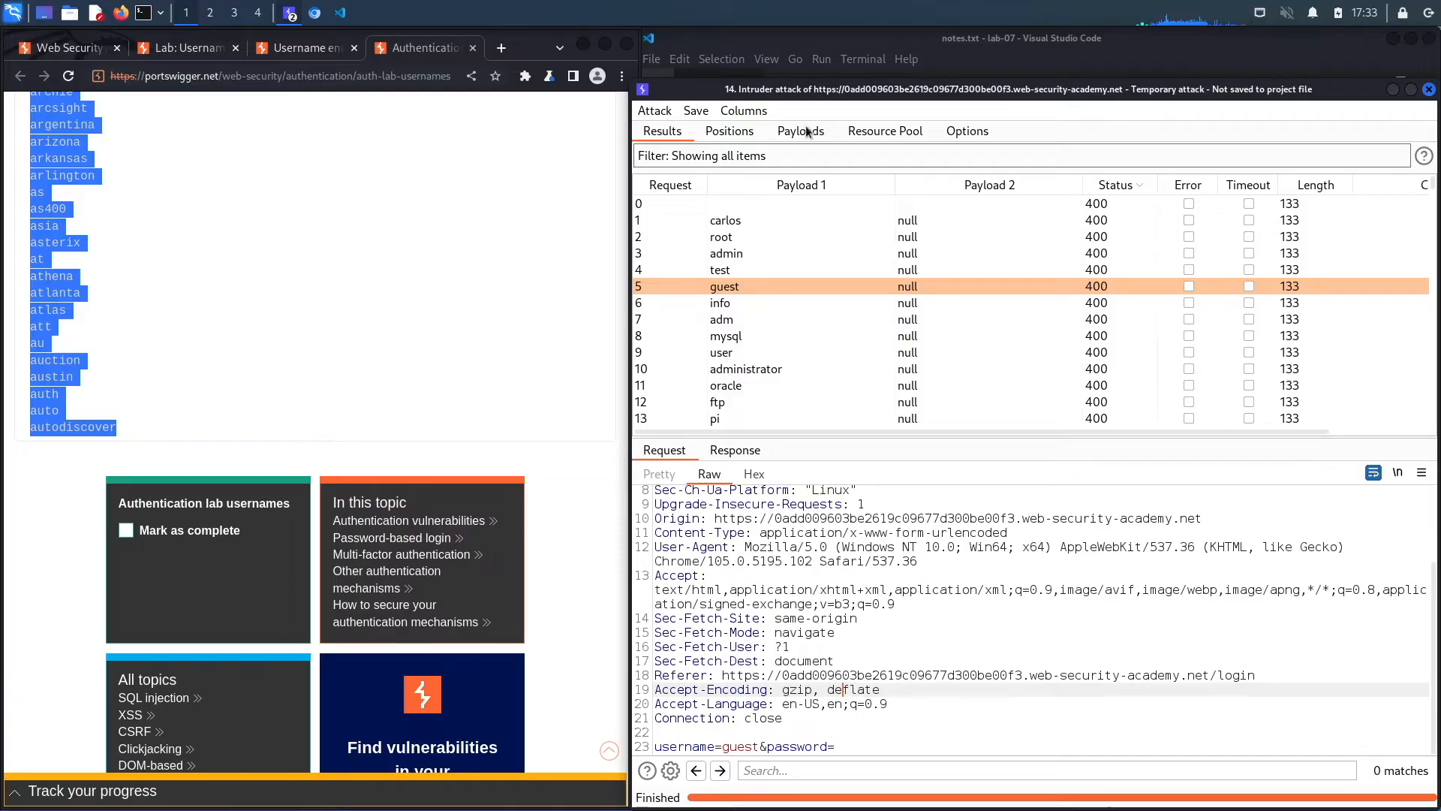
pyautogui.click(729, 131)
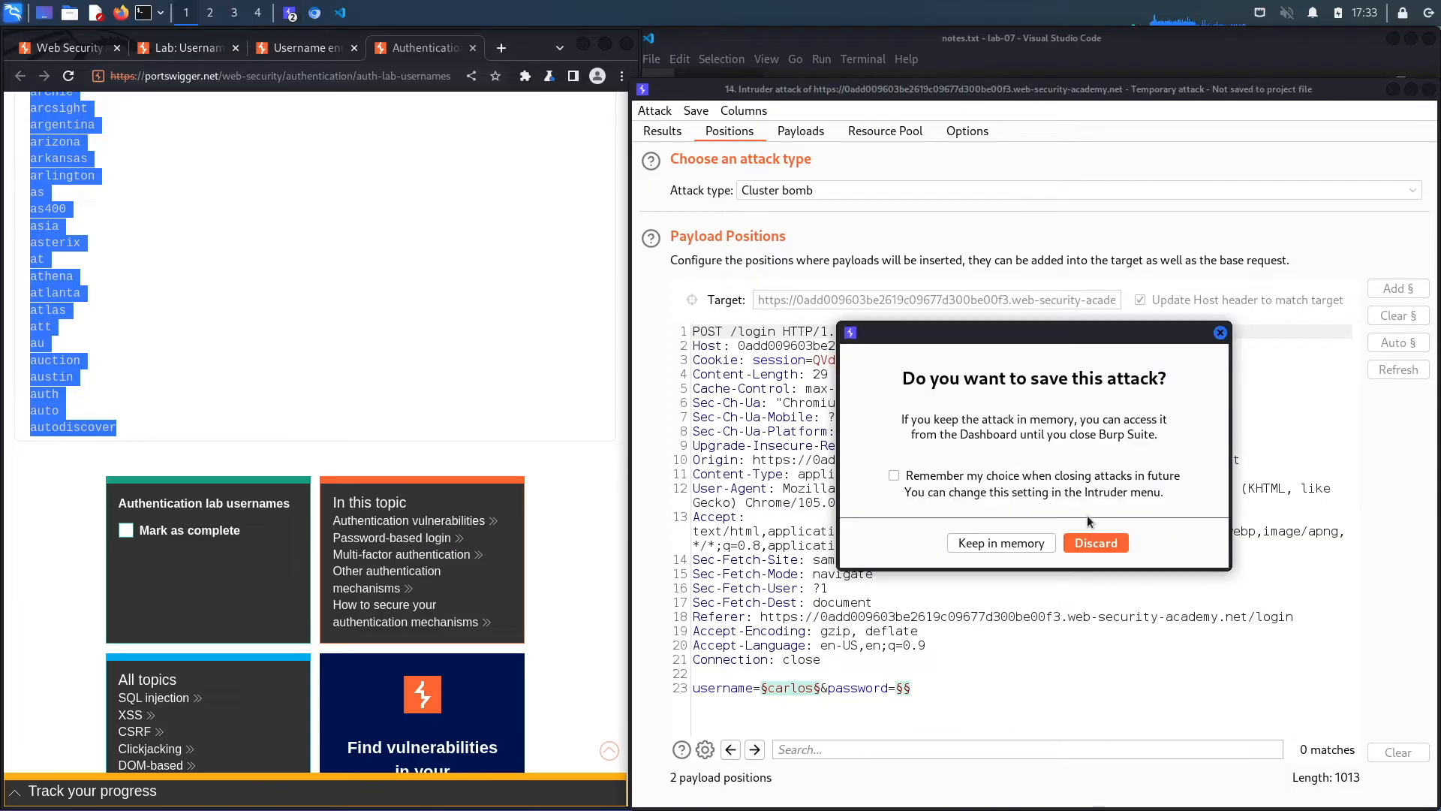
# - Discard attack 14, review the username payloads, and make the login body send password=test
pyautogui.click(1094, 542)
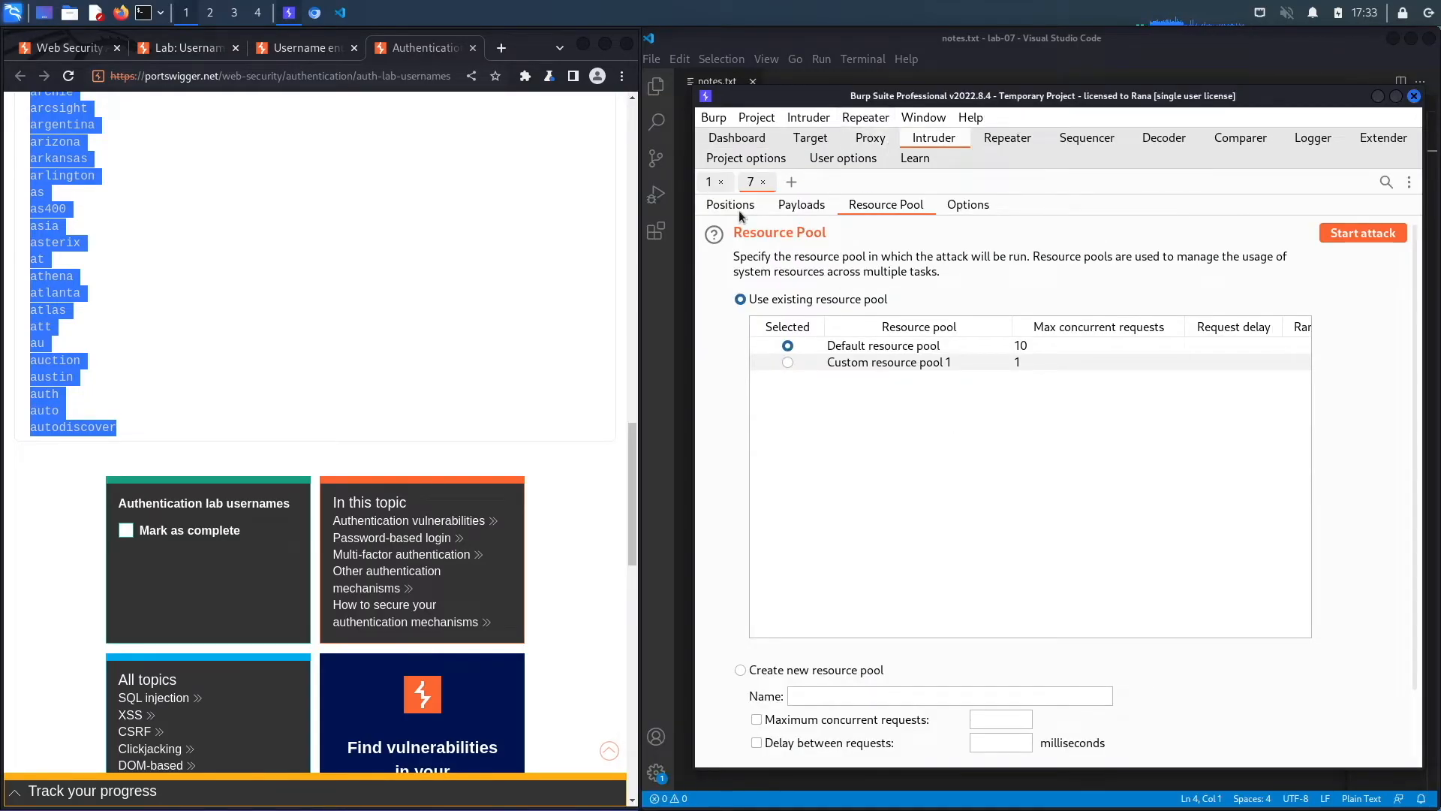
pyautogui.click(801, 204)
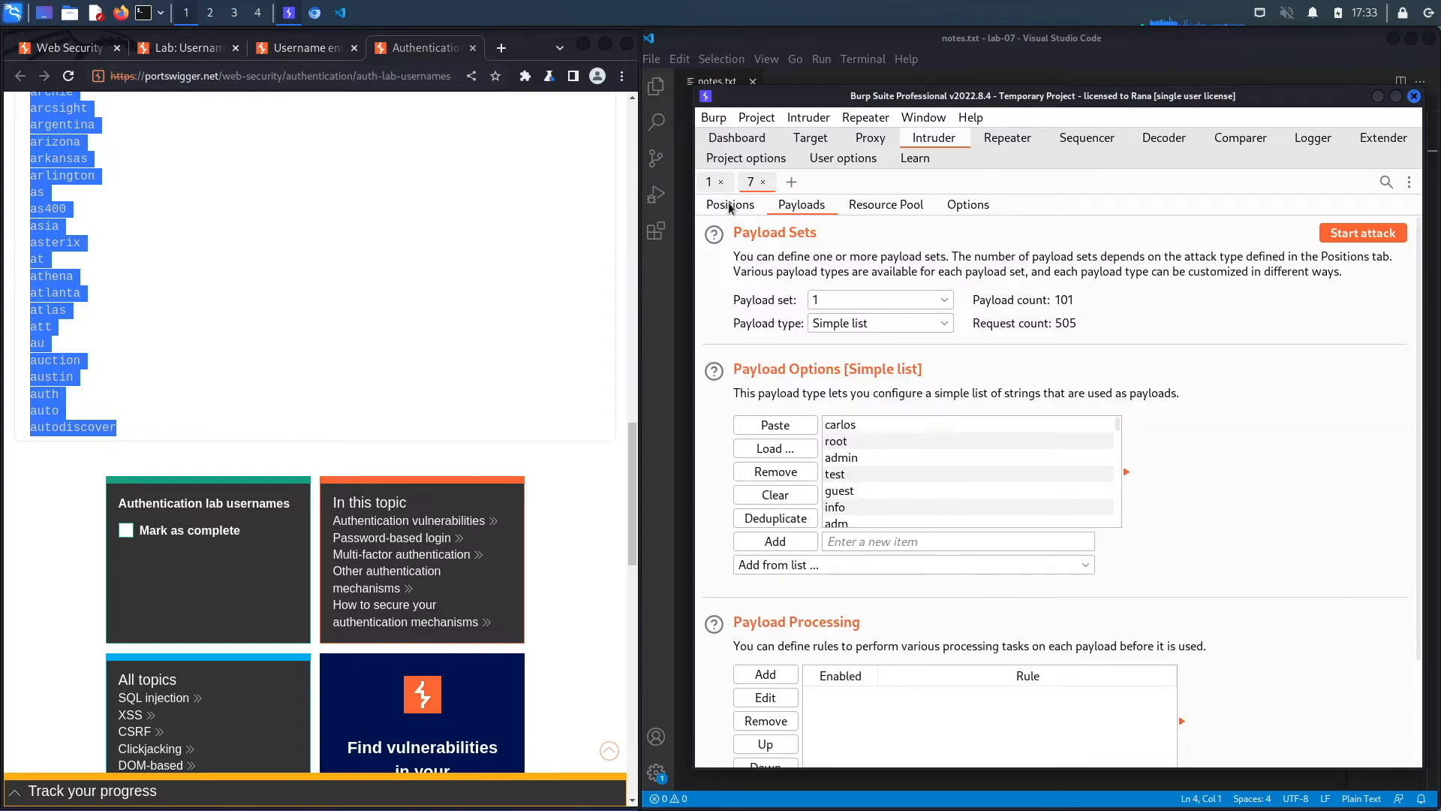
pyautogui.click(729, 205)
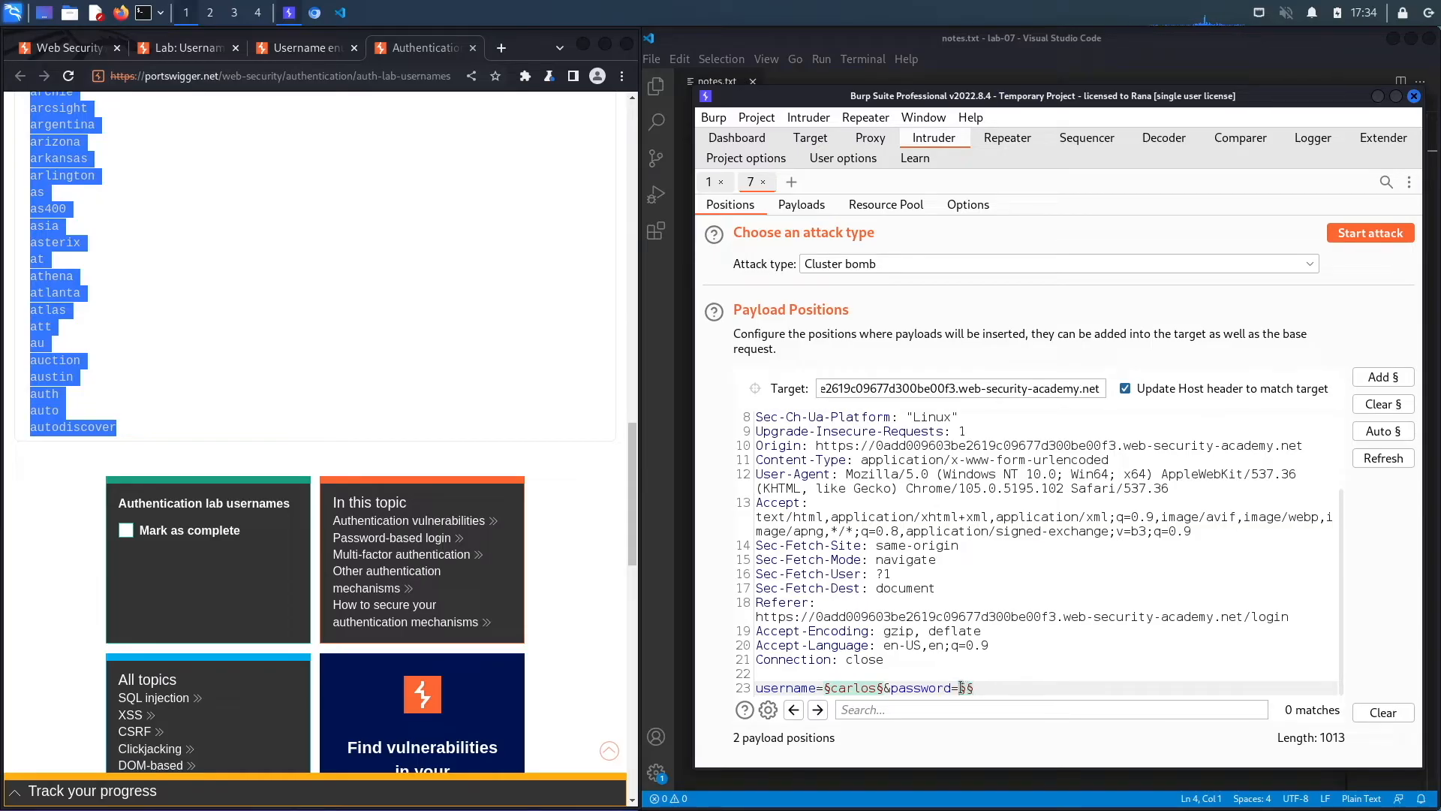
pyautogui.write('test')
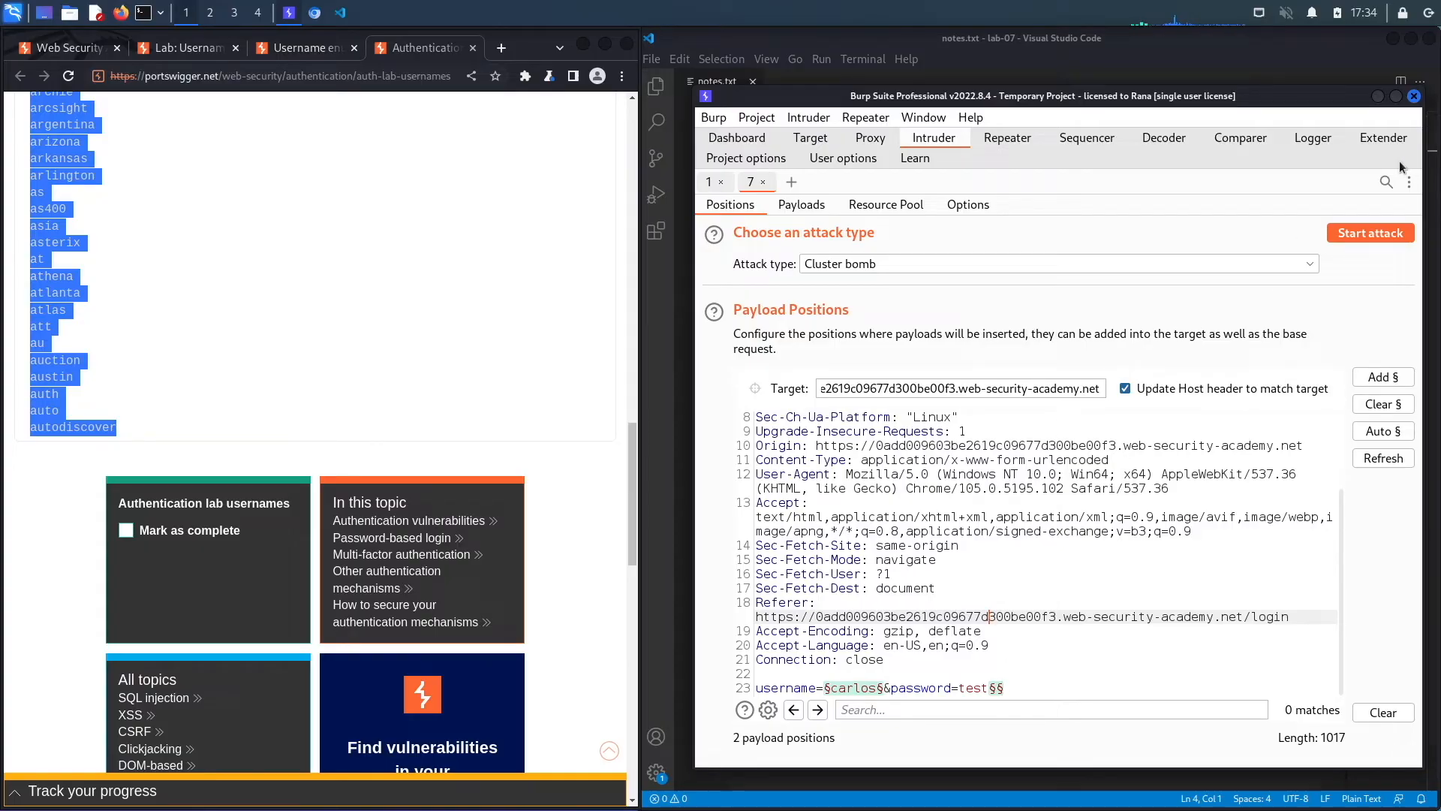
# - Run attack 15 and sort results by length, surfacing acid at 3028
pyautogui.click(1369, 232)
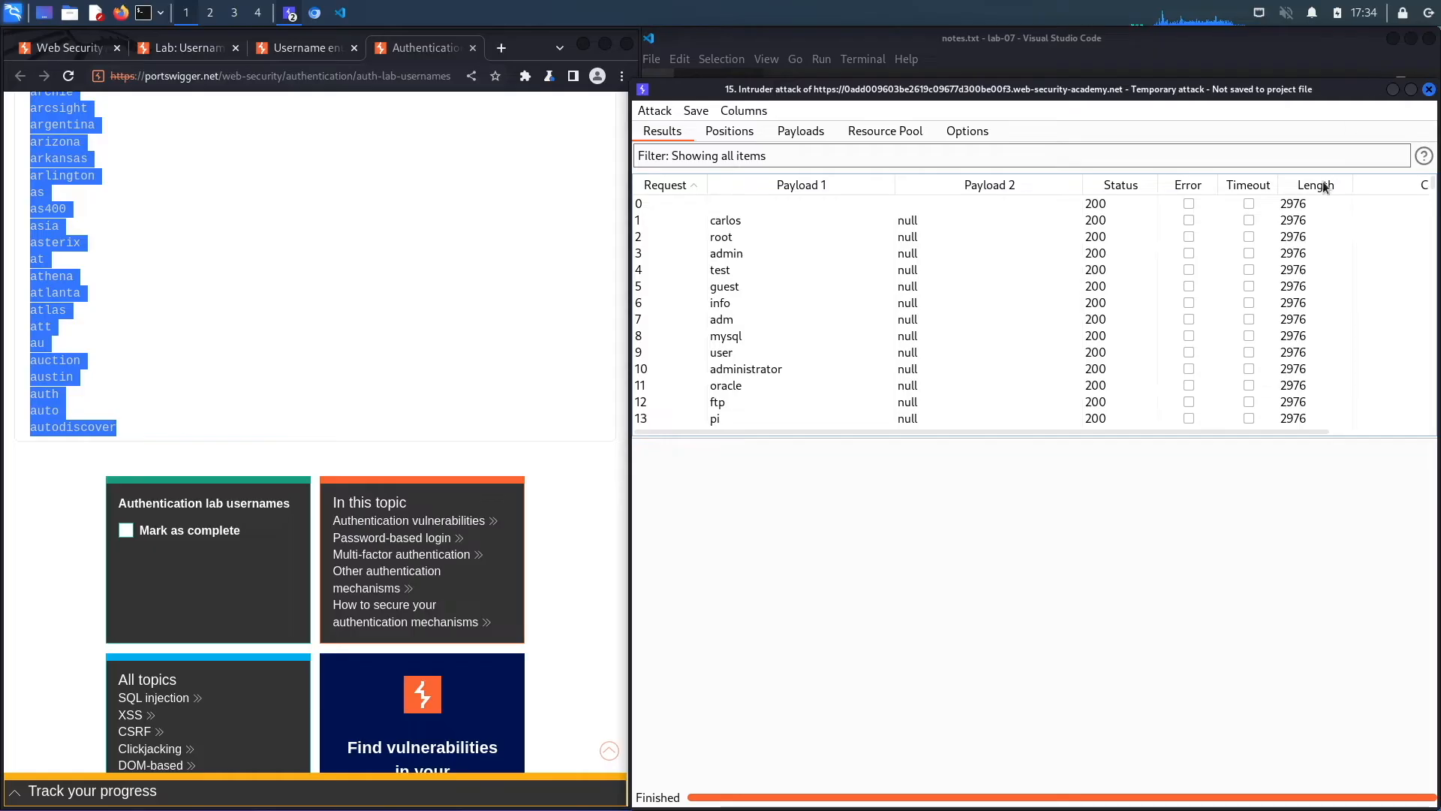
pyautogui.click(1311, 185)
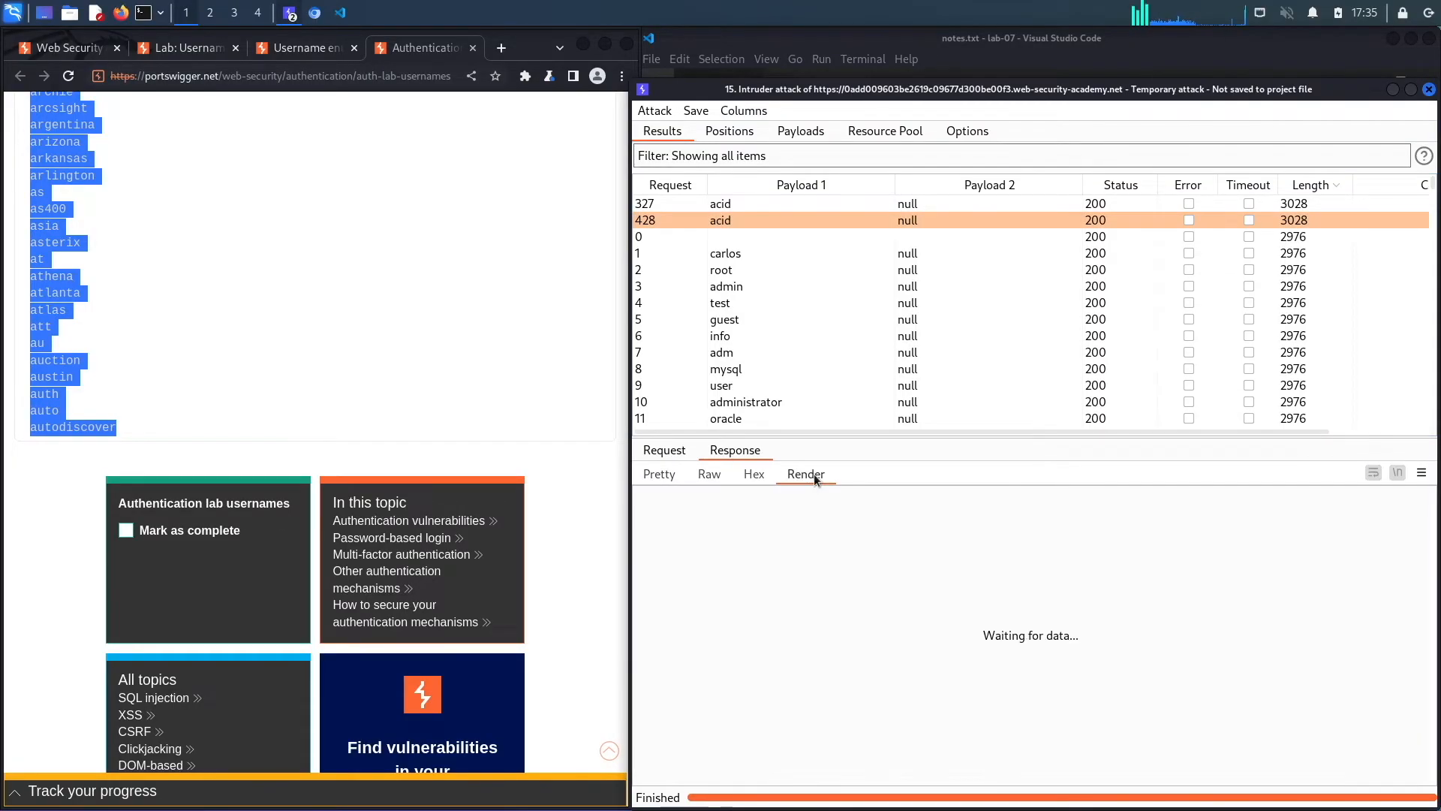
# - Render acid's 3028-length response to read the too-many-login-attempts lockout message
pyautogui.click(805, 473)
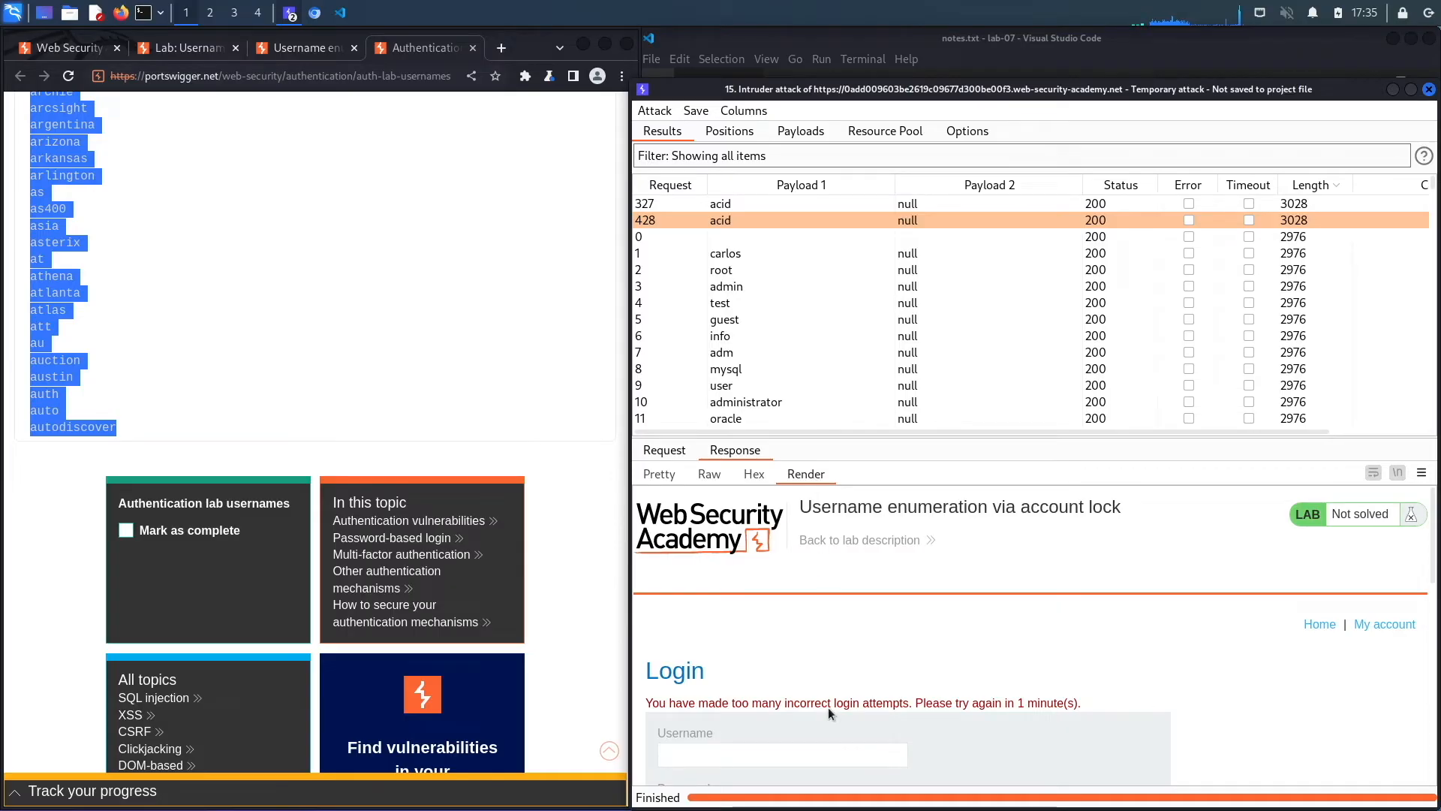
pyautogui.moveTo(891, 710)
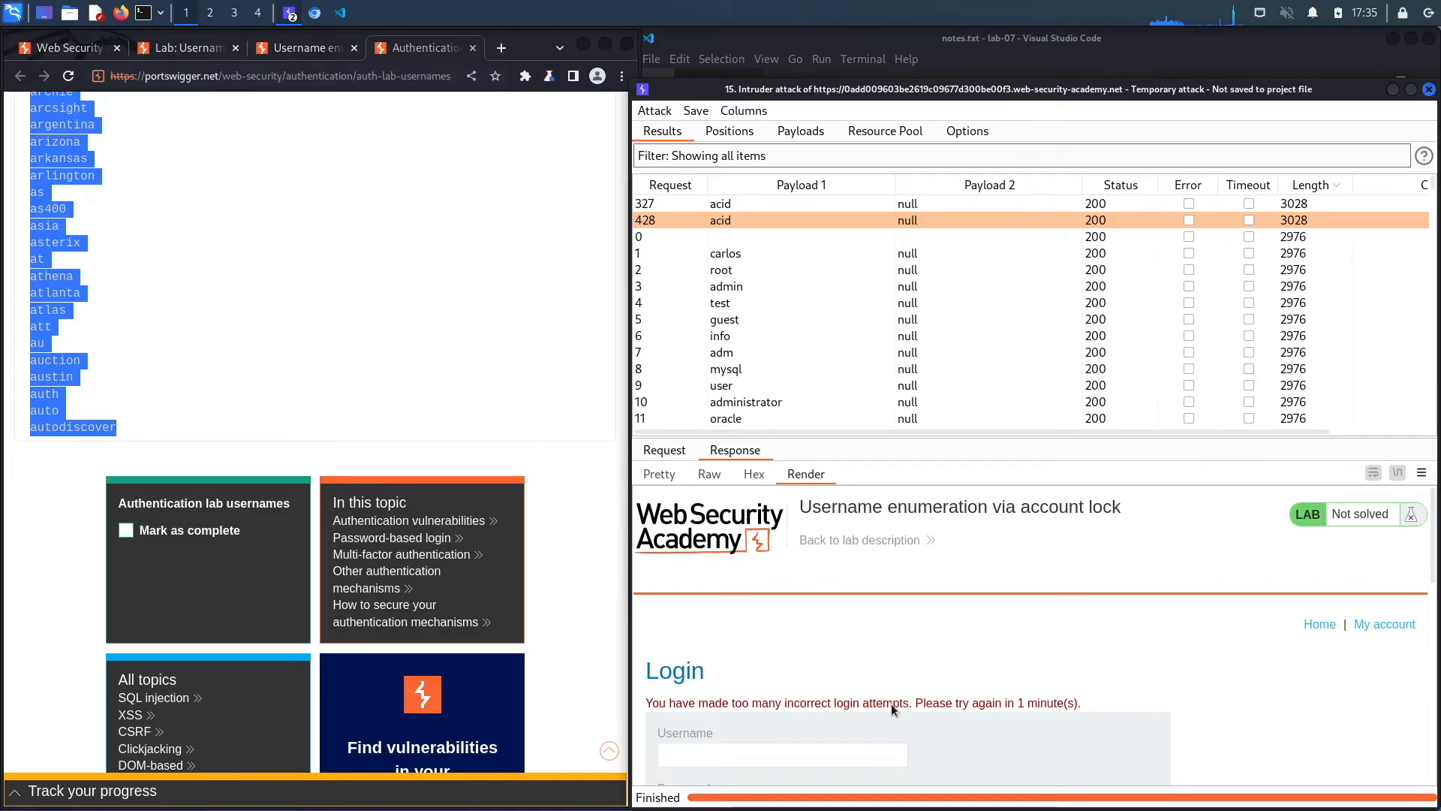
pyautogui.moveTo(742, 291)
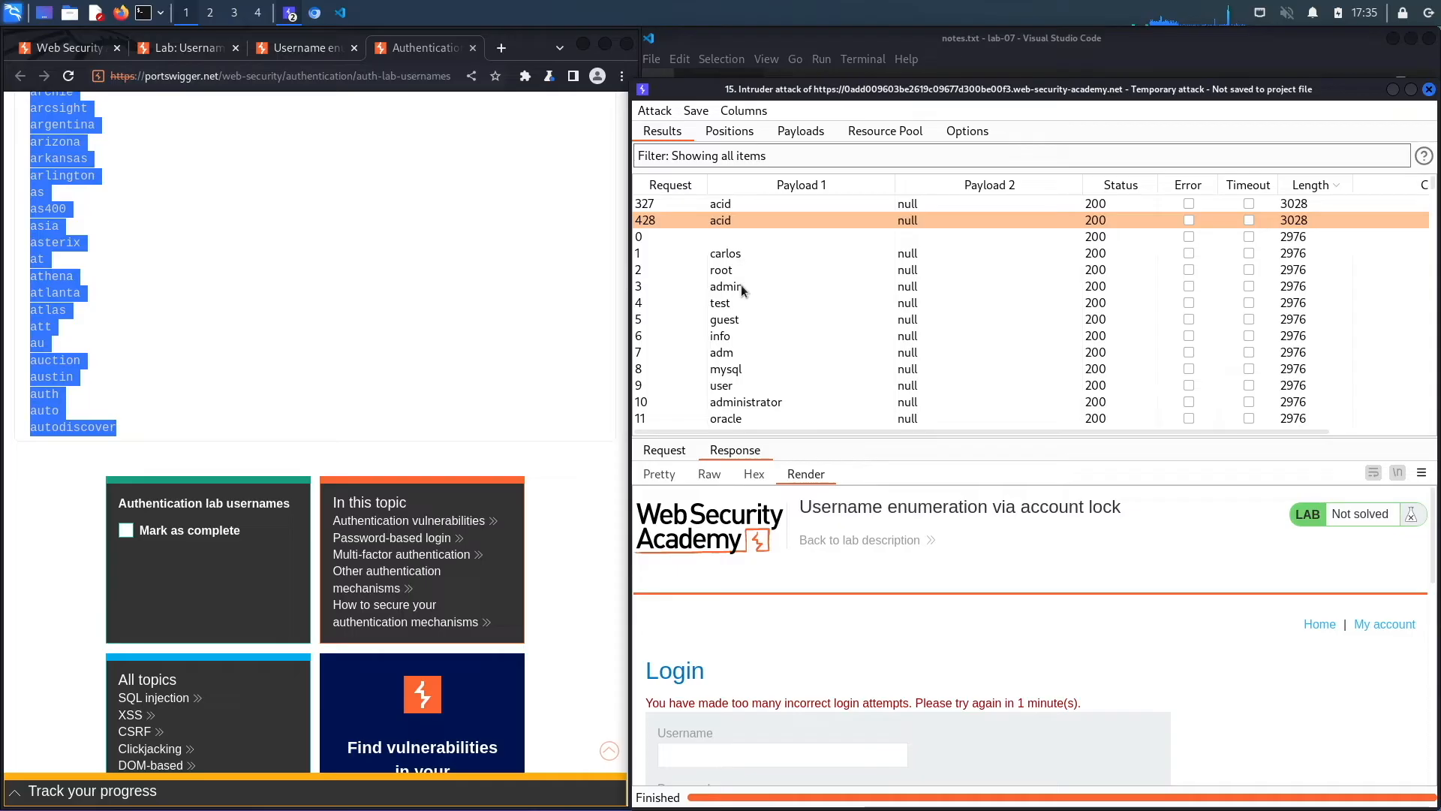
pyautogui.moveTo(744, 339)
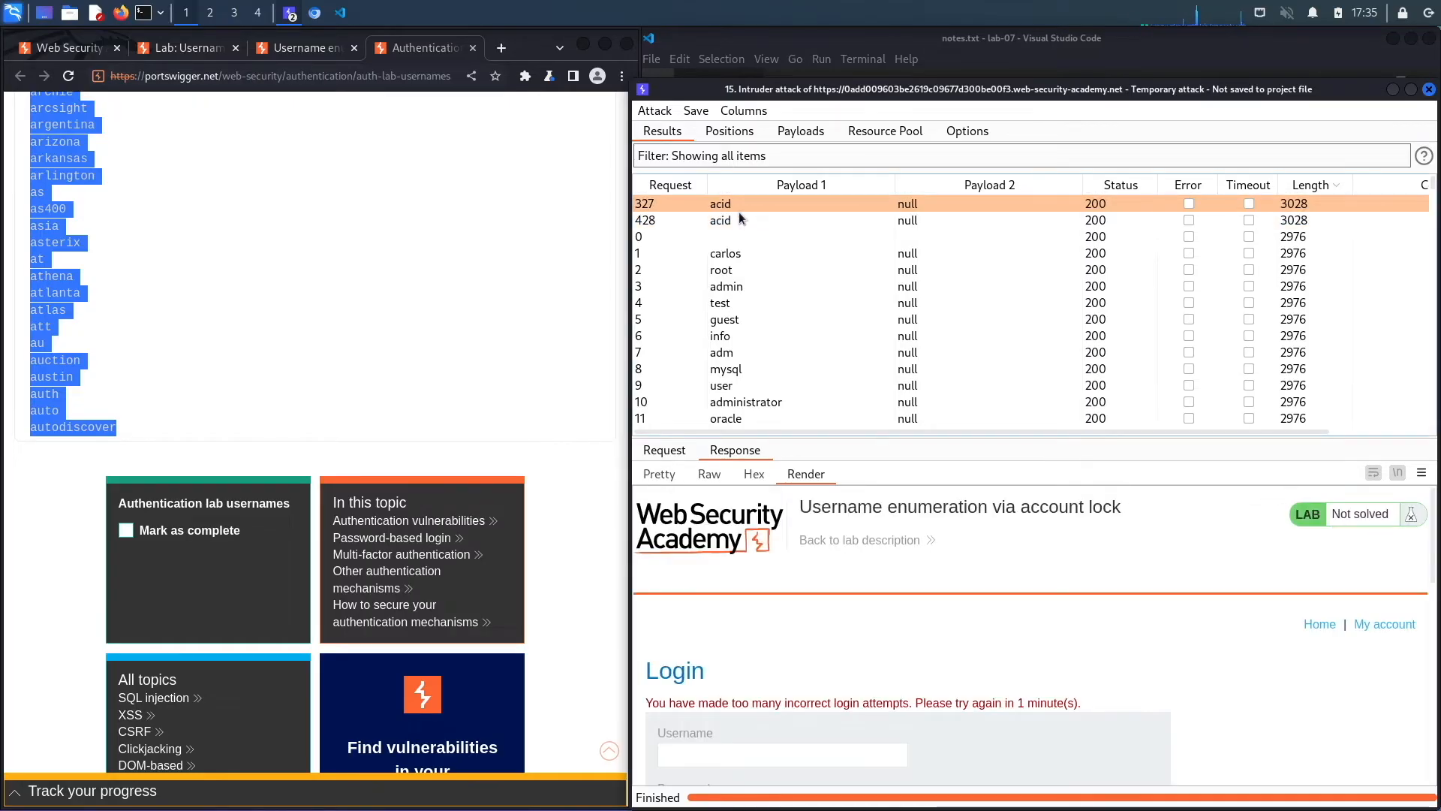
pyautogui.moveTo(822, 177)
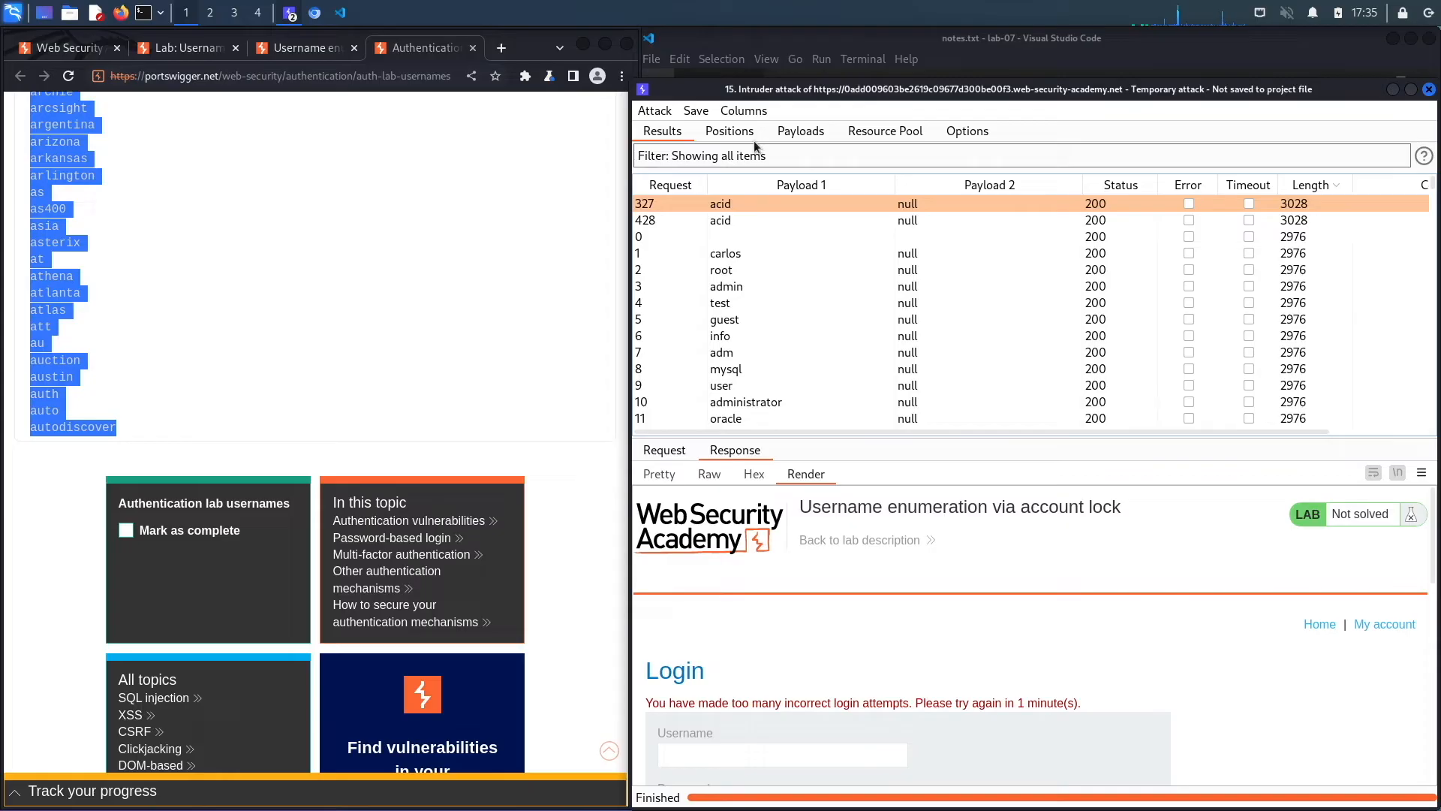
# - Set username=acid, mark password value test as the only position, and choose Sniper
pyautogui.click(1430, 89)
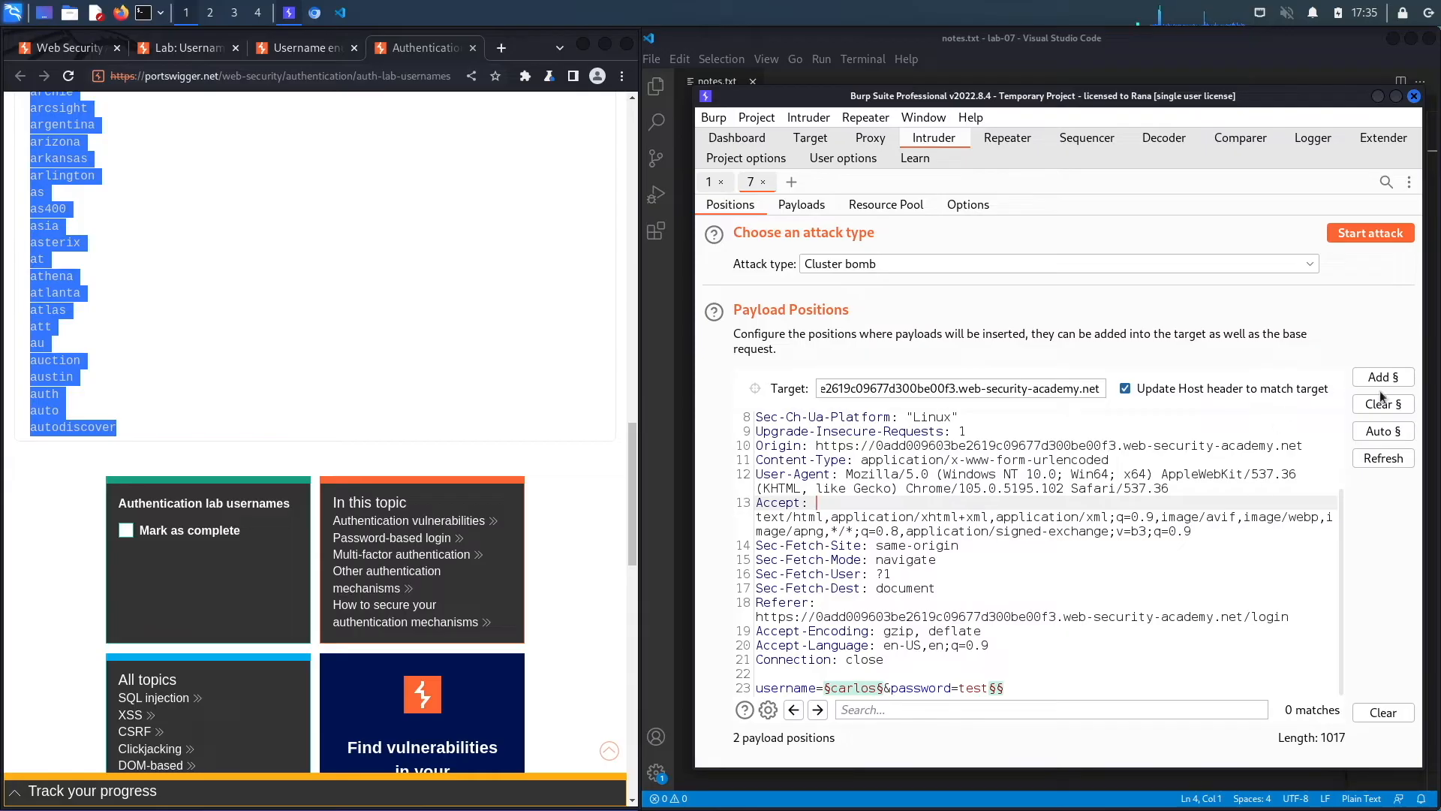
pyautogui.click(1382, 404)
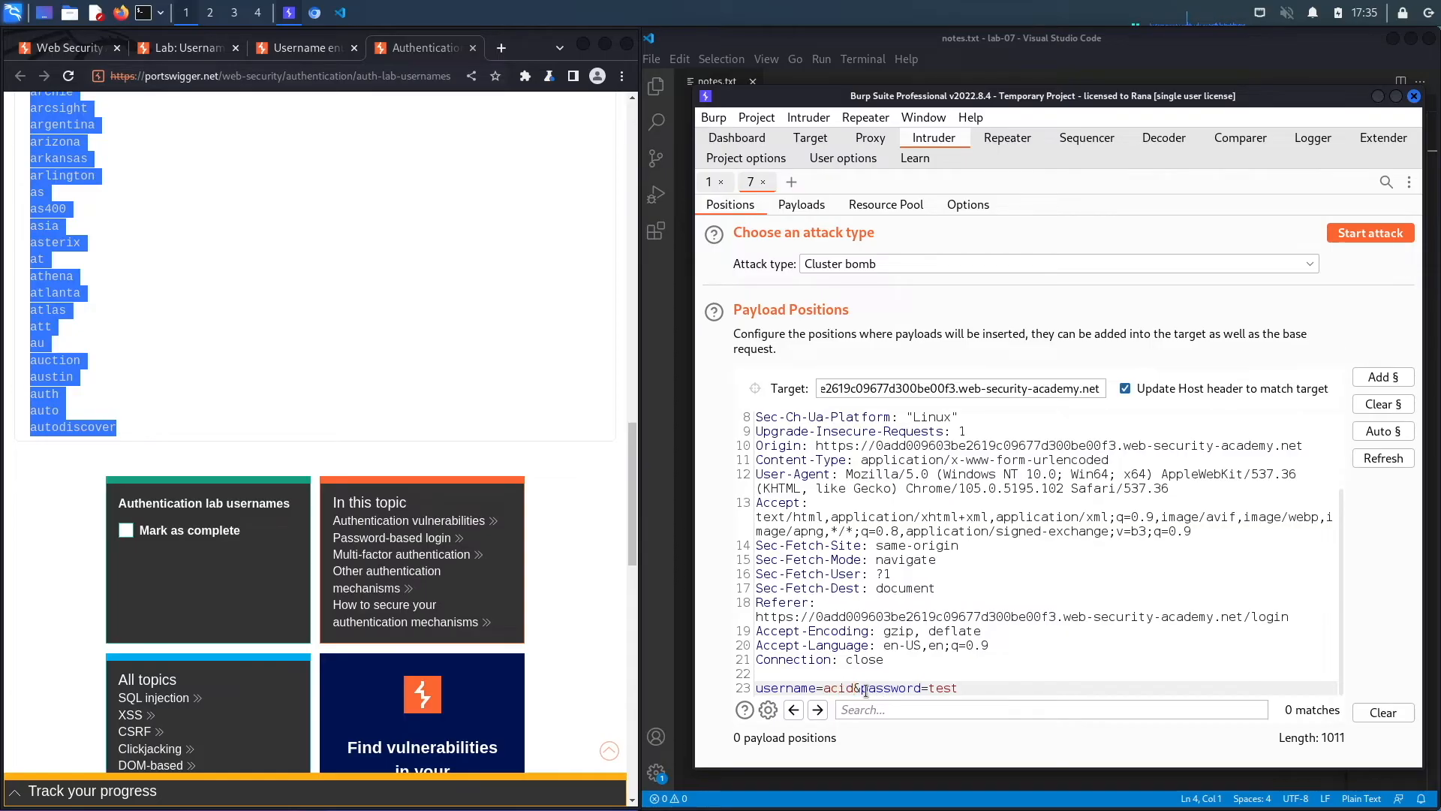
pyautogui.doubleClick(941, 687)
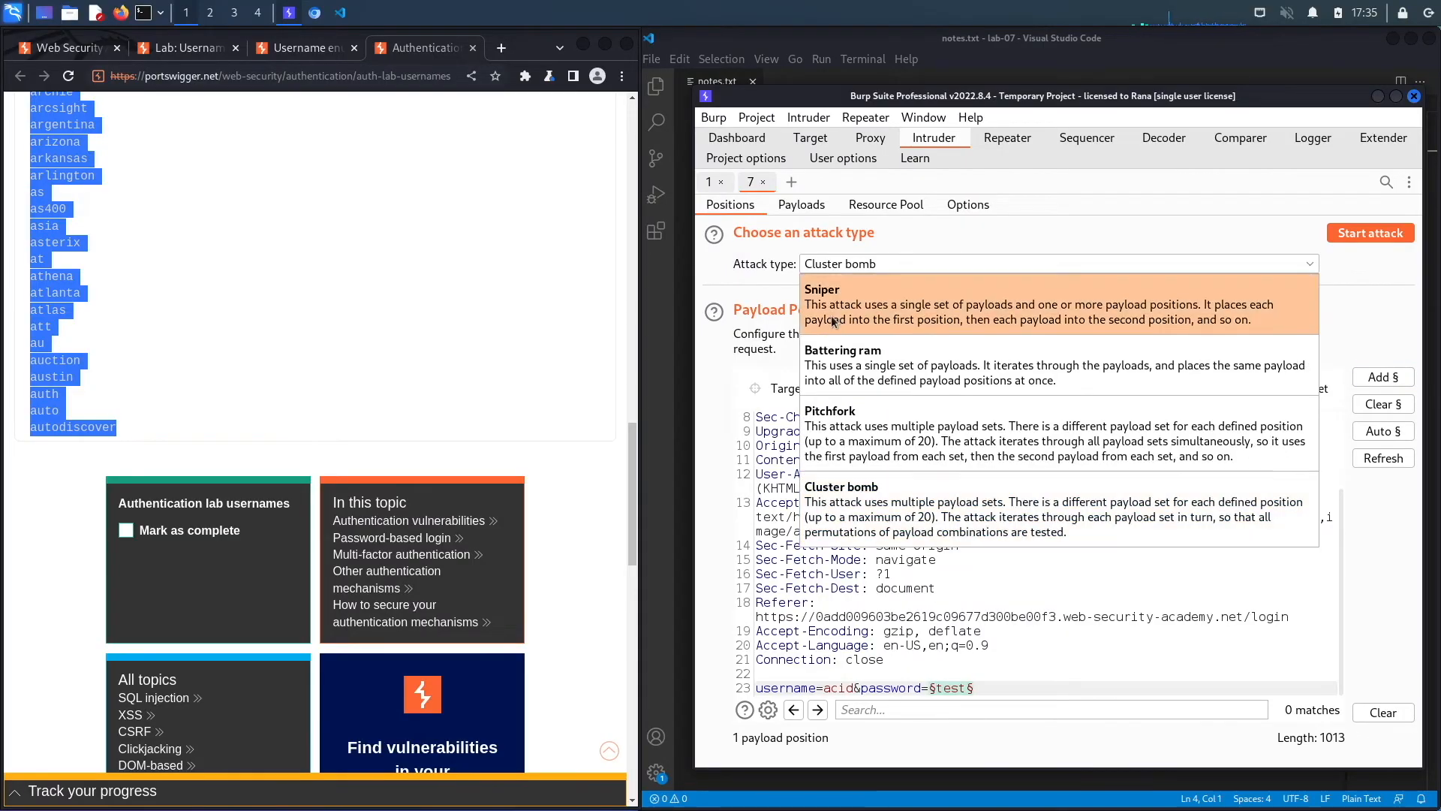
pyautogui.click(822, 288)
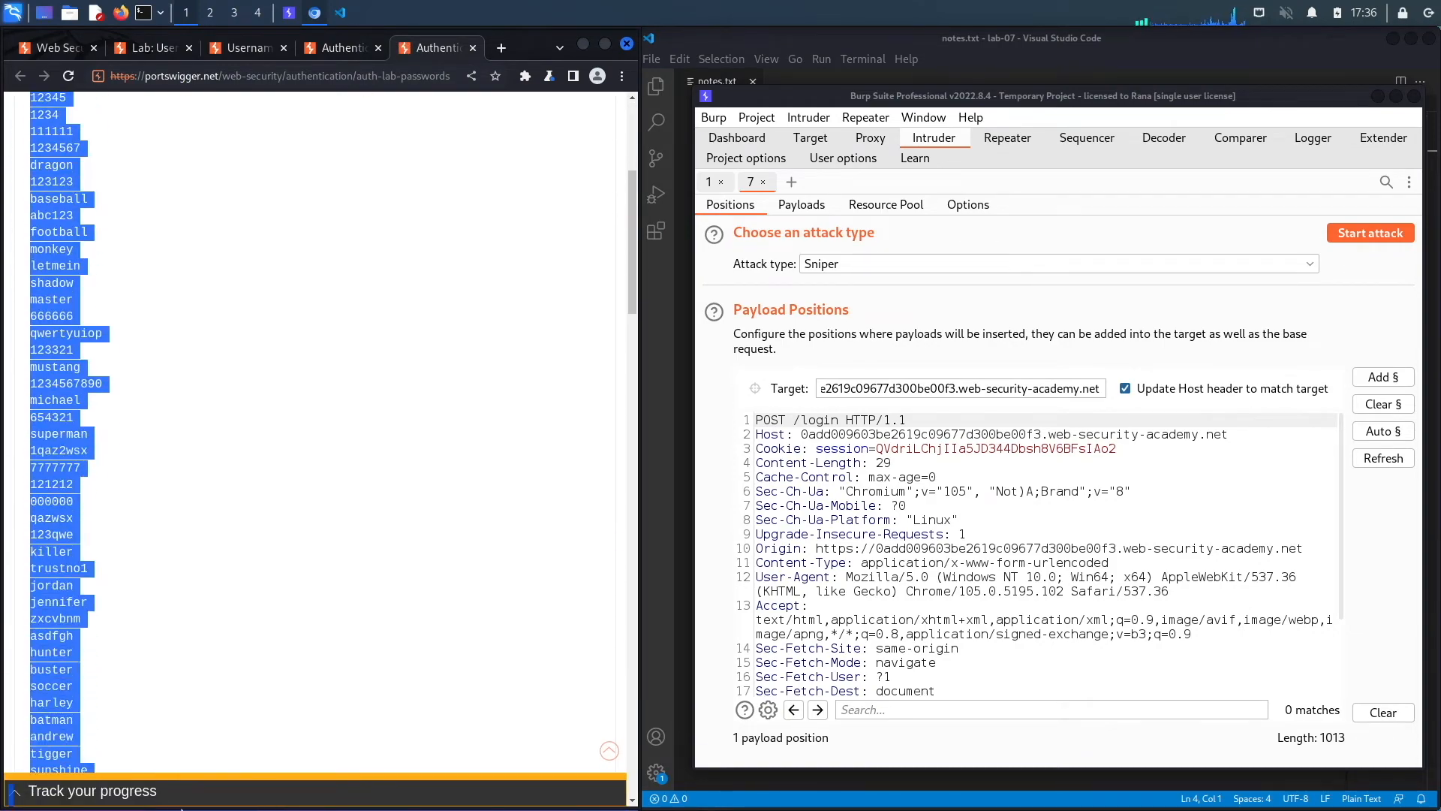
# - Replace the username payloads with the 100 passwords copied from Chrome
pyautogui.scroll(-3)
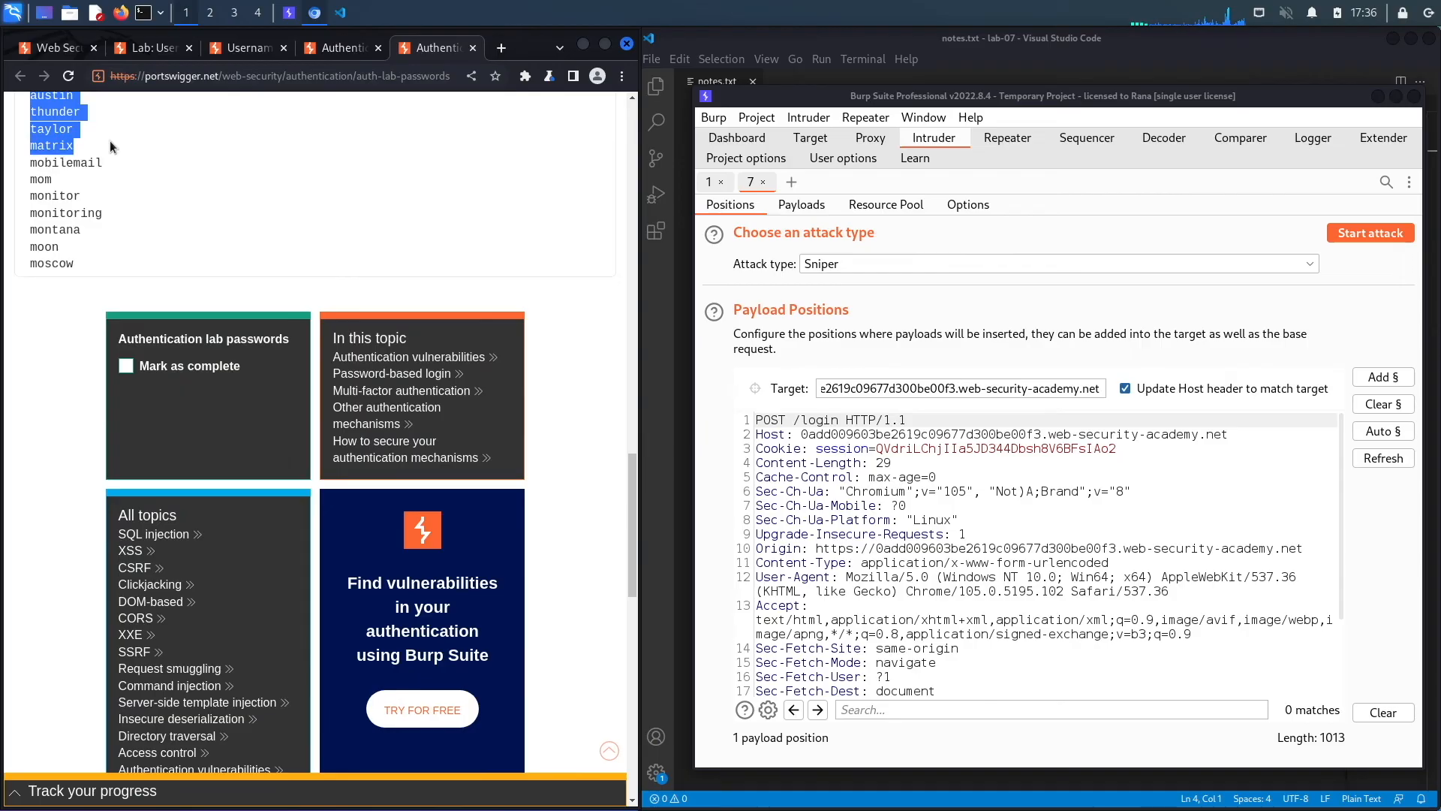
pyautogui.moveTo(111, 145); pyautogui.dragTo(73, 264)
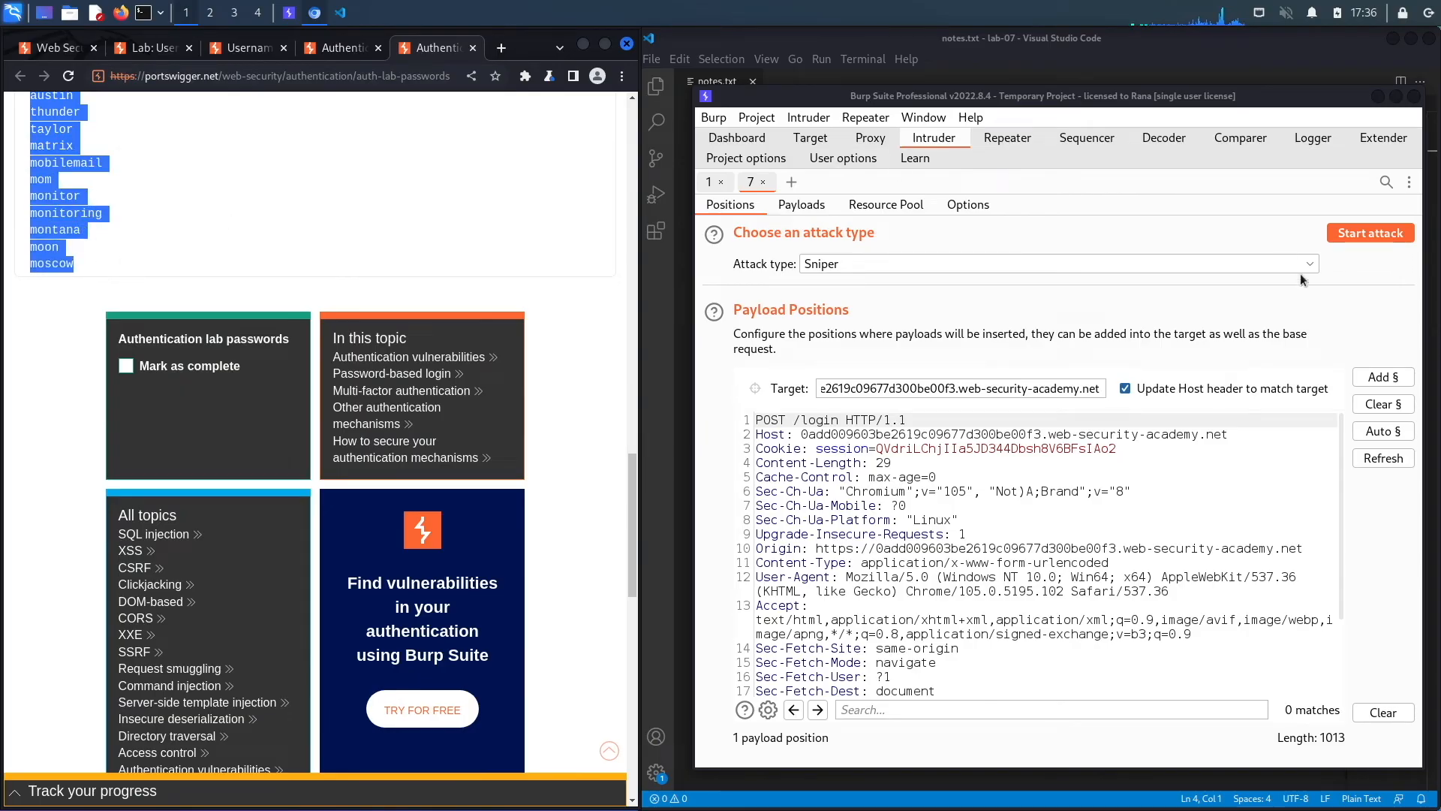
pyautogui.click(801, 204)
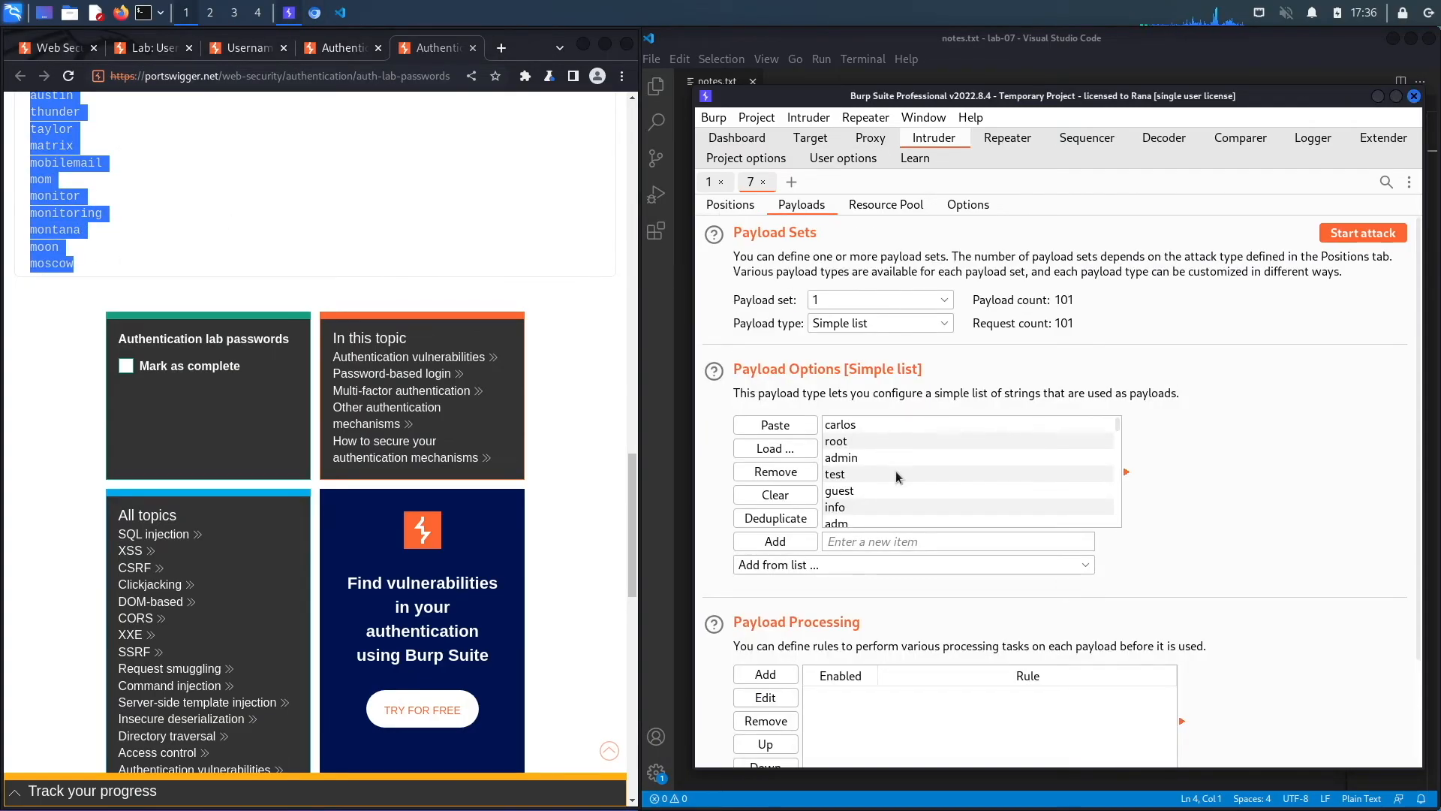
pyautogui.click(775, 494)
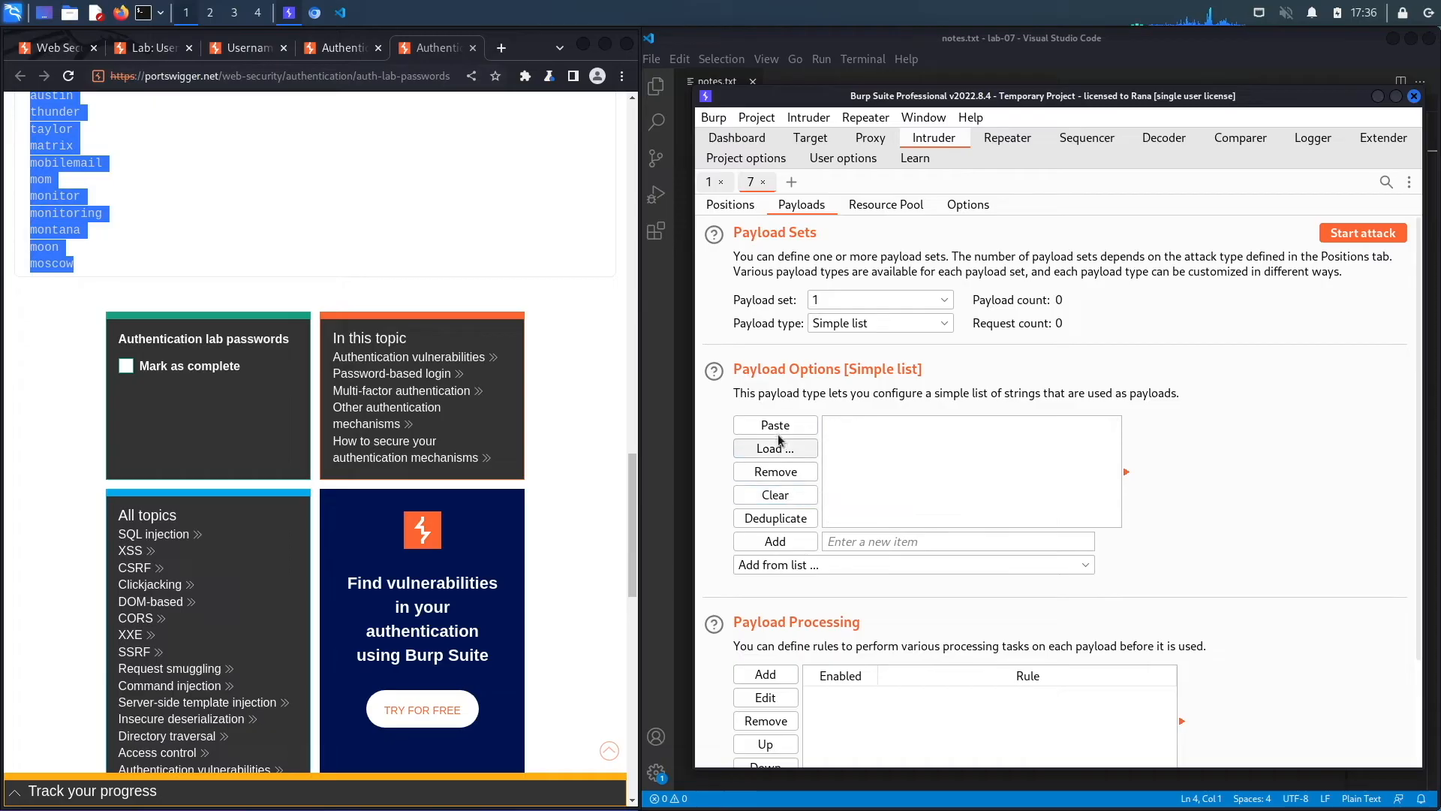
pyautogui.click(774, 447)
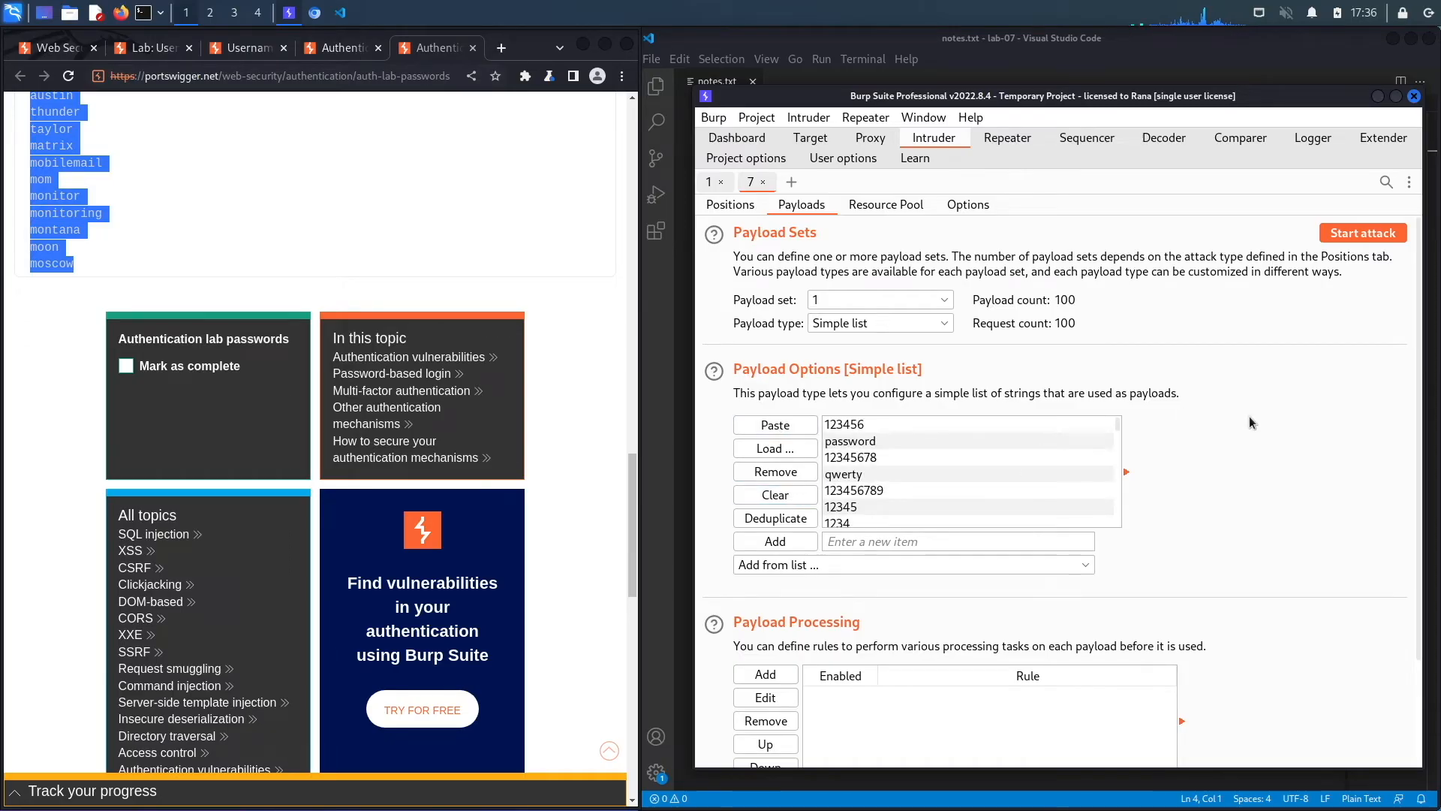
# - Run attack 16 against acid's password and sort the results by status
pyautogui.click(1361, 233)
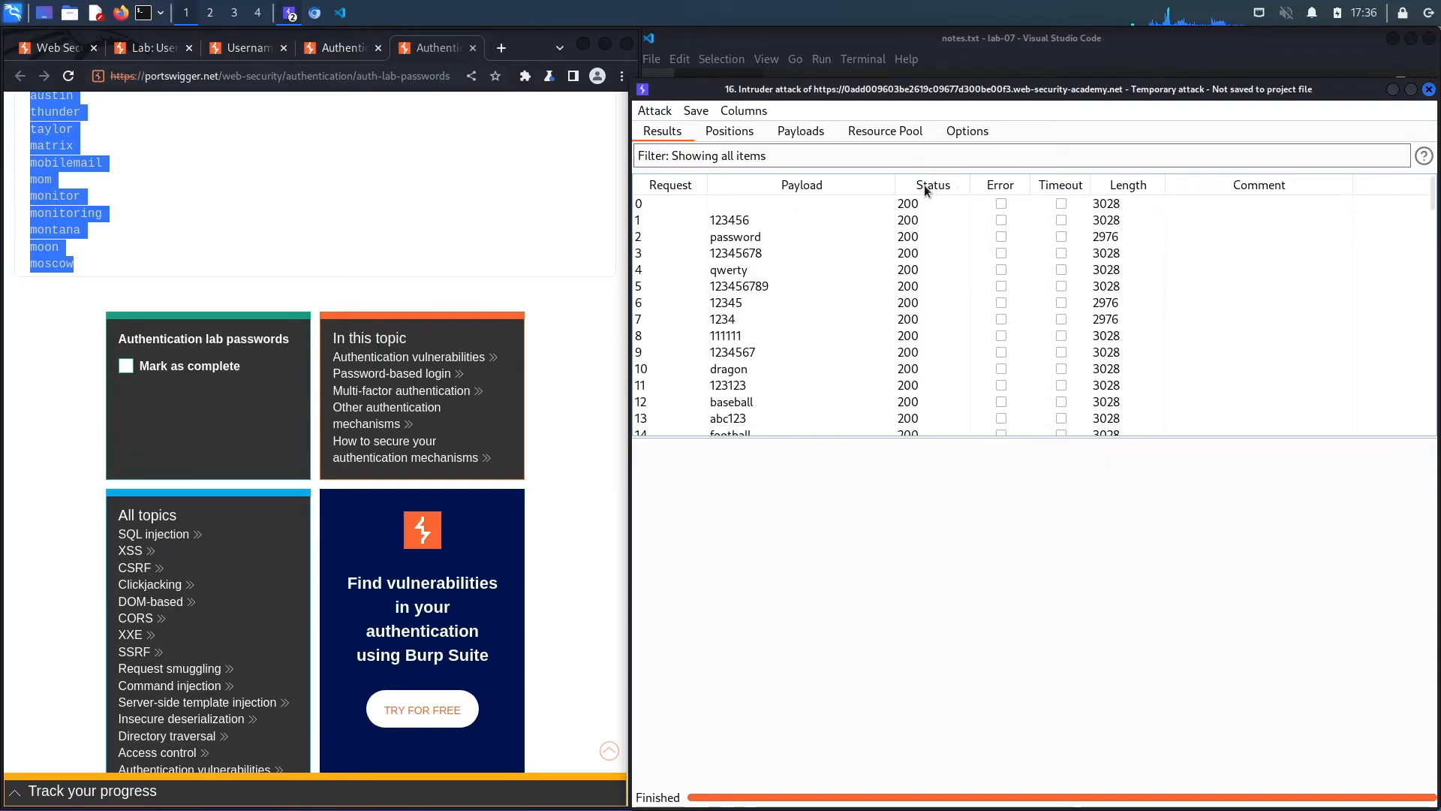
pyautogui.click(929, 185)
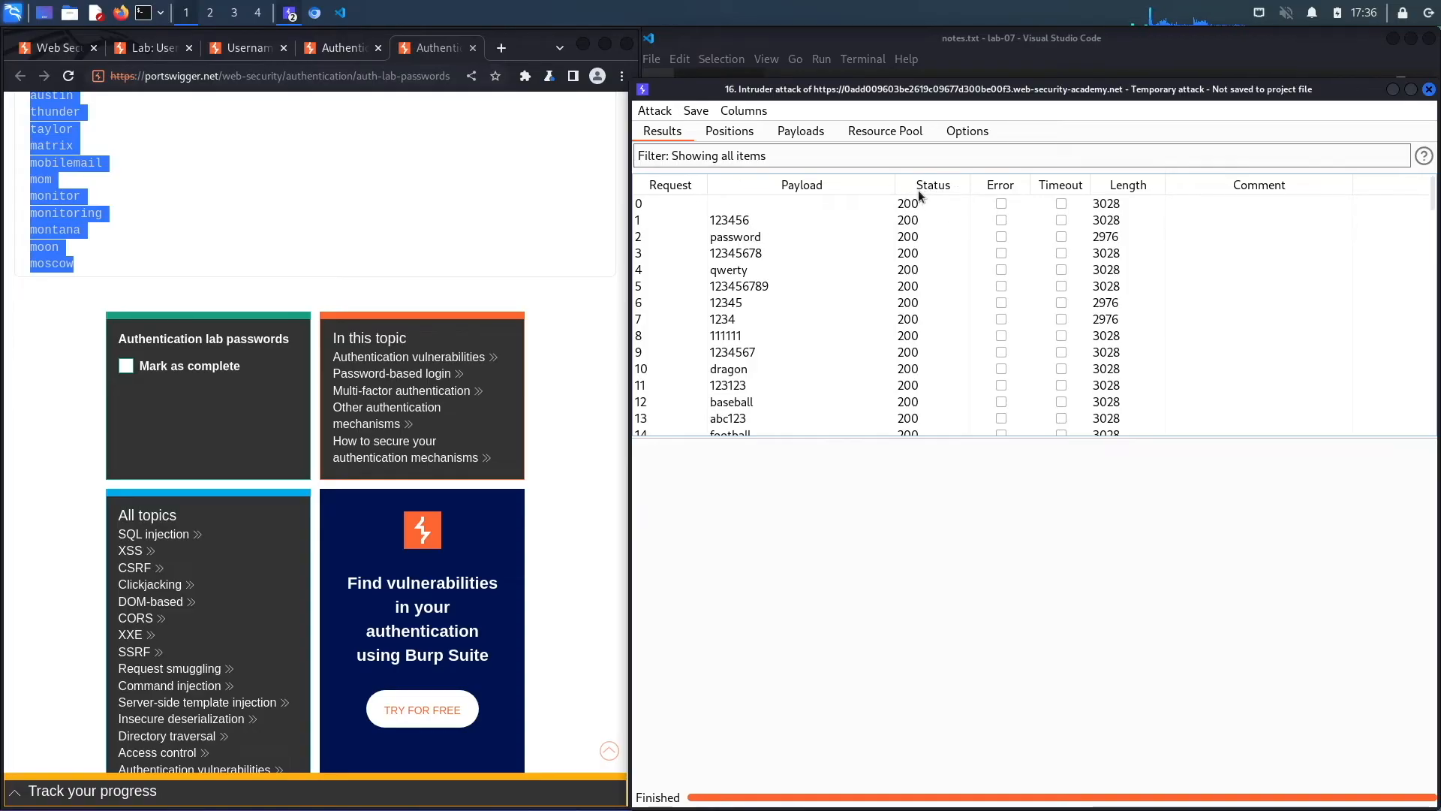
# - Render responses for qwerty and the next row, showing 'Invalid username or password.'
pyautogui.click(729, 269)
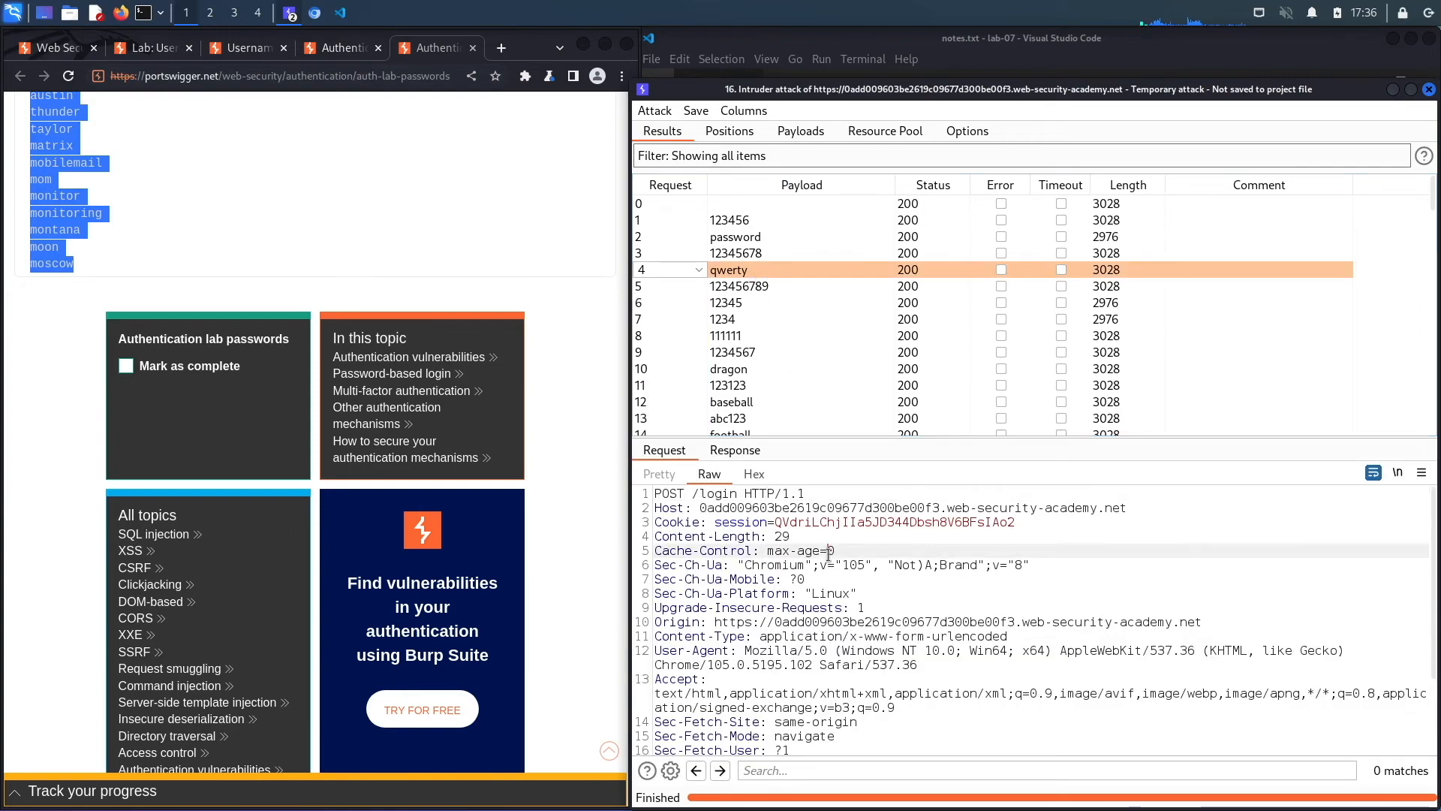
pyautogui.click(734, 450)
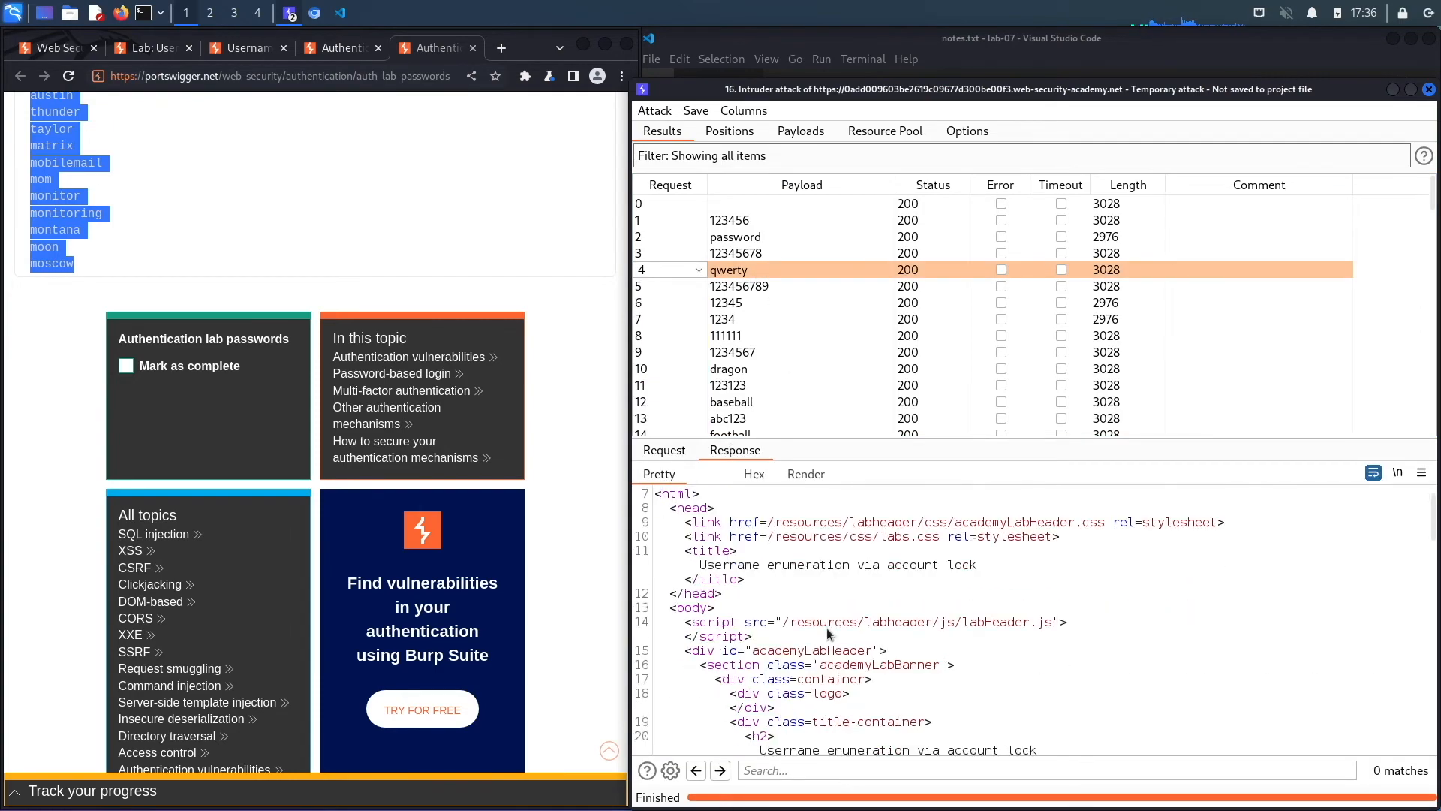
pyautogui.click(804, 474)
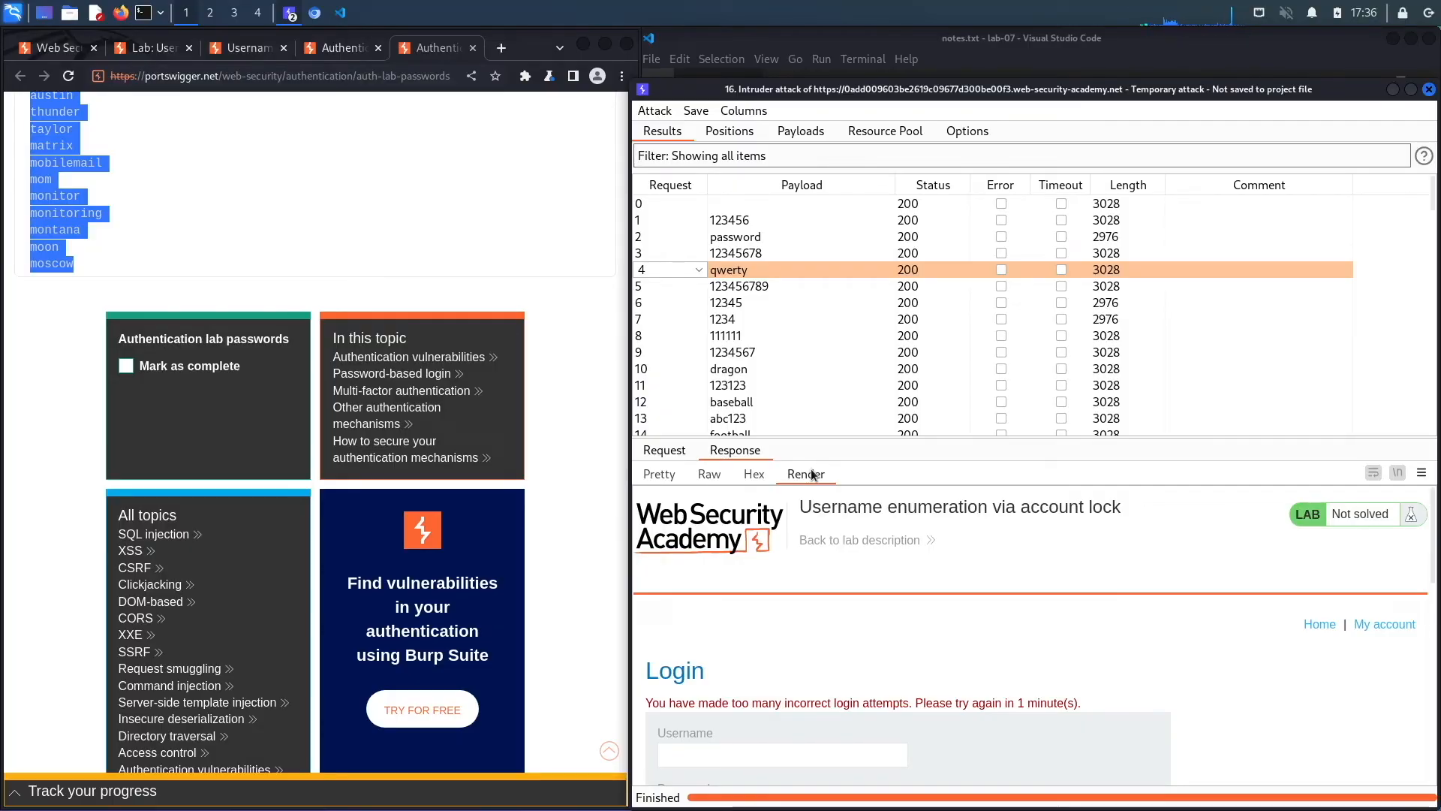
pyautogui.click(740, 286)
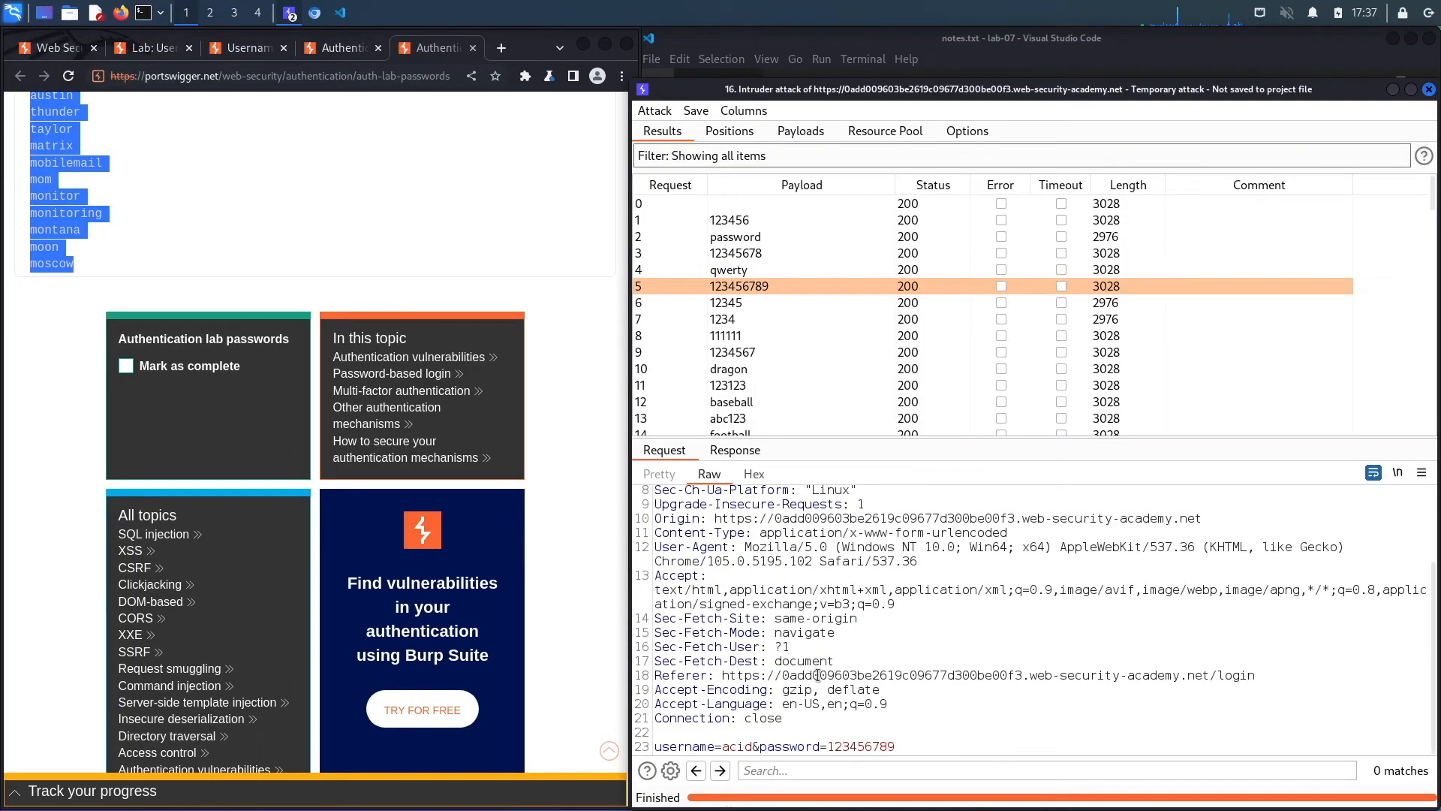
pyautogui.click(735, 450)
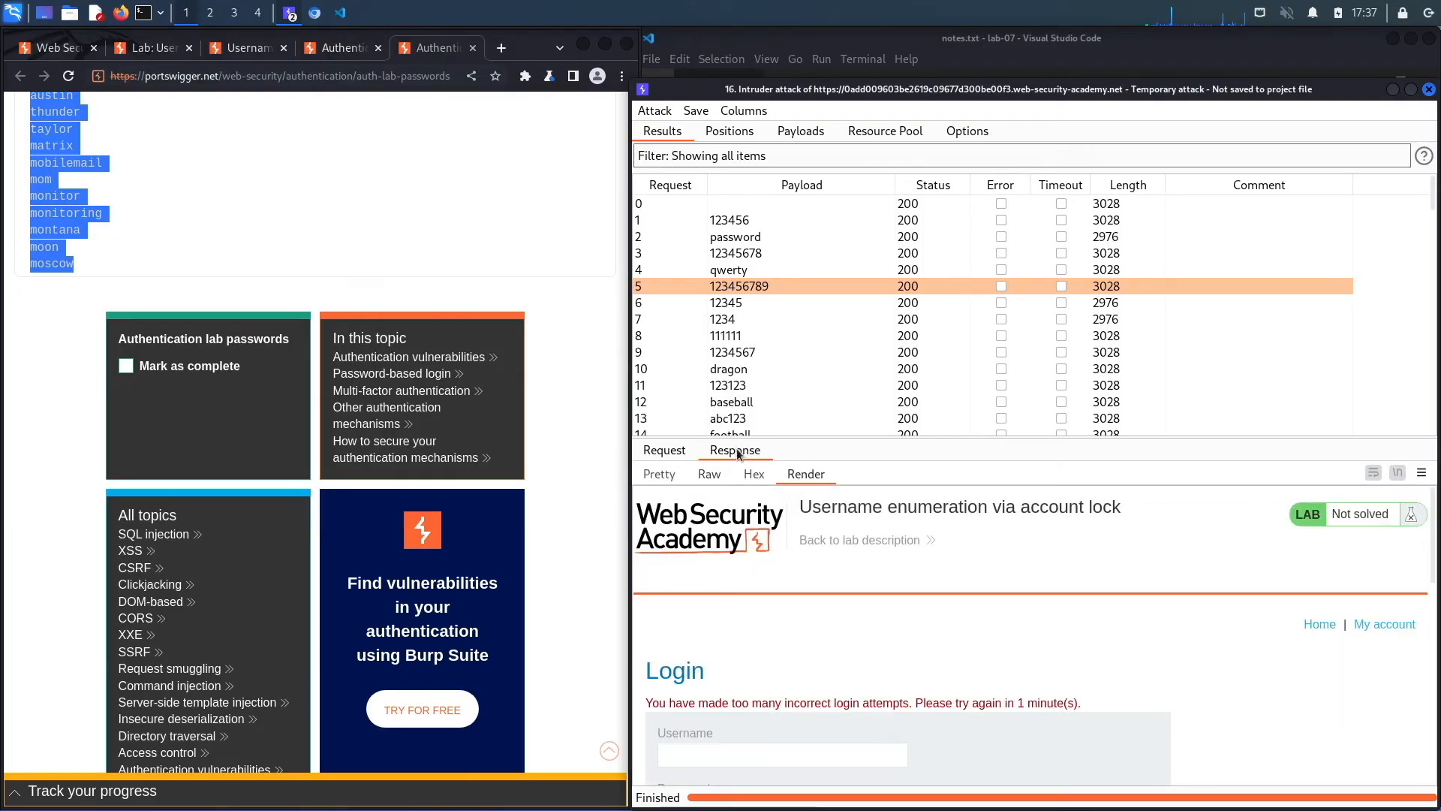
pyautogui.moveTo(1119, 357)
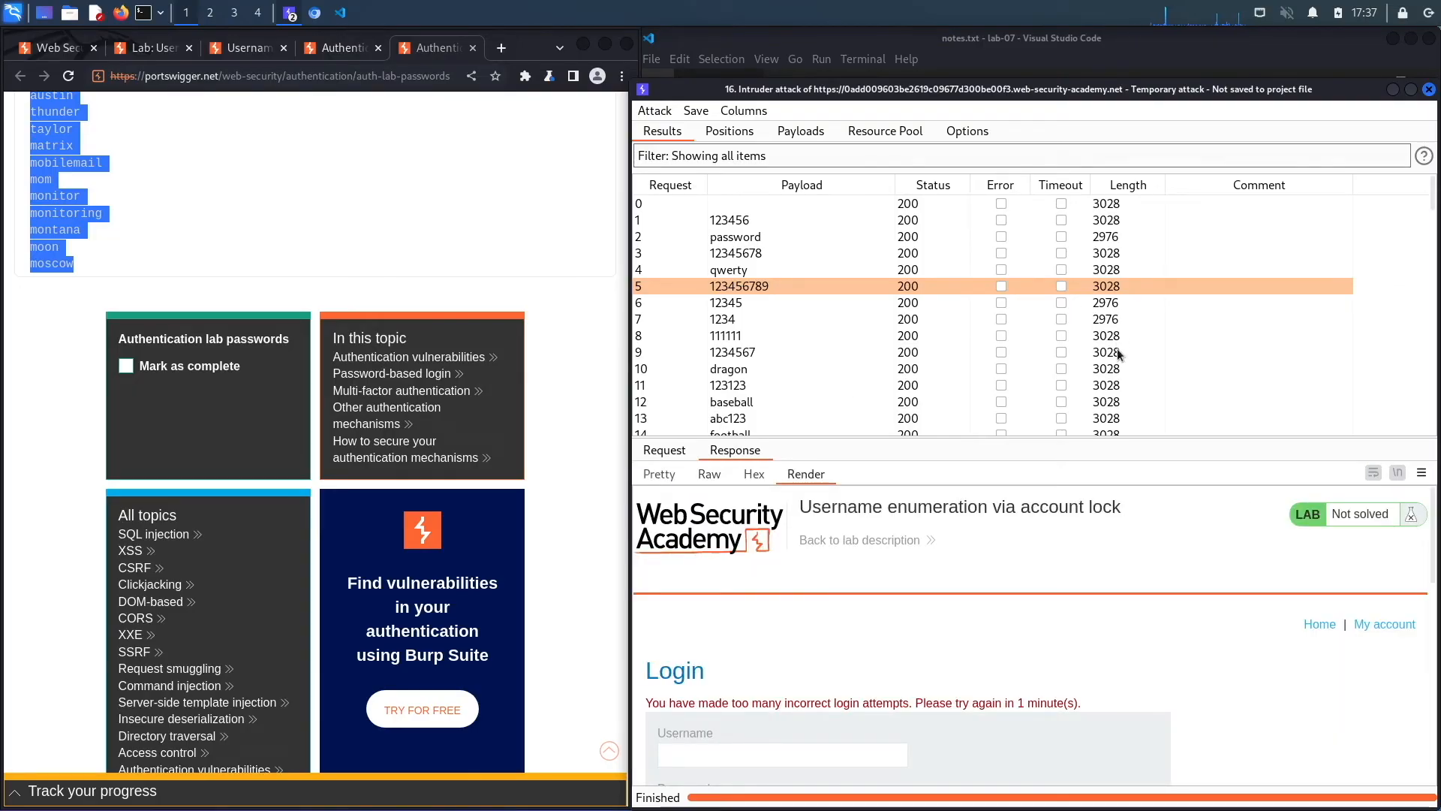
pyautogui.scroll(-3)
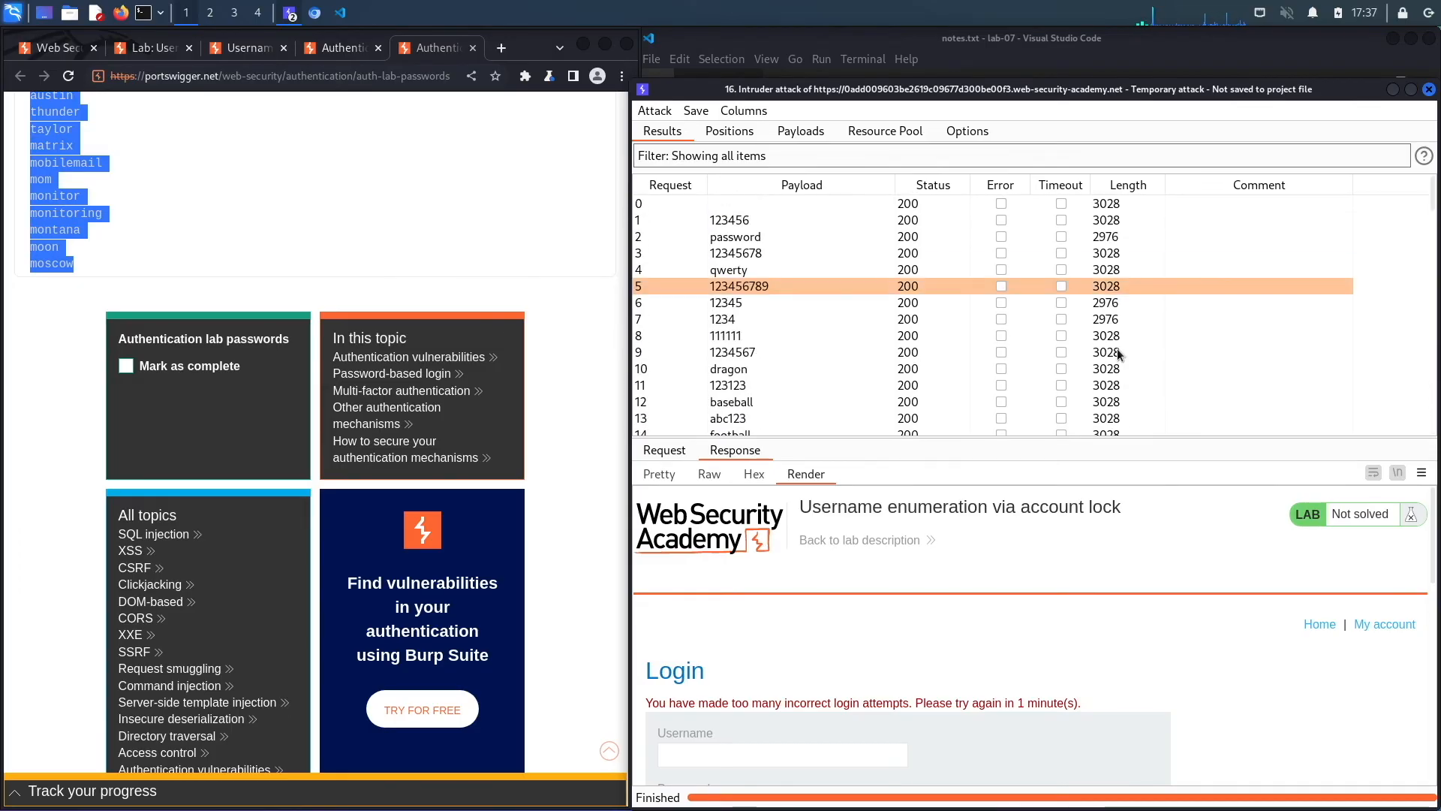
pyautogui.click(723, 319)
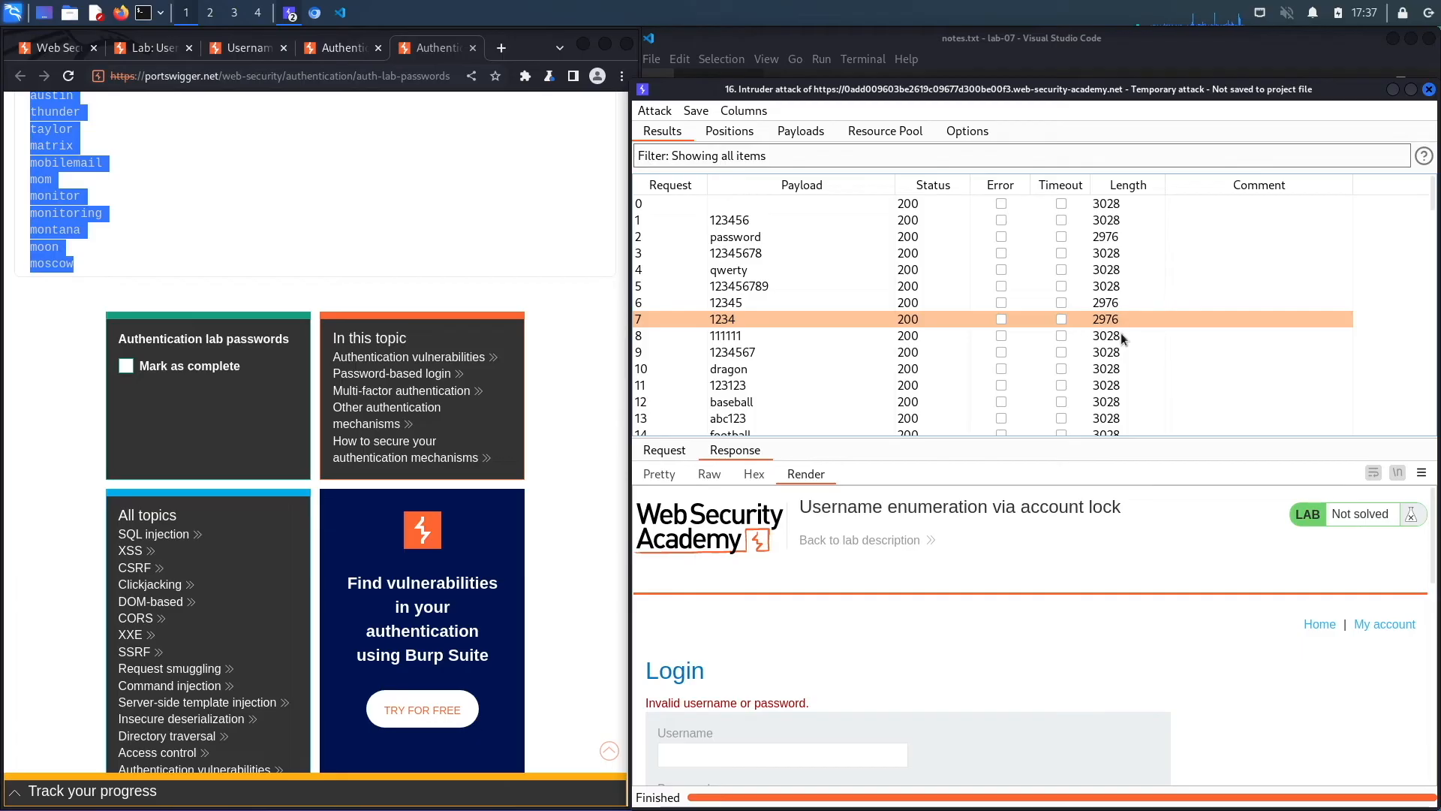
pyautogui.moveTo(919, 553)
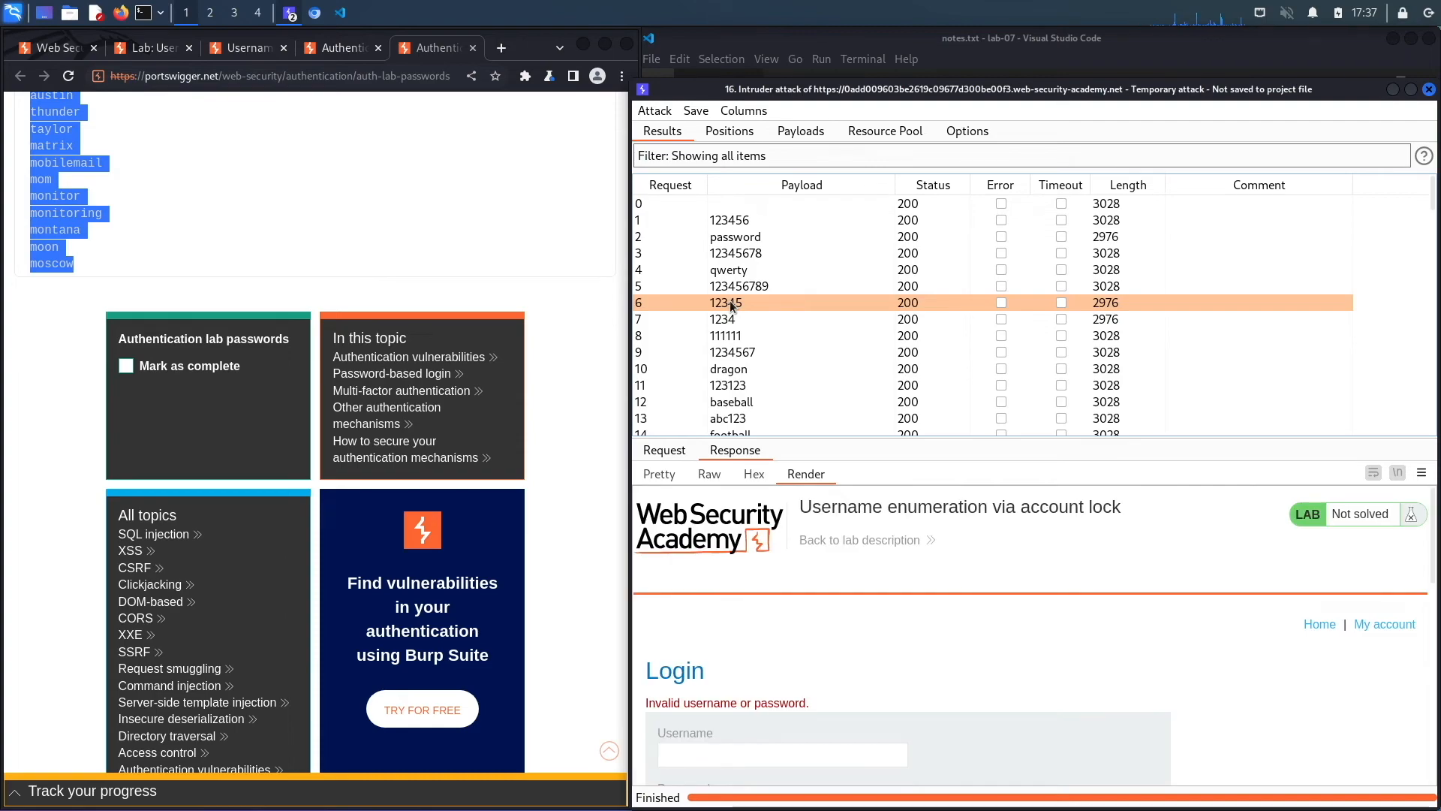
pyautogui.click(735, 253)
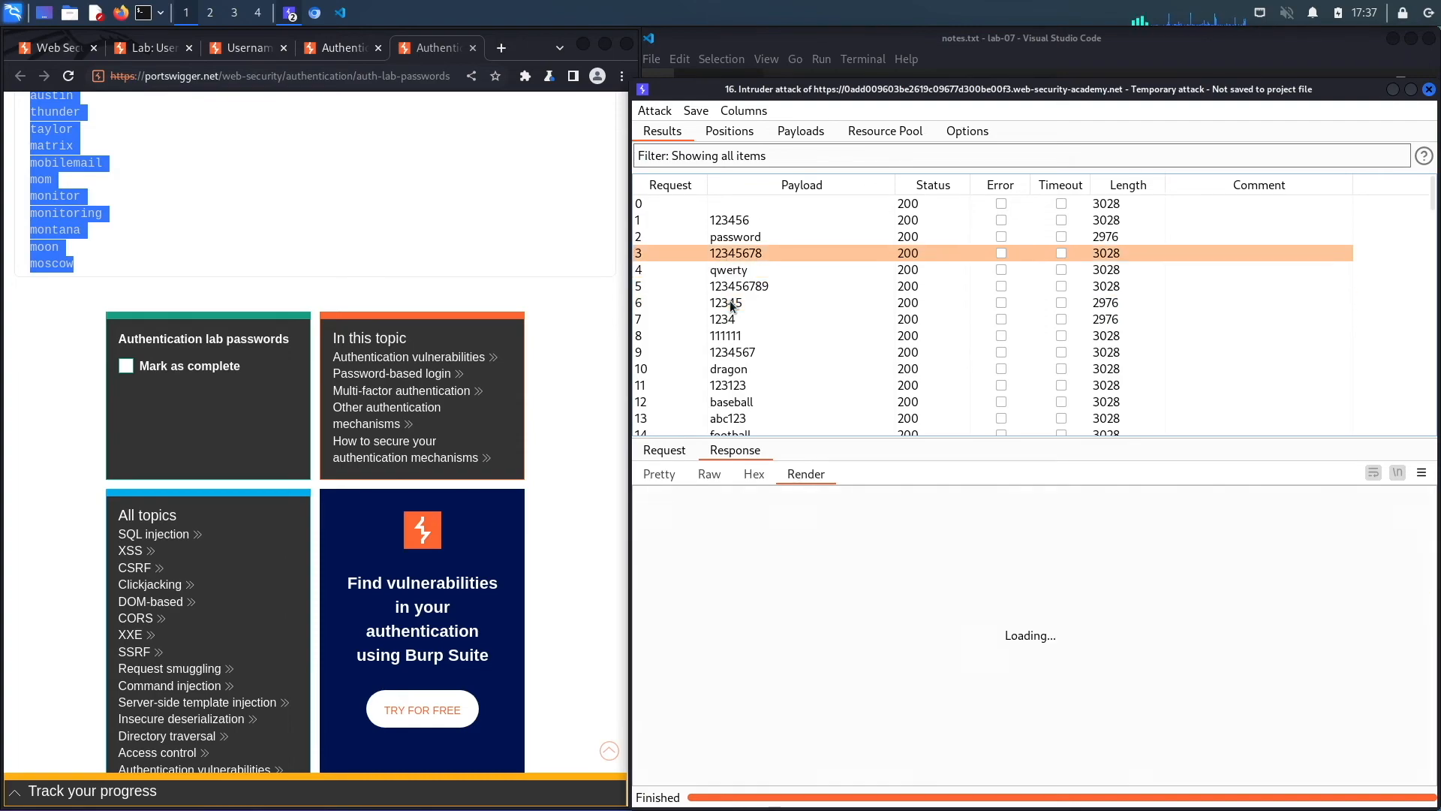
pyautogui.click(735, 236)
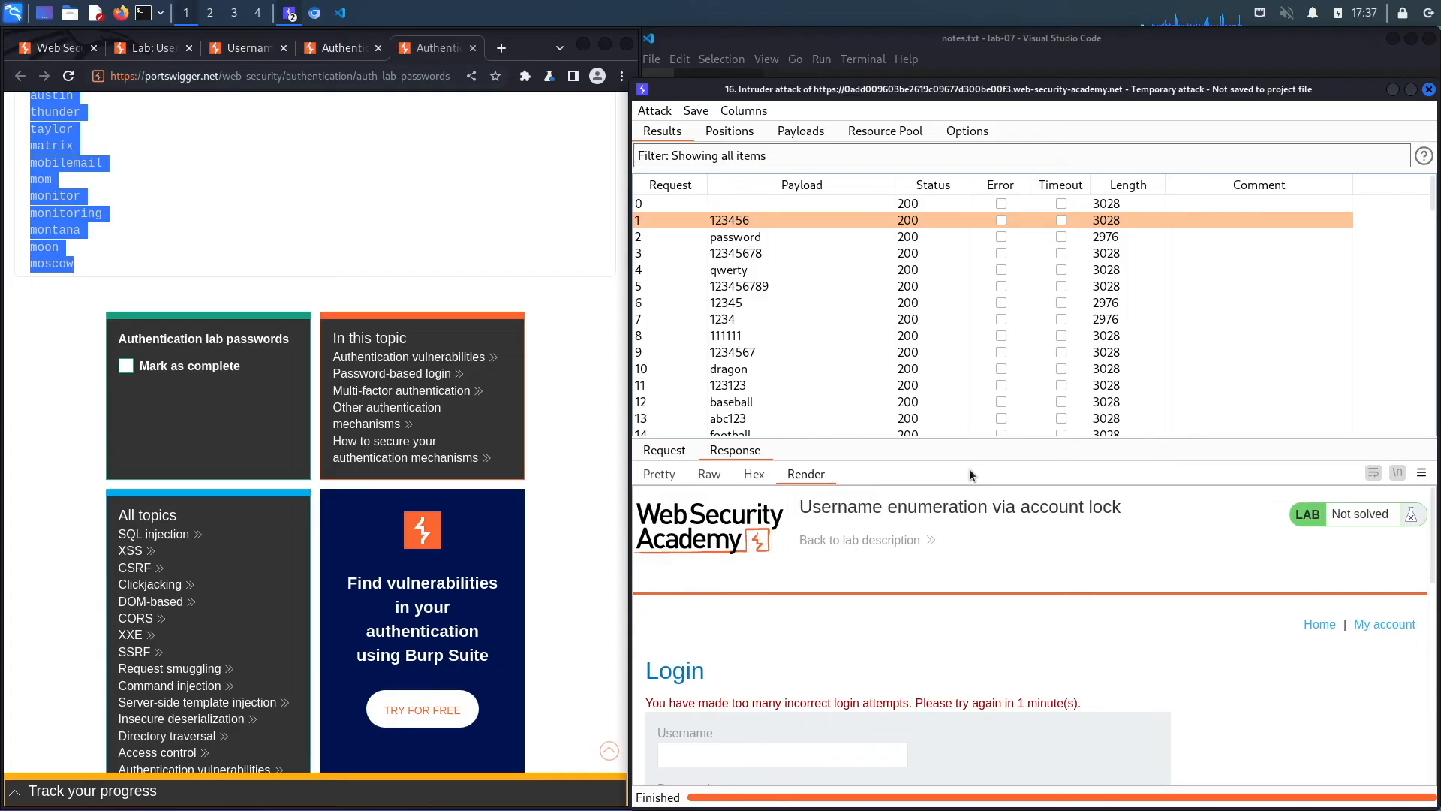
pyautogui.click(736, 237)
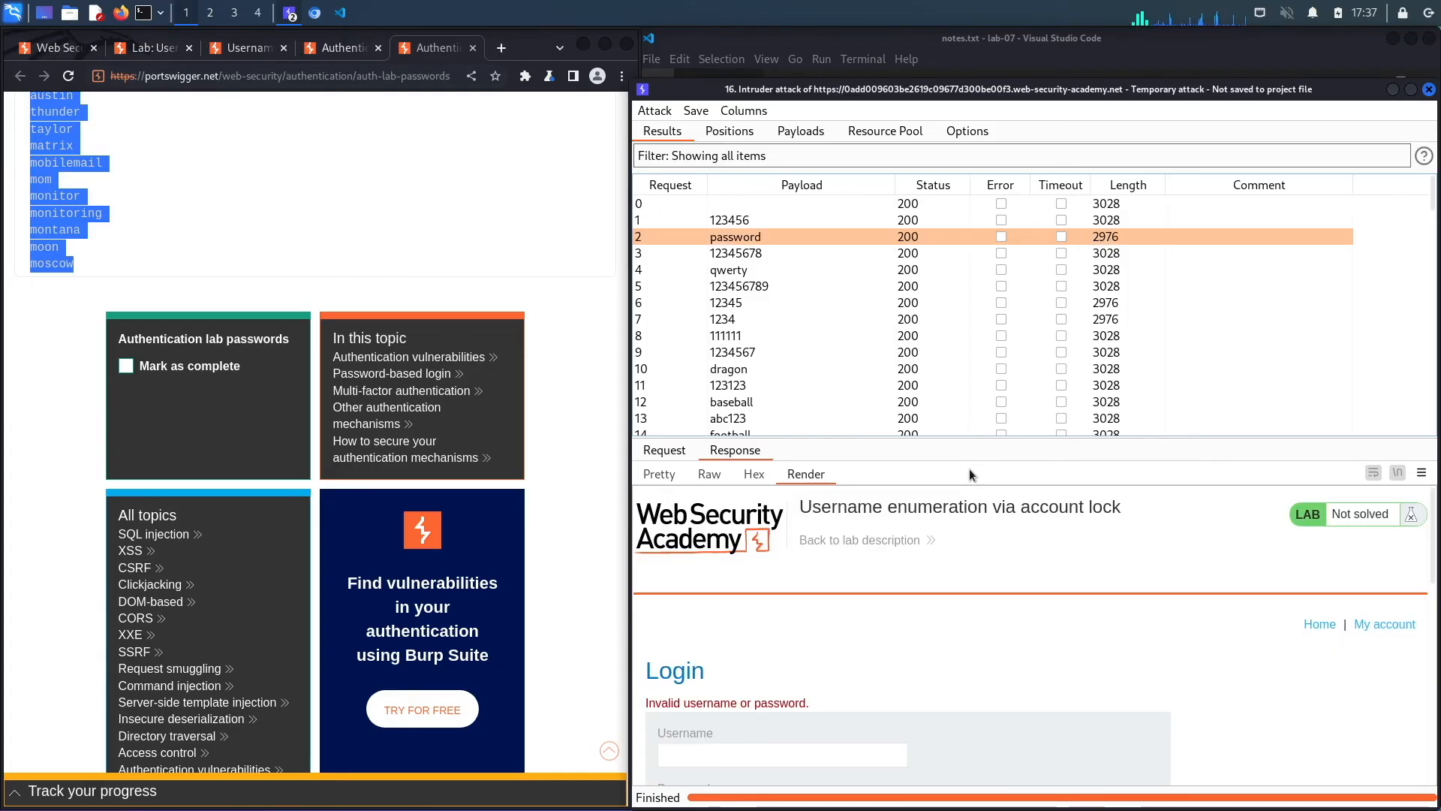
pyautogui.click(1123, 185)
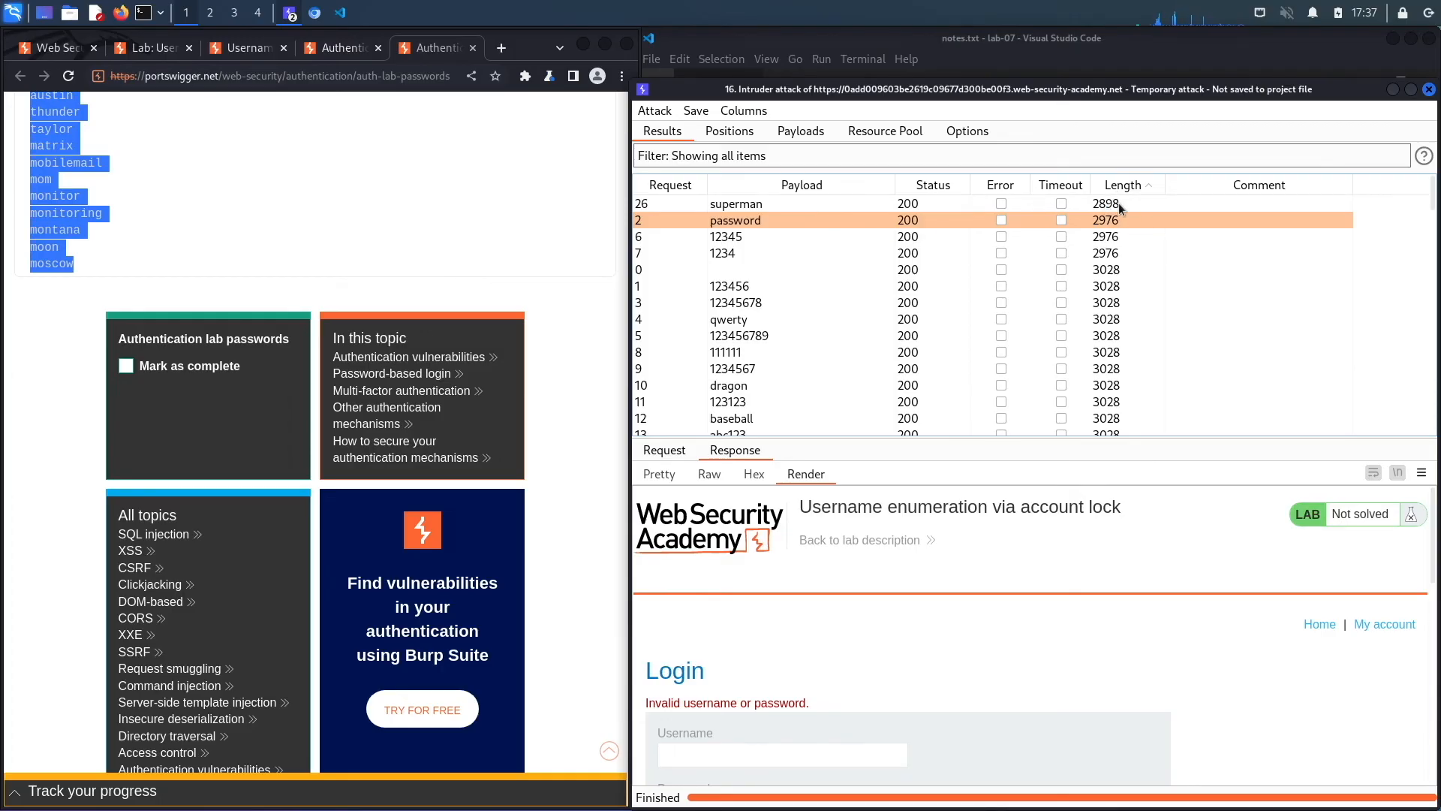
# - Render superman's 2898-length response, showing the login form without any error message
pyautogui.click(736, 204)
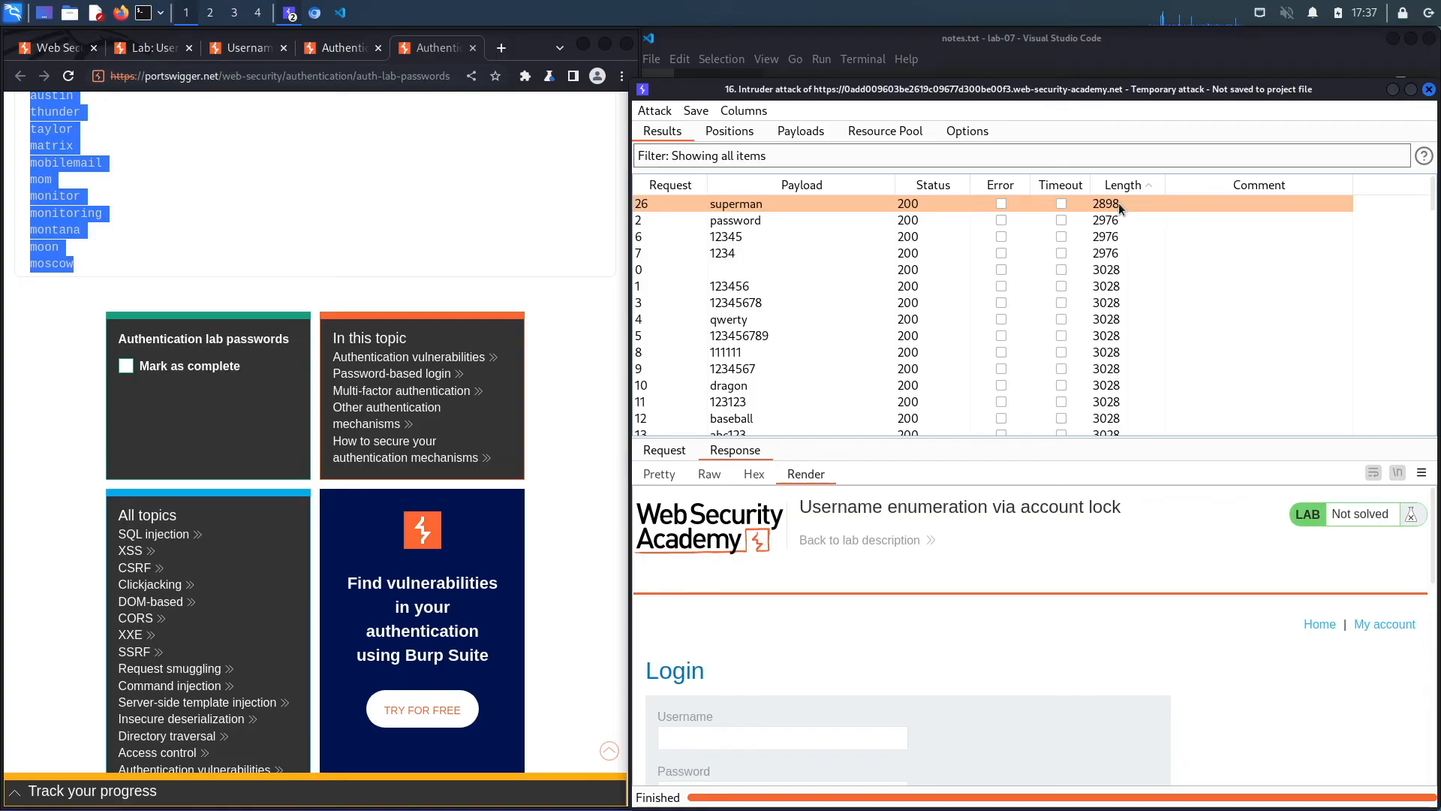
pyautogui.moveTo(689, 700)
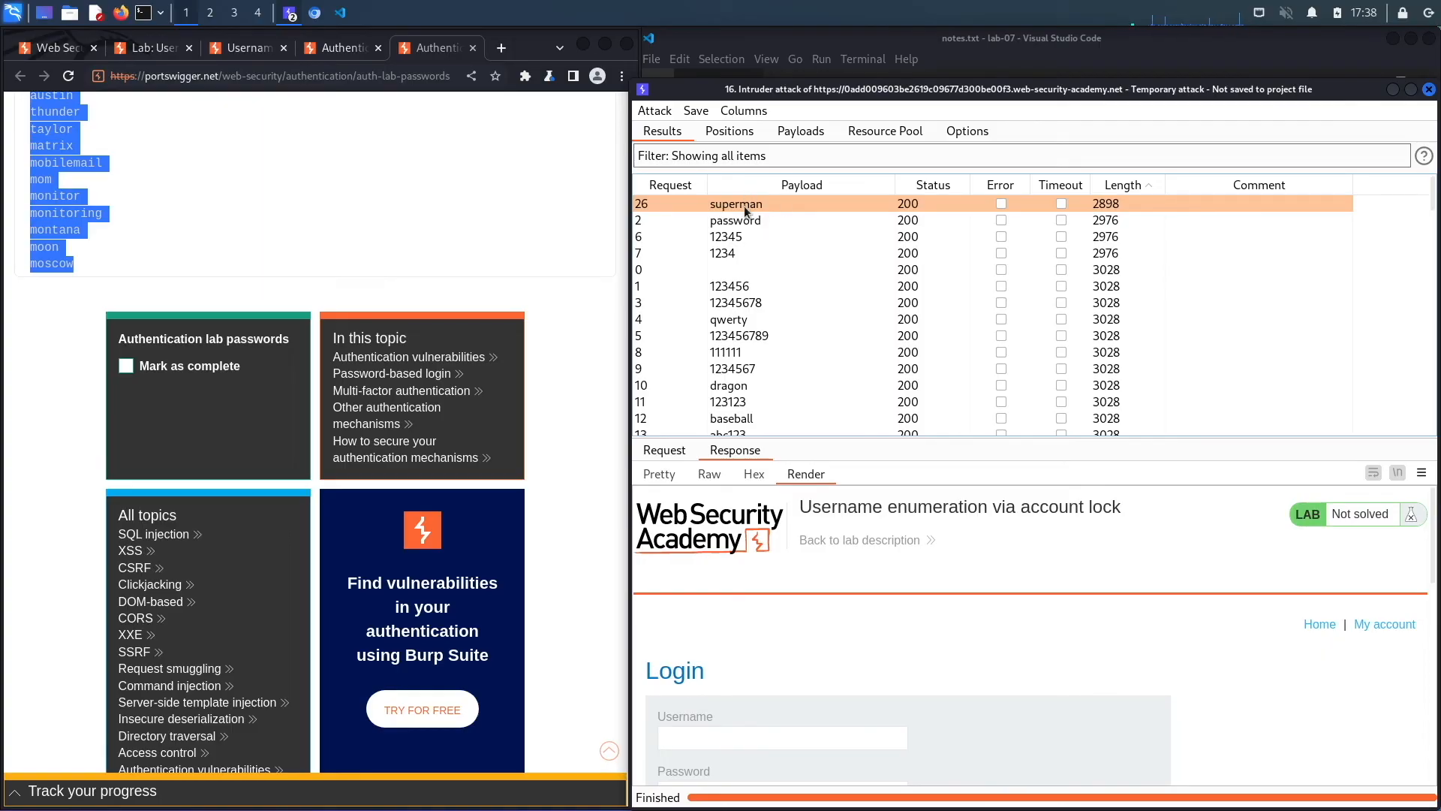
pyautogui.moveTo(433, 166)
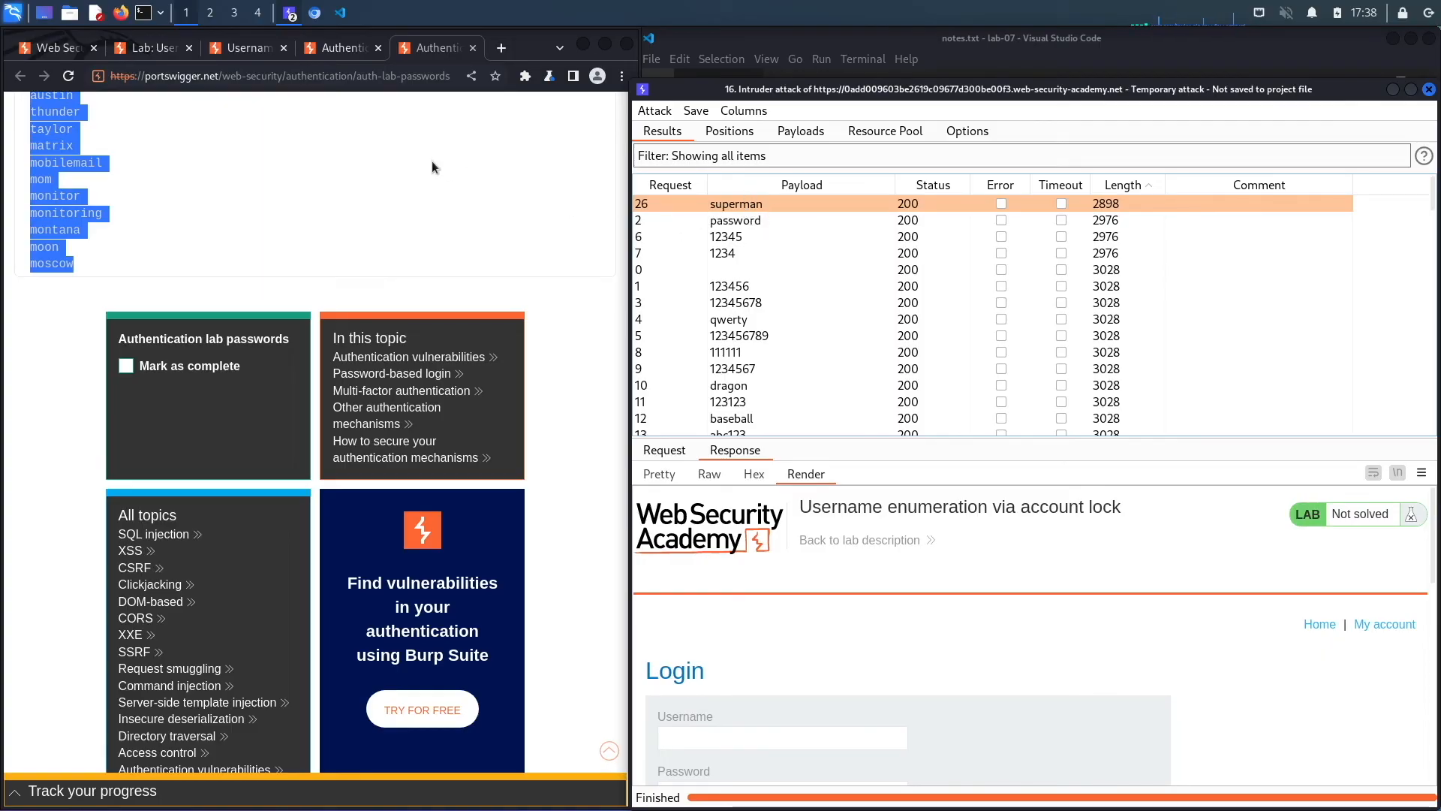
# - Log into the lab's login page as acid with the password found by the attack
pyautogui.click(246, 46)
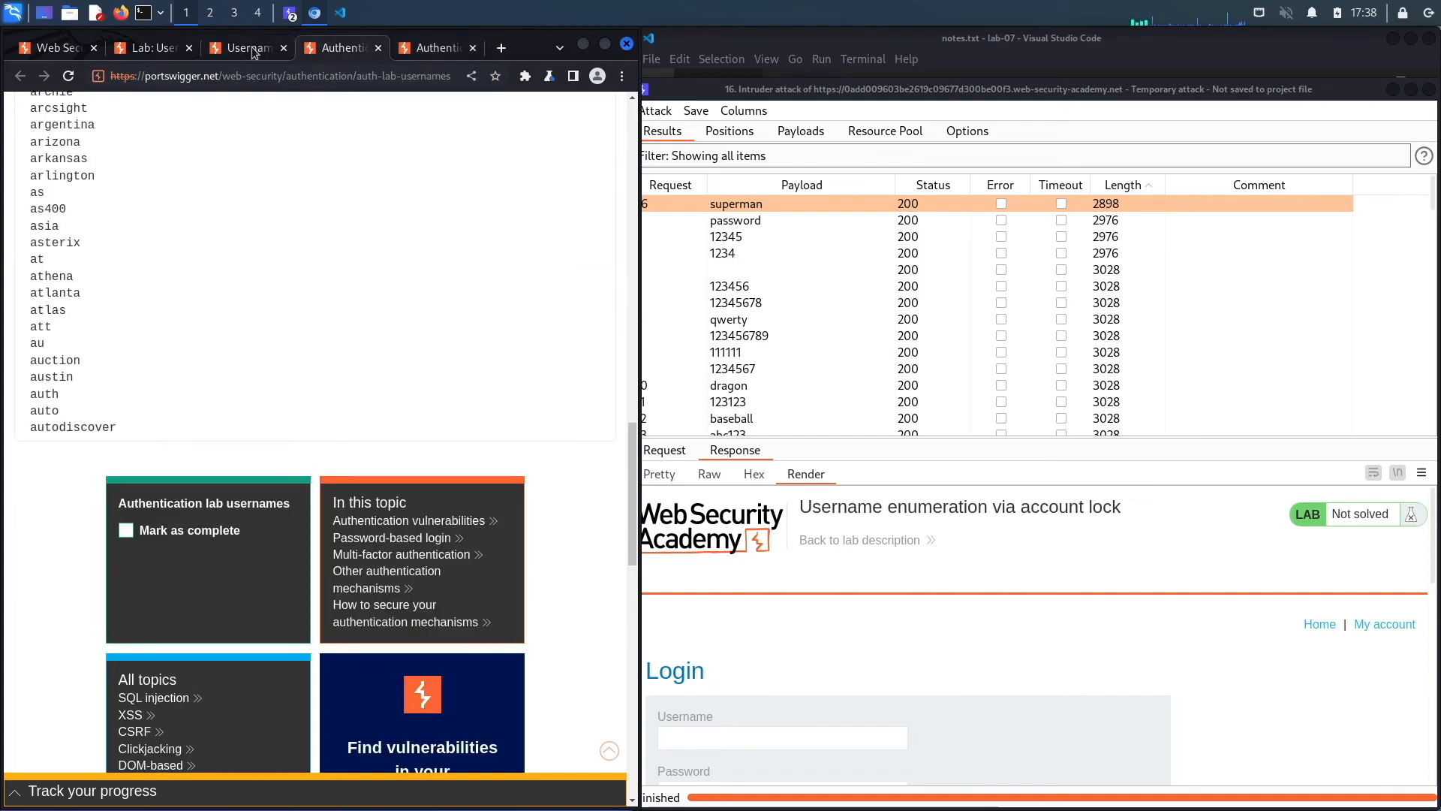
pyautogui.click(153, 347)
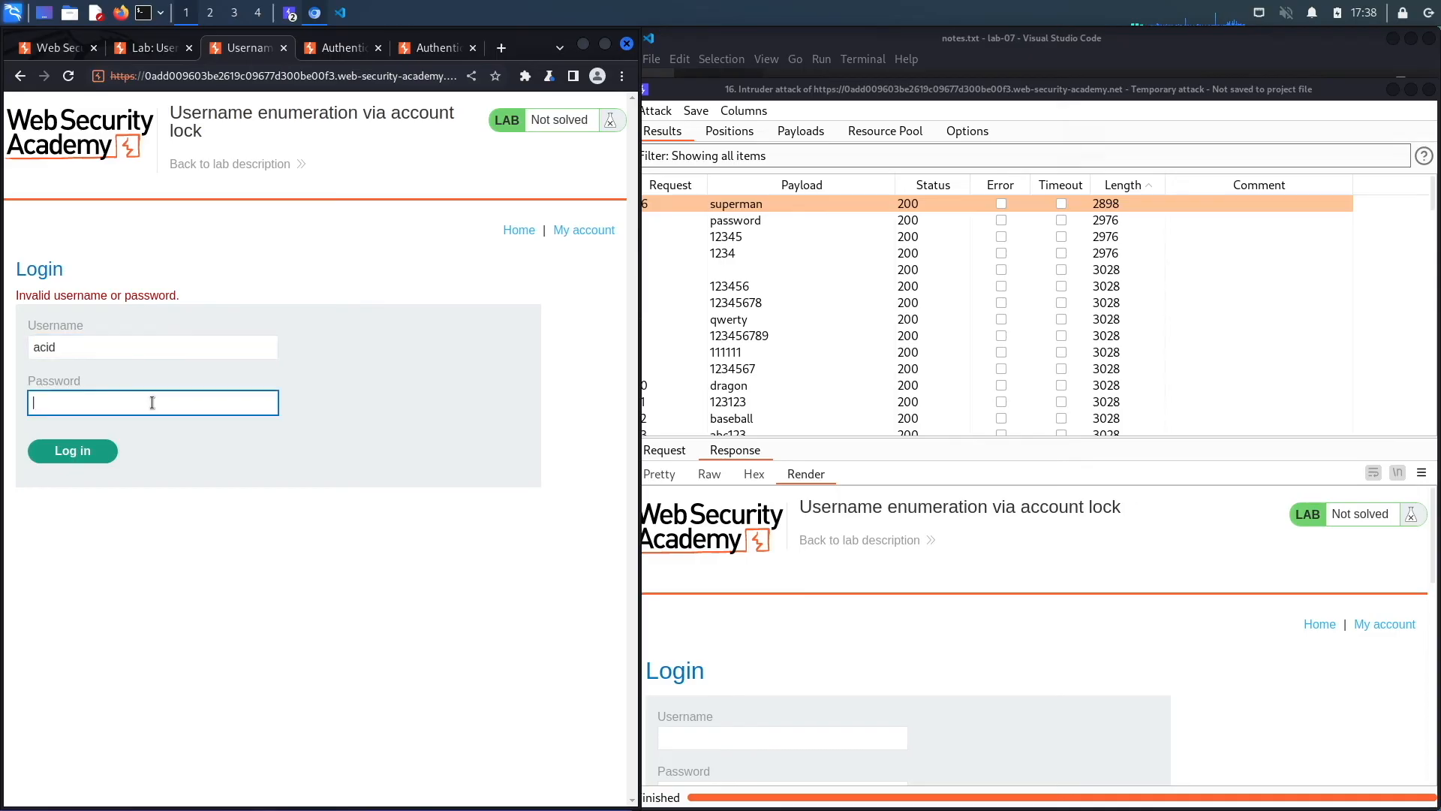
pyautogui.write('password')
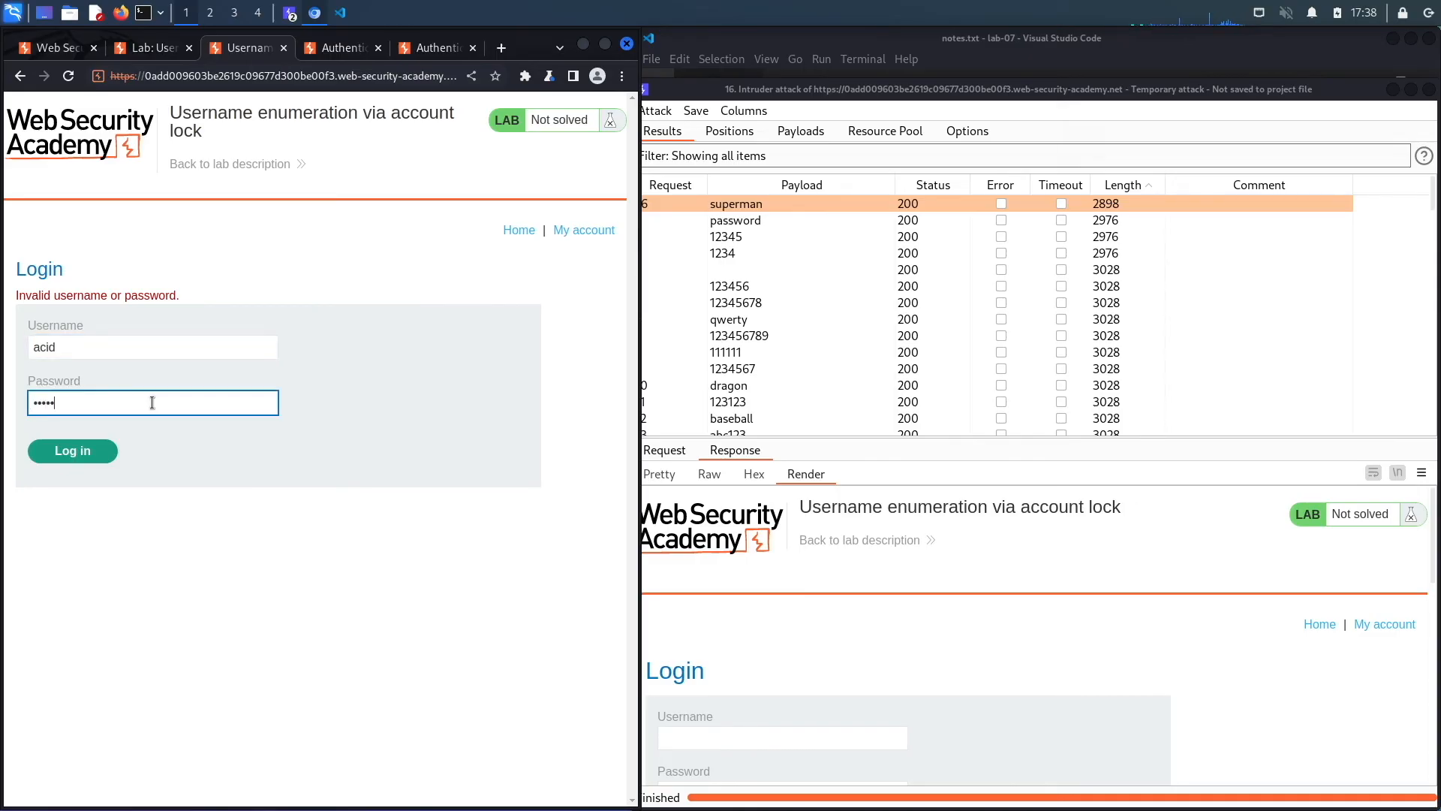
pyautogui.click(72, 451)
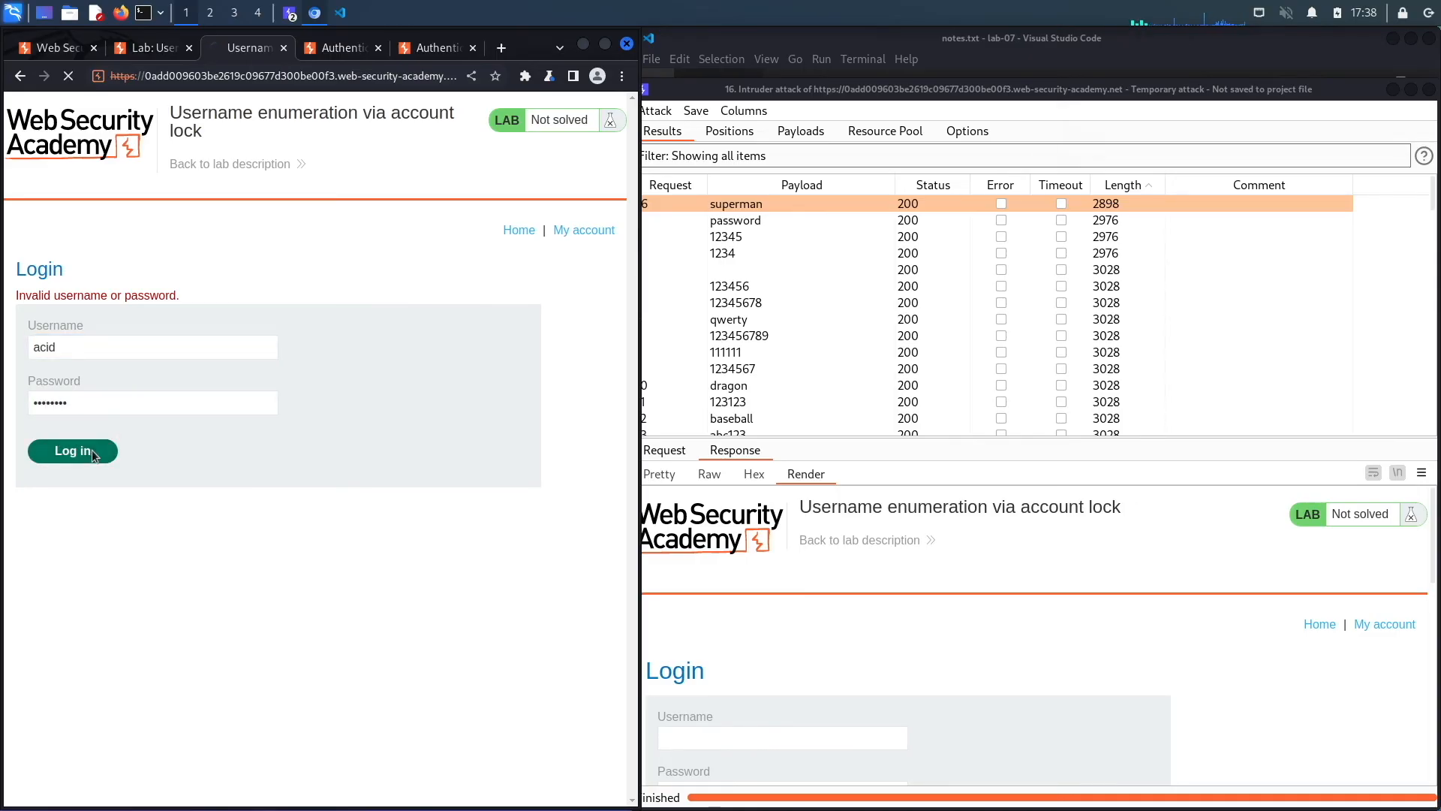
pyautogui.click(72, 451)
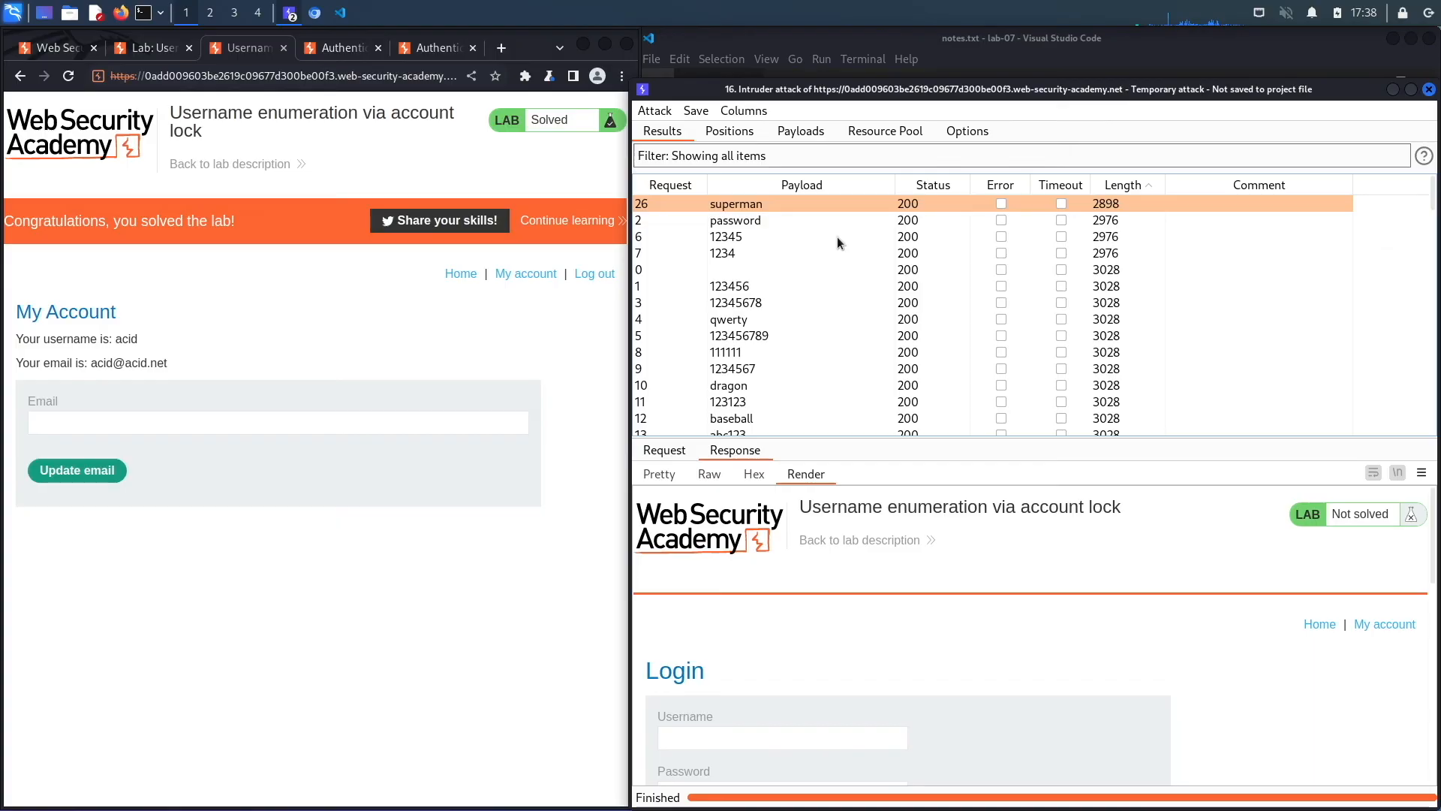
pyautogui.moveTo(860, 684)
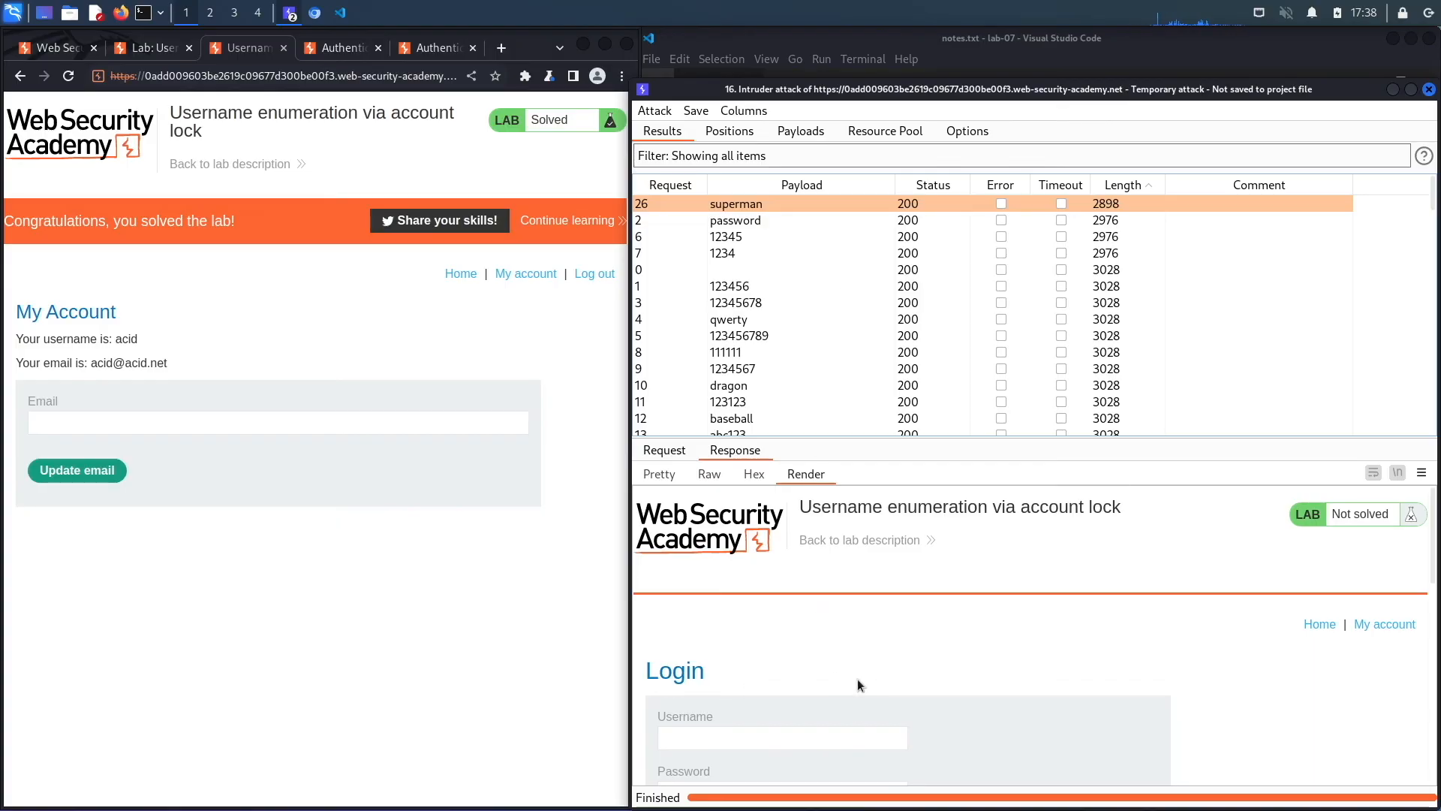
pyautogui.moveTo(872, 677)
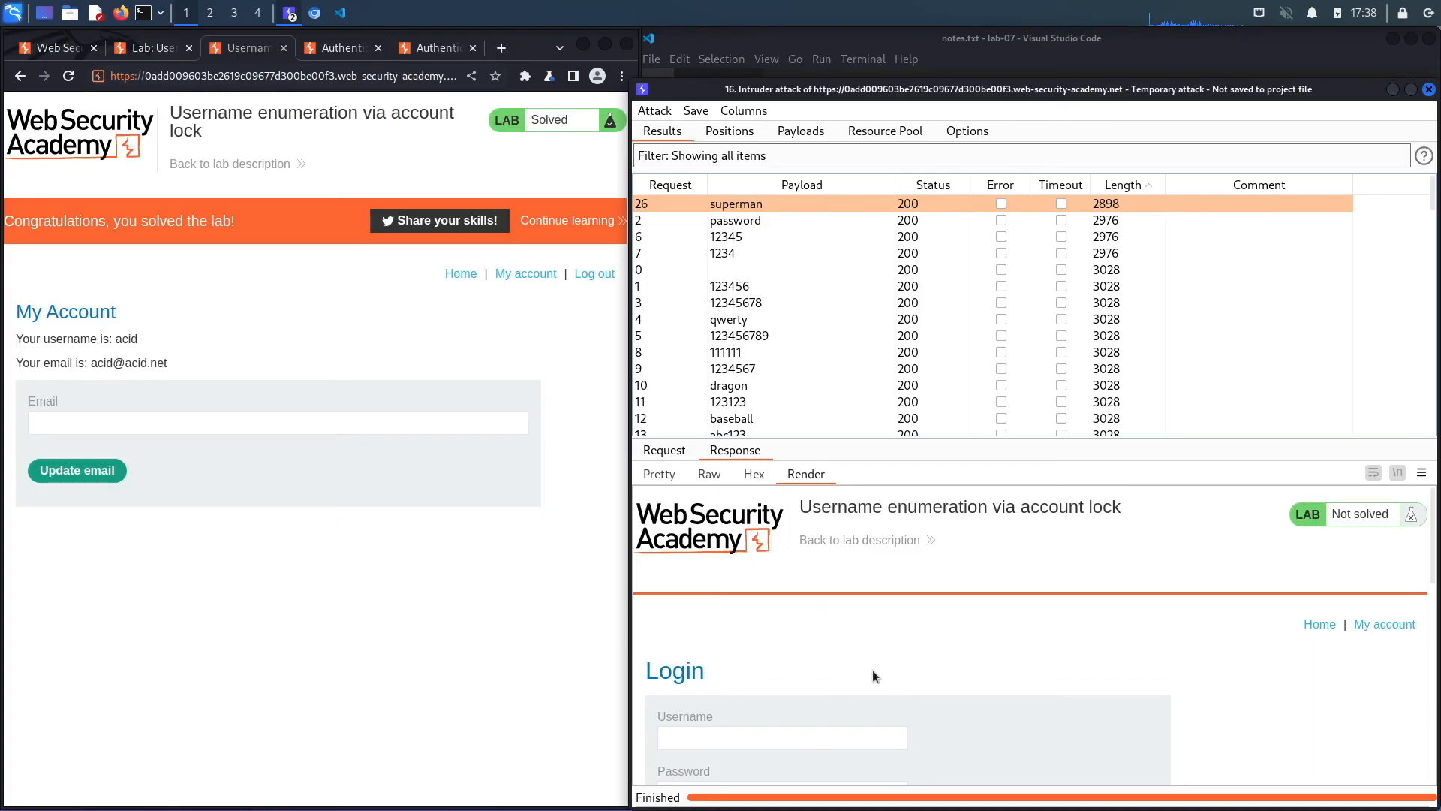
# - Compare the Intruder responses for payloads password and superman
pyautogui.click(735, 220)
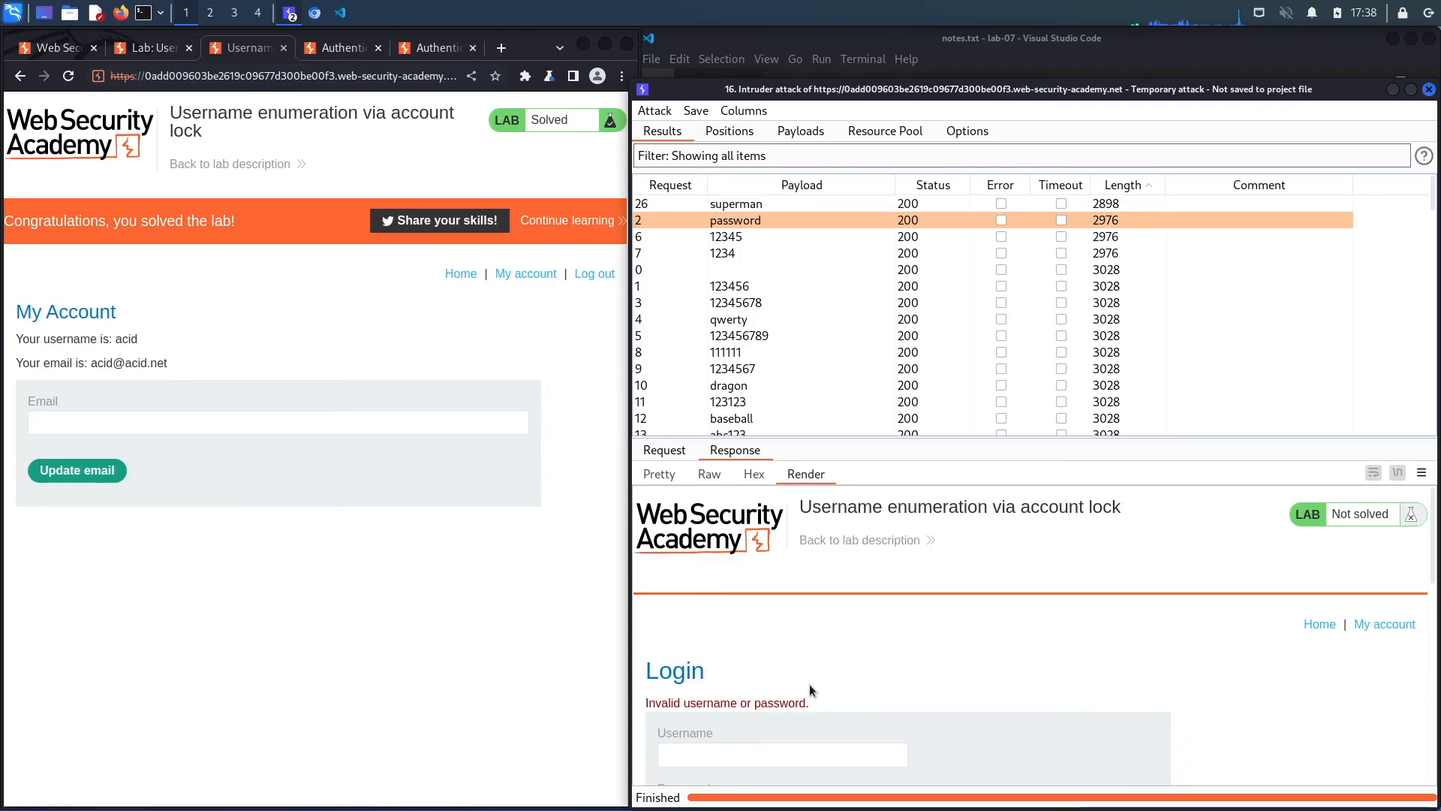
pyautogui.click(736, 204)
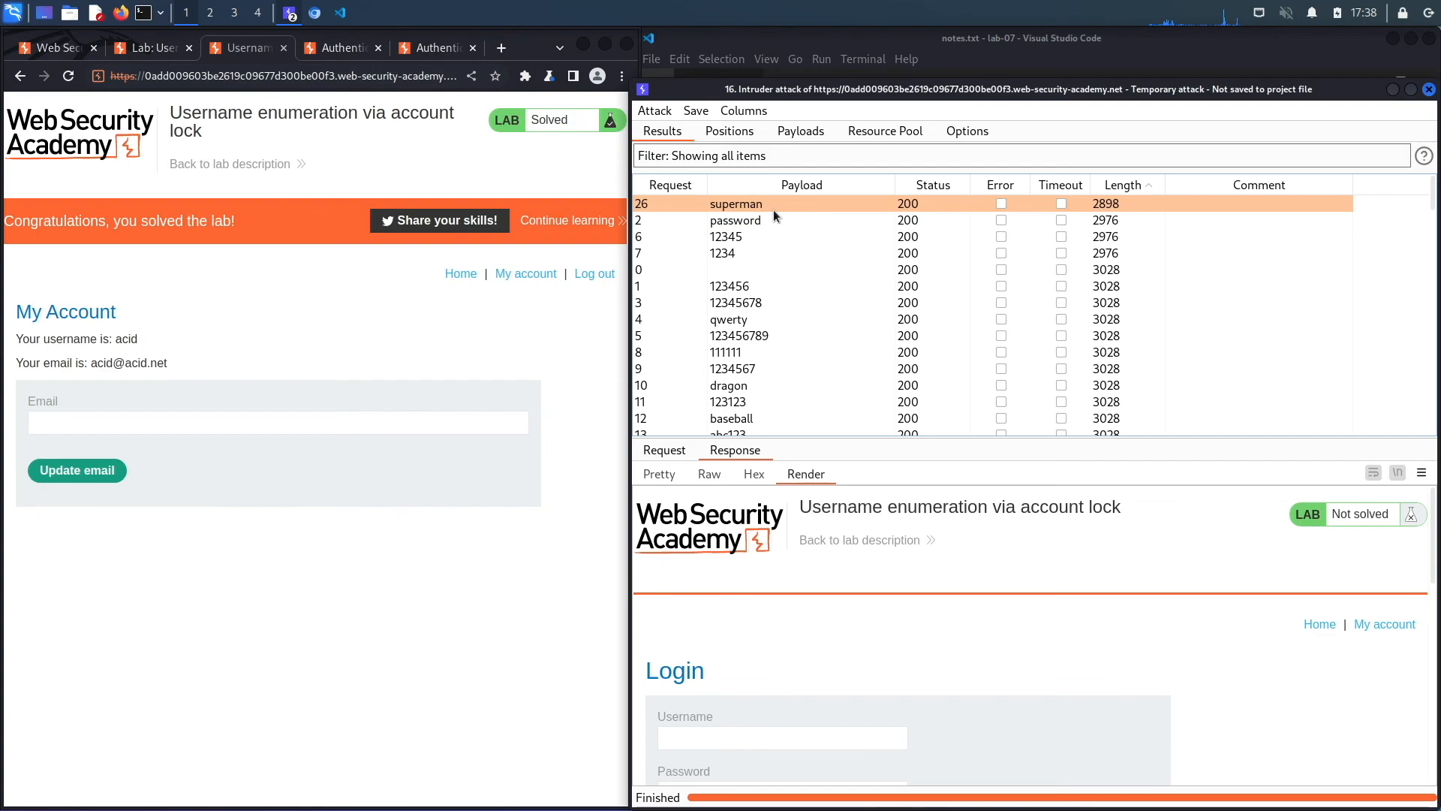
pyautogui.moveTo(775, 218)
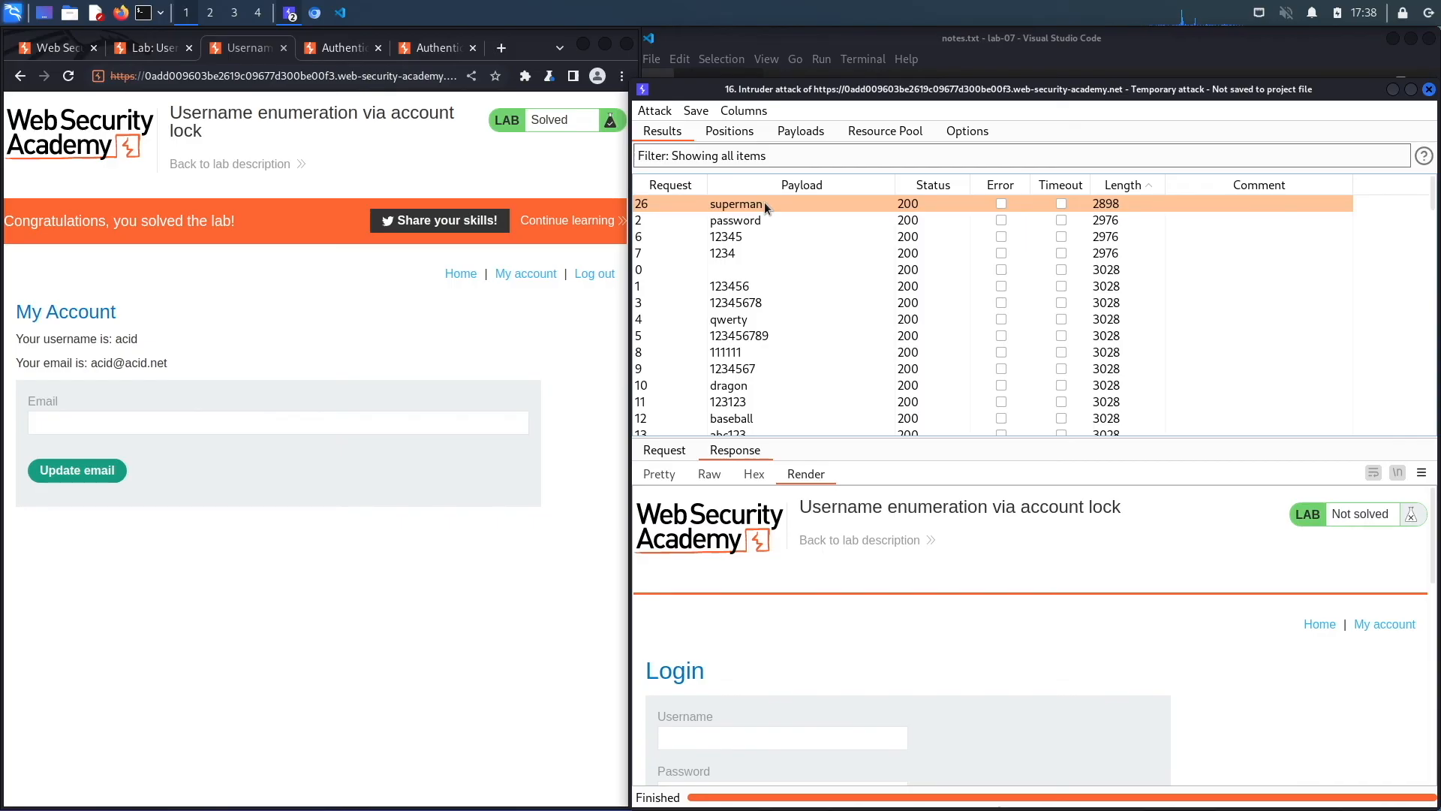
pyautogui.moveTo(331, 328)
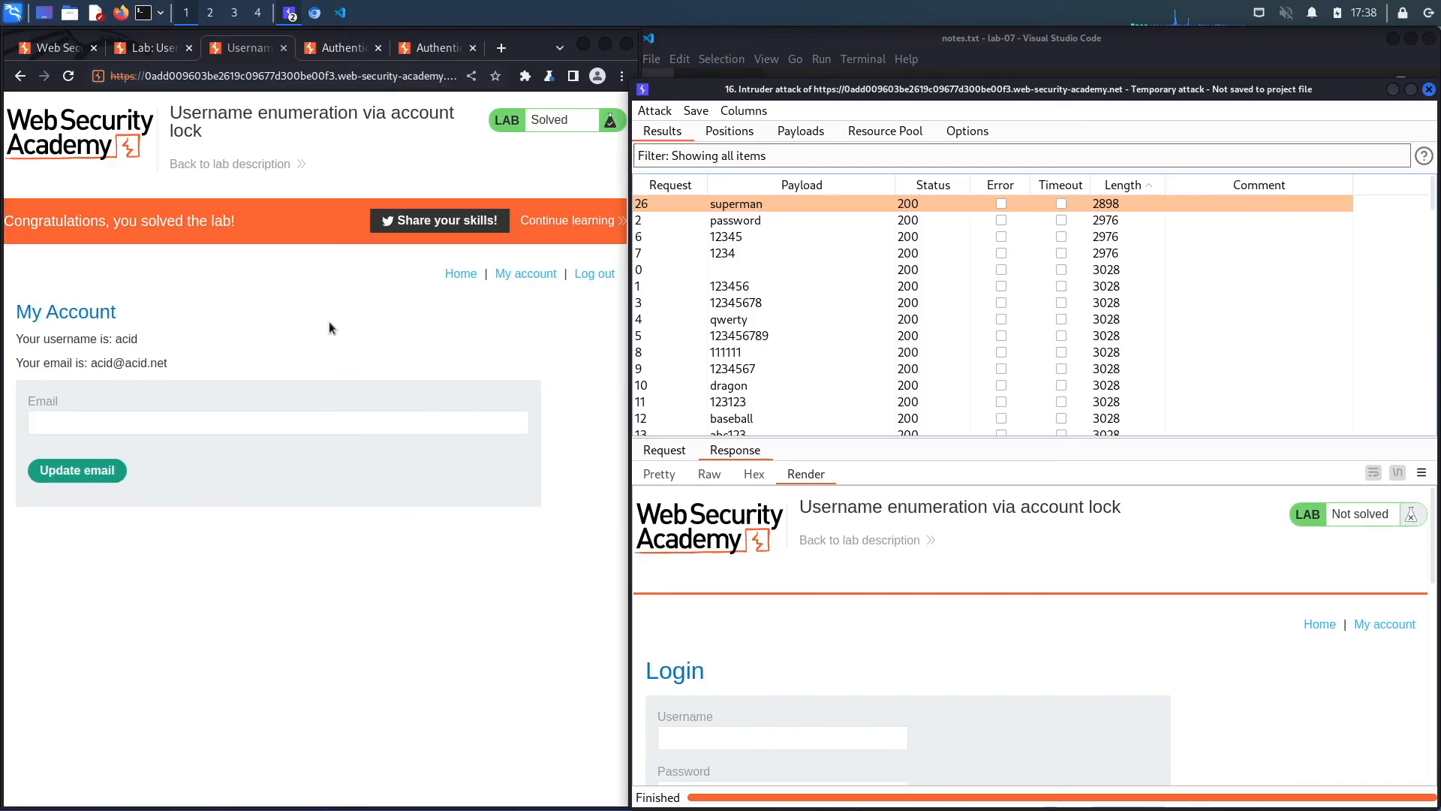
pyautogui.moveTo(204, 288)
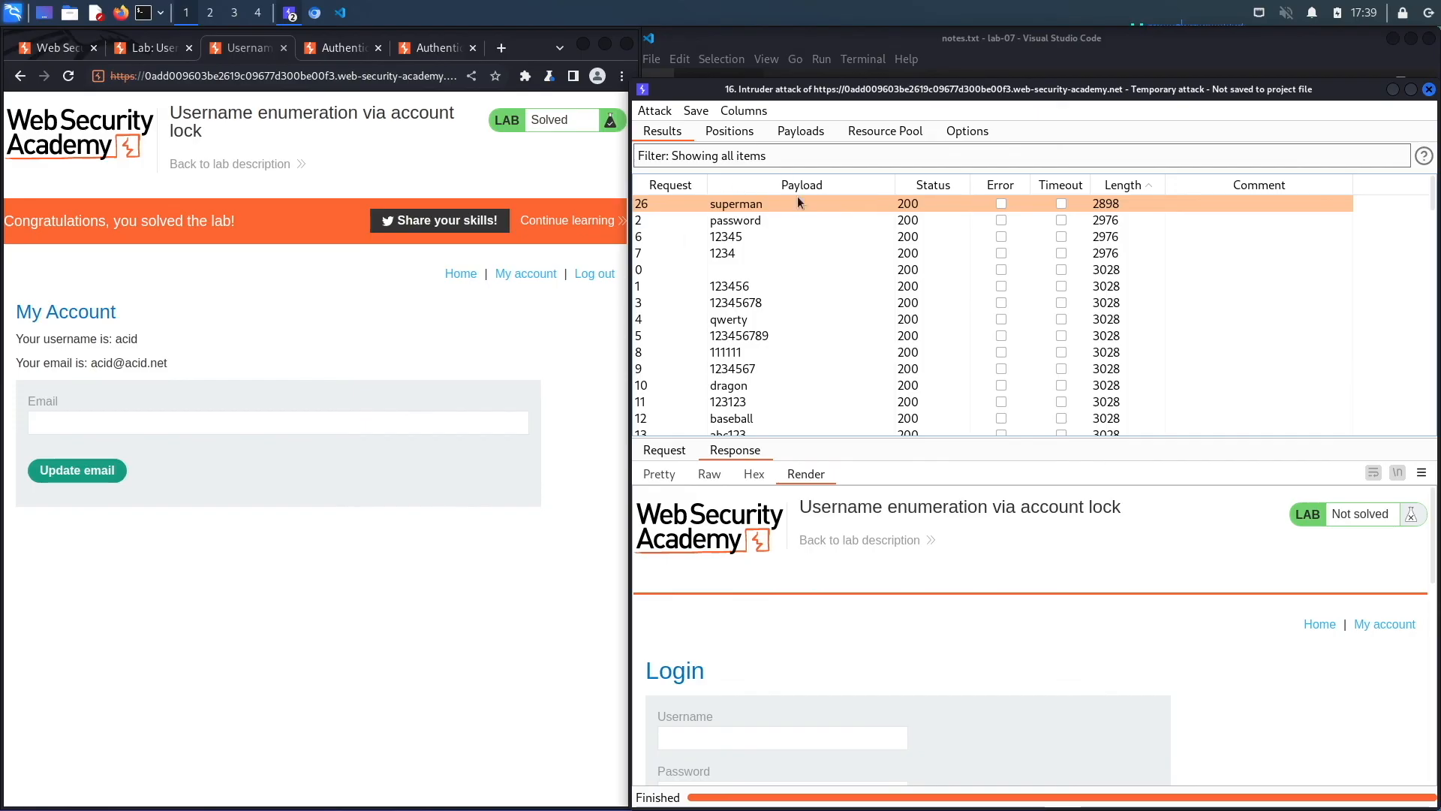
pyautogui.moveTo(777, 203)
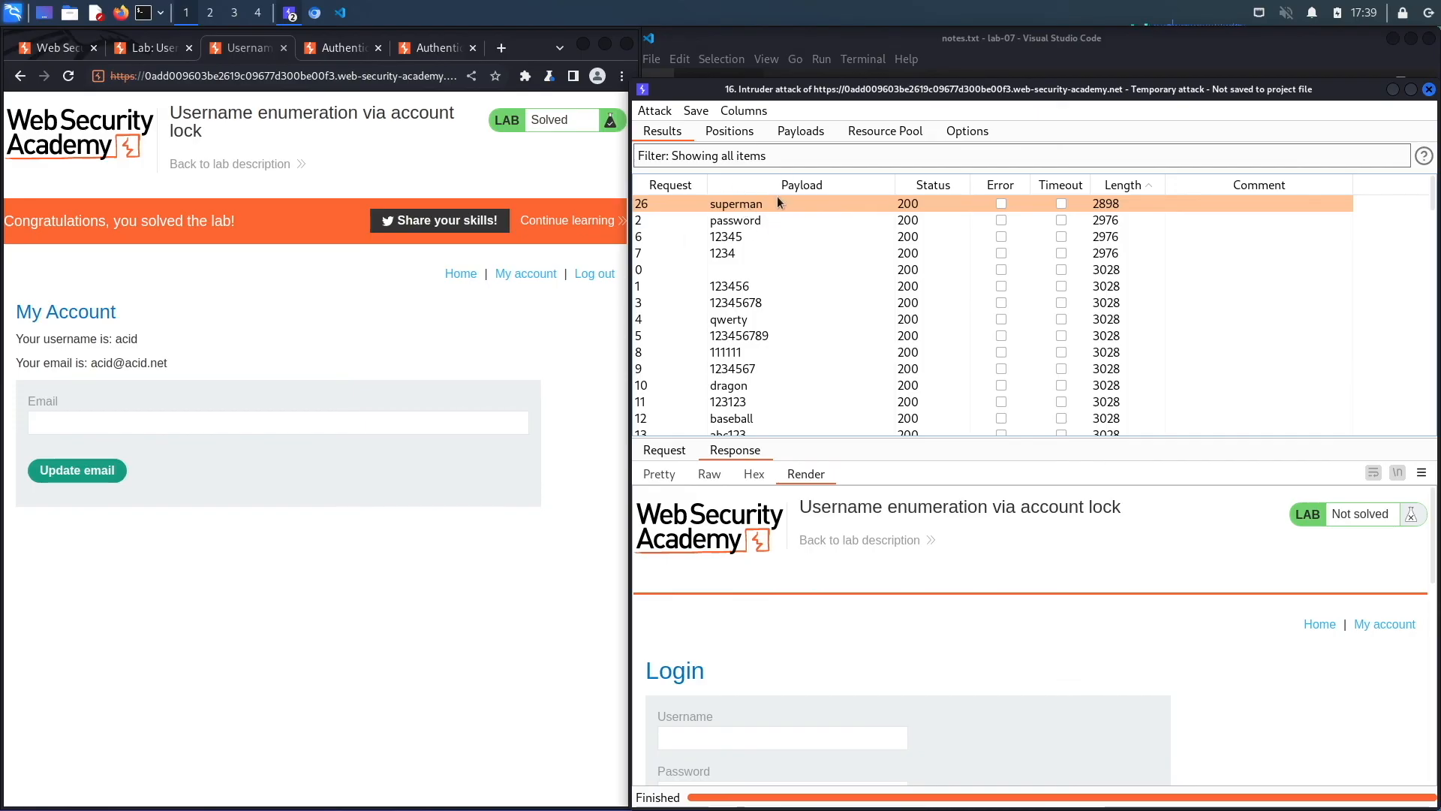